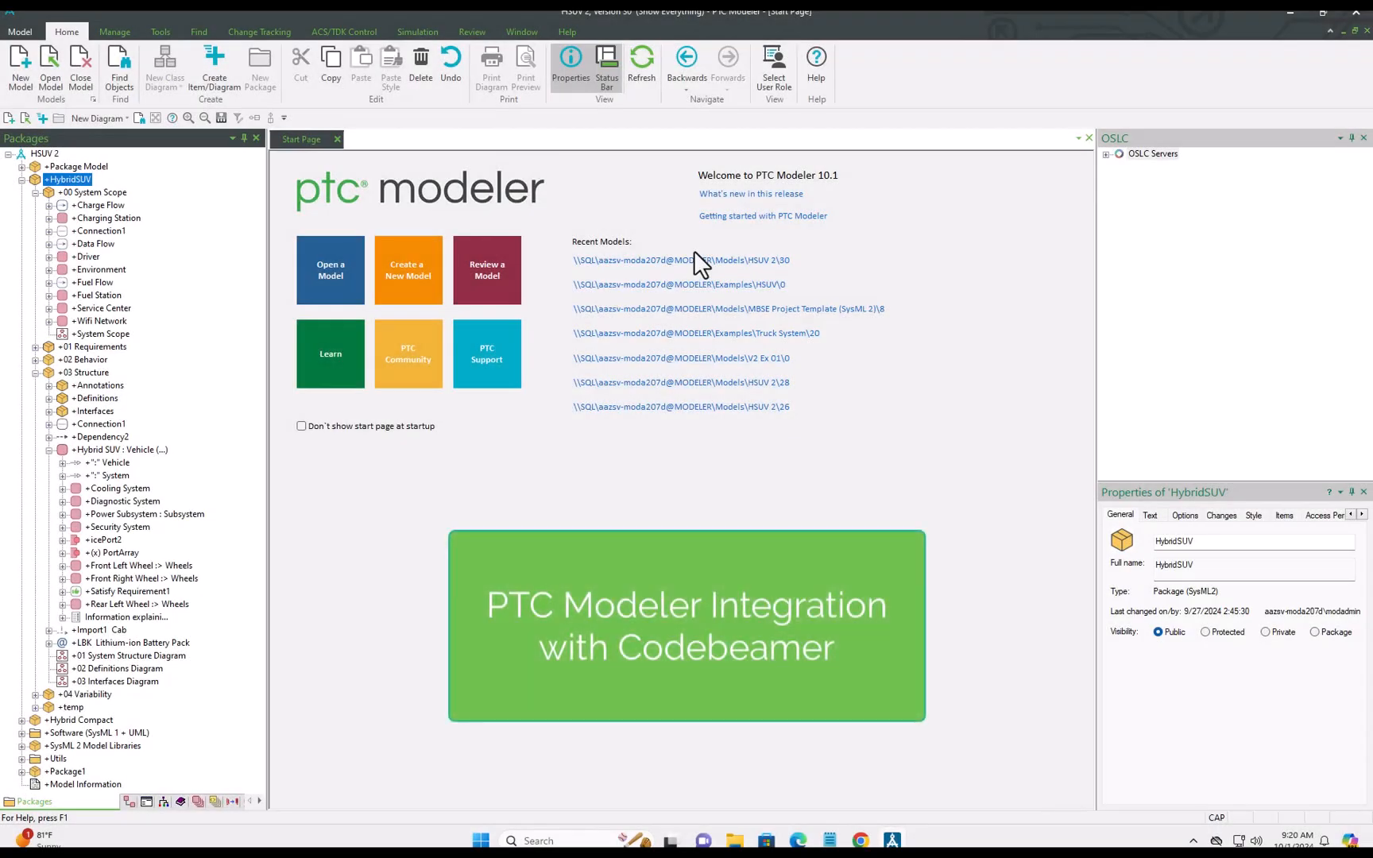
{"action": "mouse_move", "coordinate": [114, 348]}
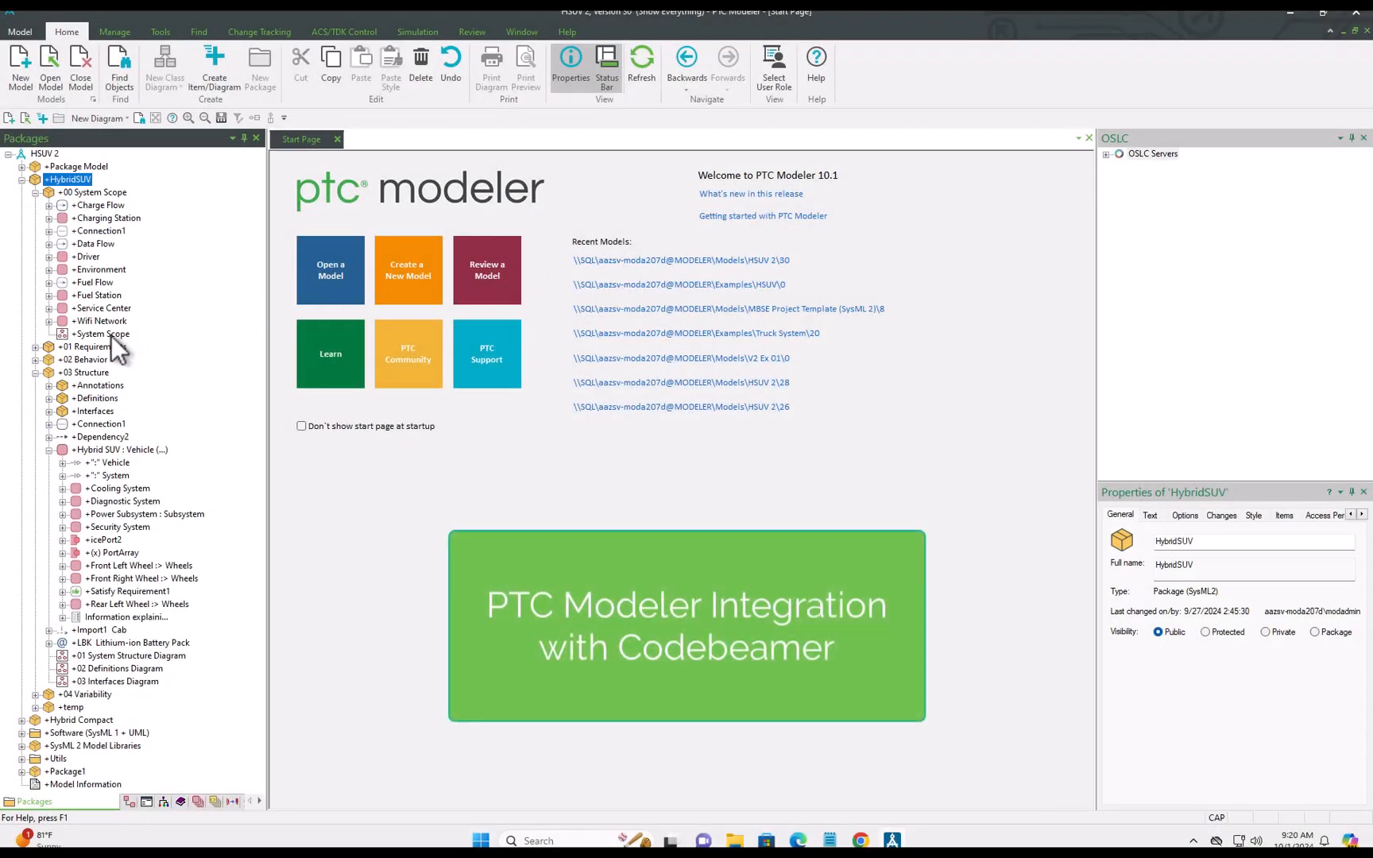
- Open System Scope, then the Hybrid SUV's 01 System Structure Diagram, and select Power Subsystem
{"action": "double_click", "coordinate": [105, 333]}
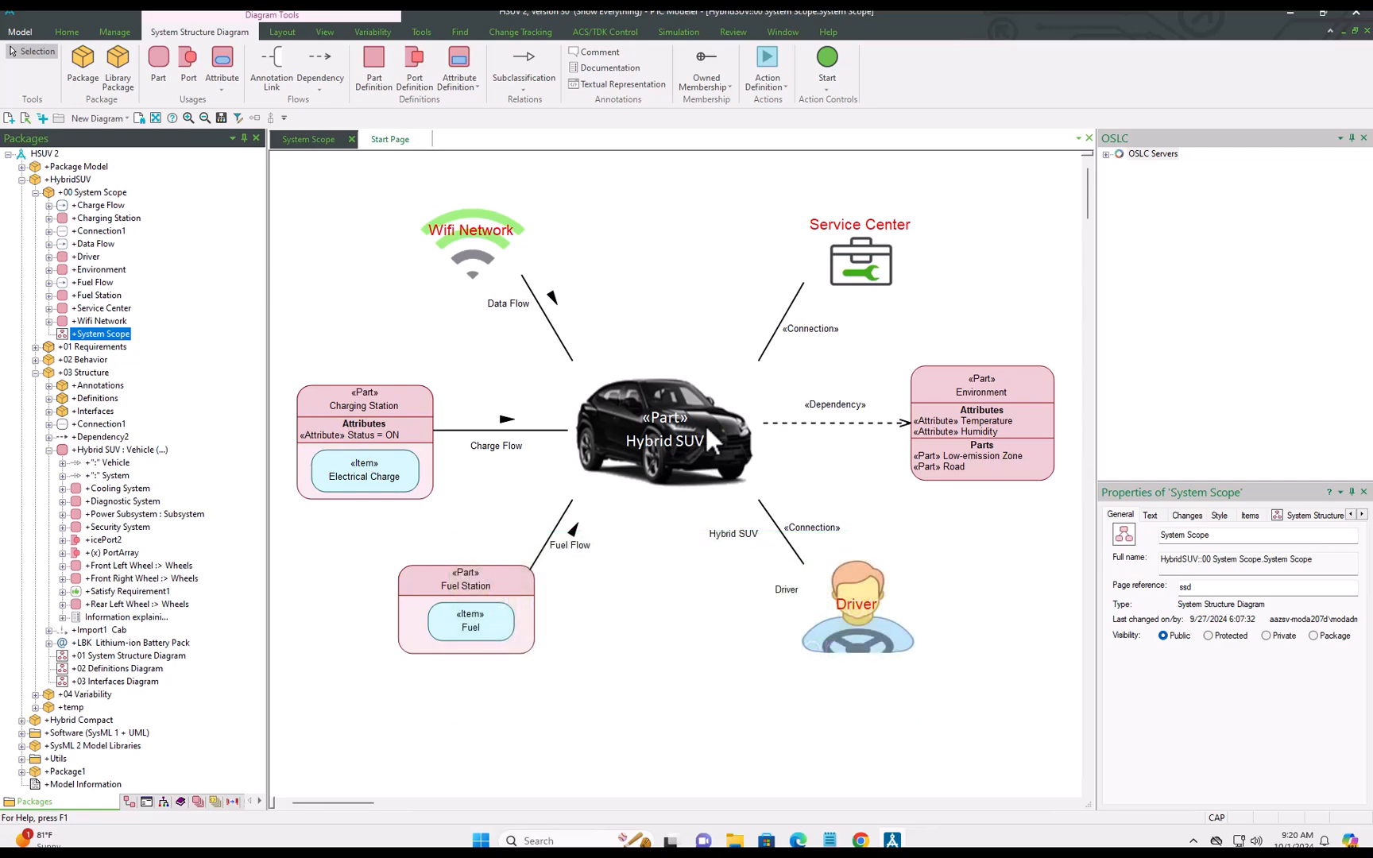
{"action": "left_click", "coordinate": [665, 429]}
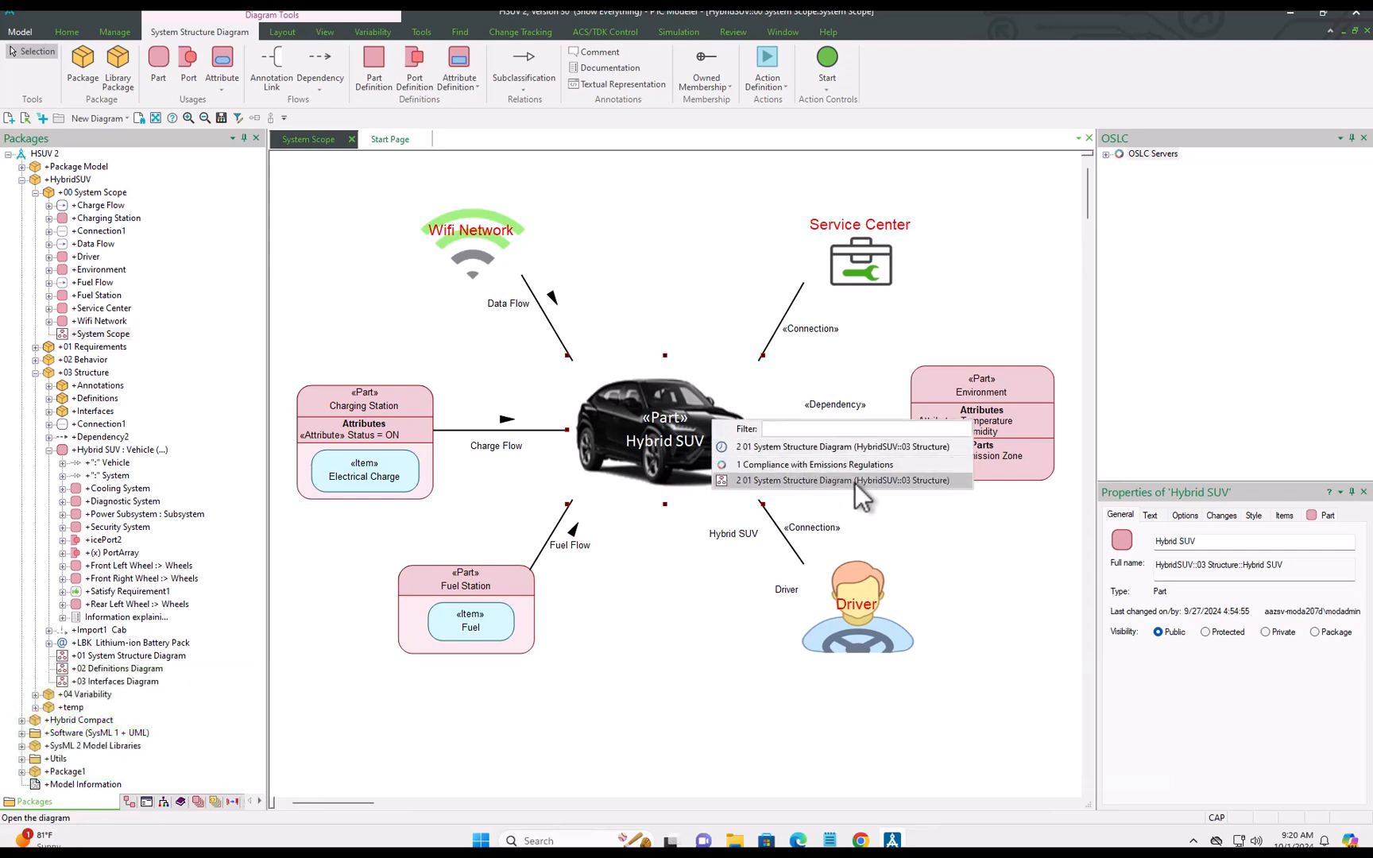
{"action": "left_click", "coordinate": [848, 480]}
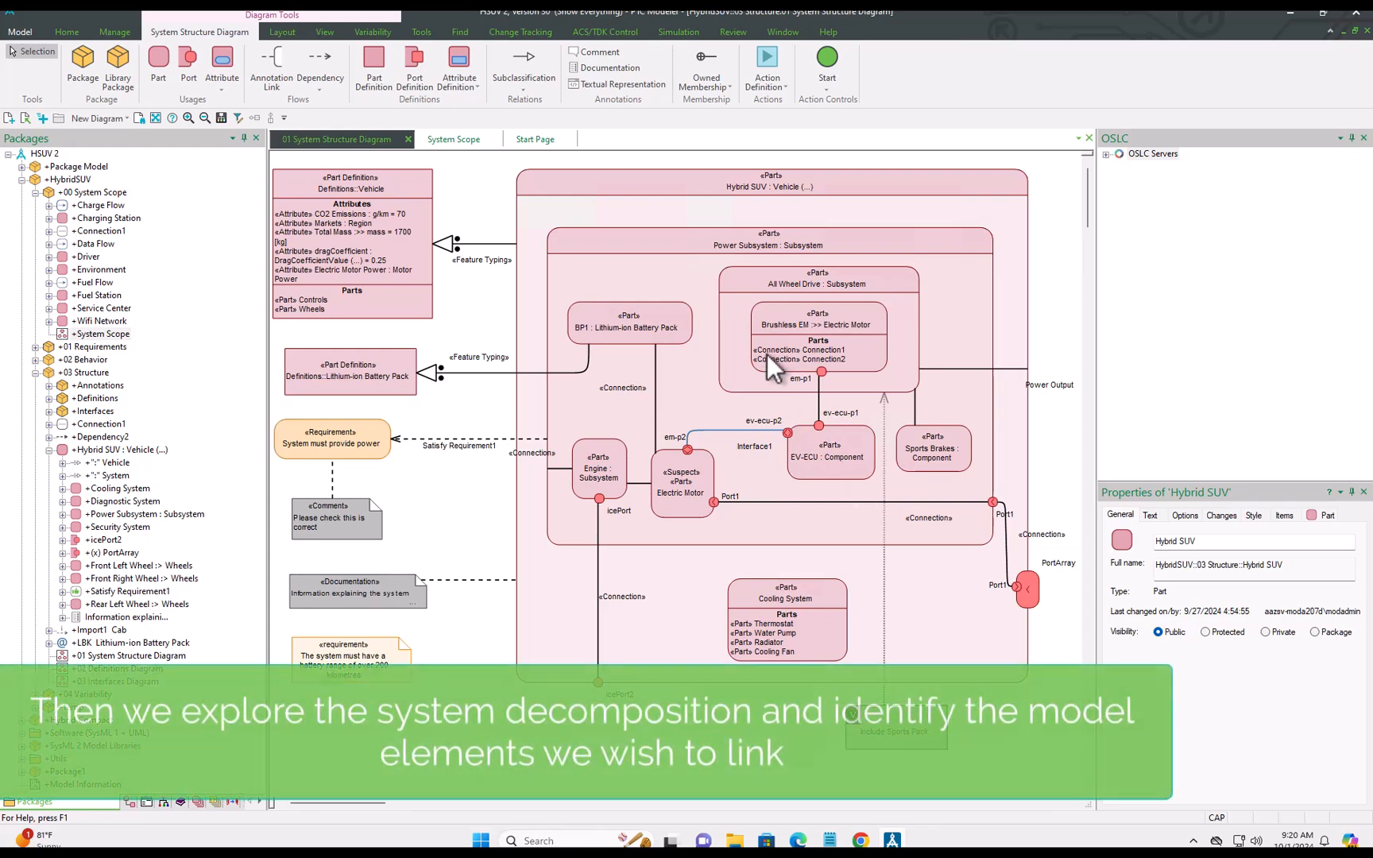
{"action": "left_click", "coordinate": [768, 239]}
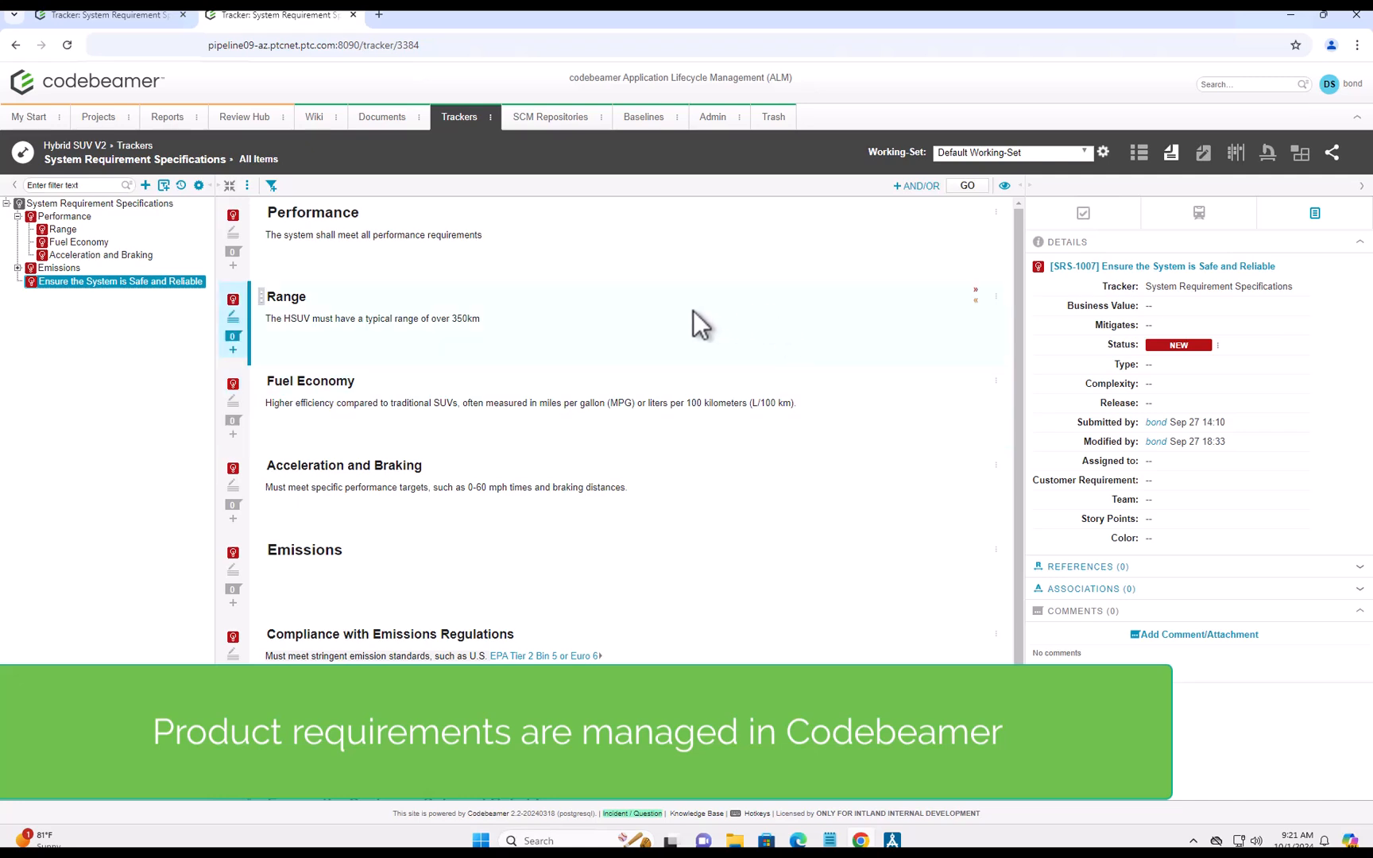
- Show the Range requirement SRS-1001 details in the Codebeamer tracker
{"action": "left_click", "coordinate": [61, 229]}
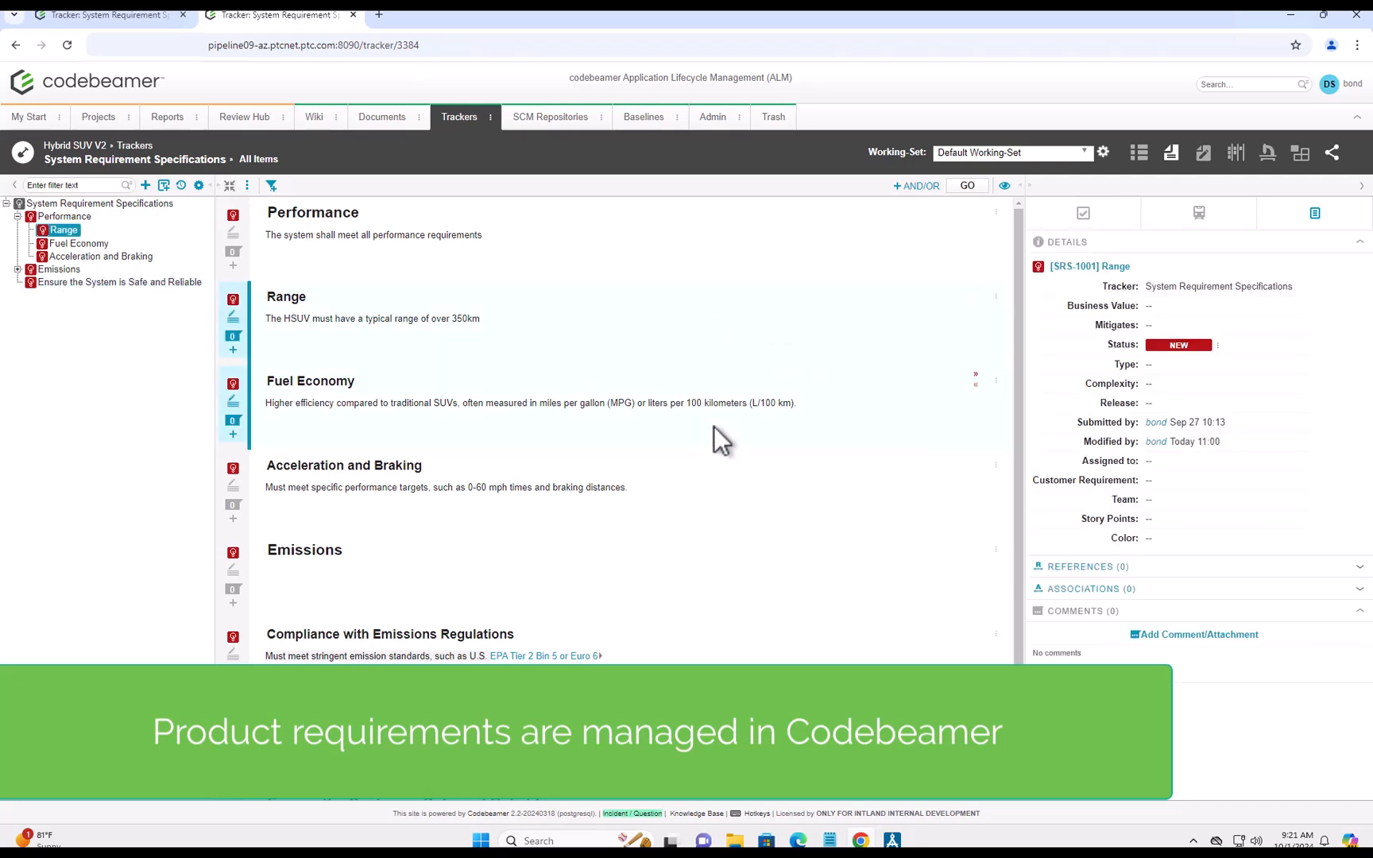
{"action": "left_click", "coordinate": [78, 243]}
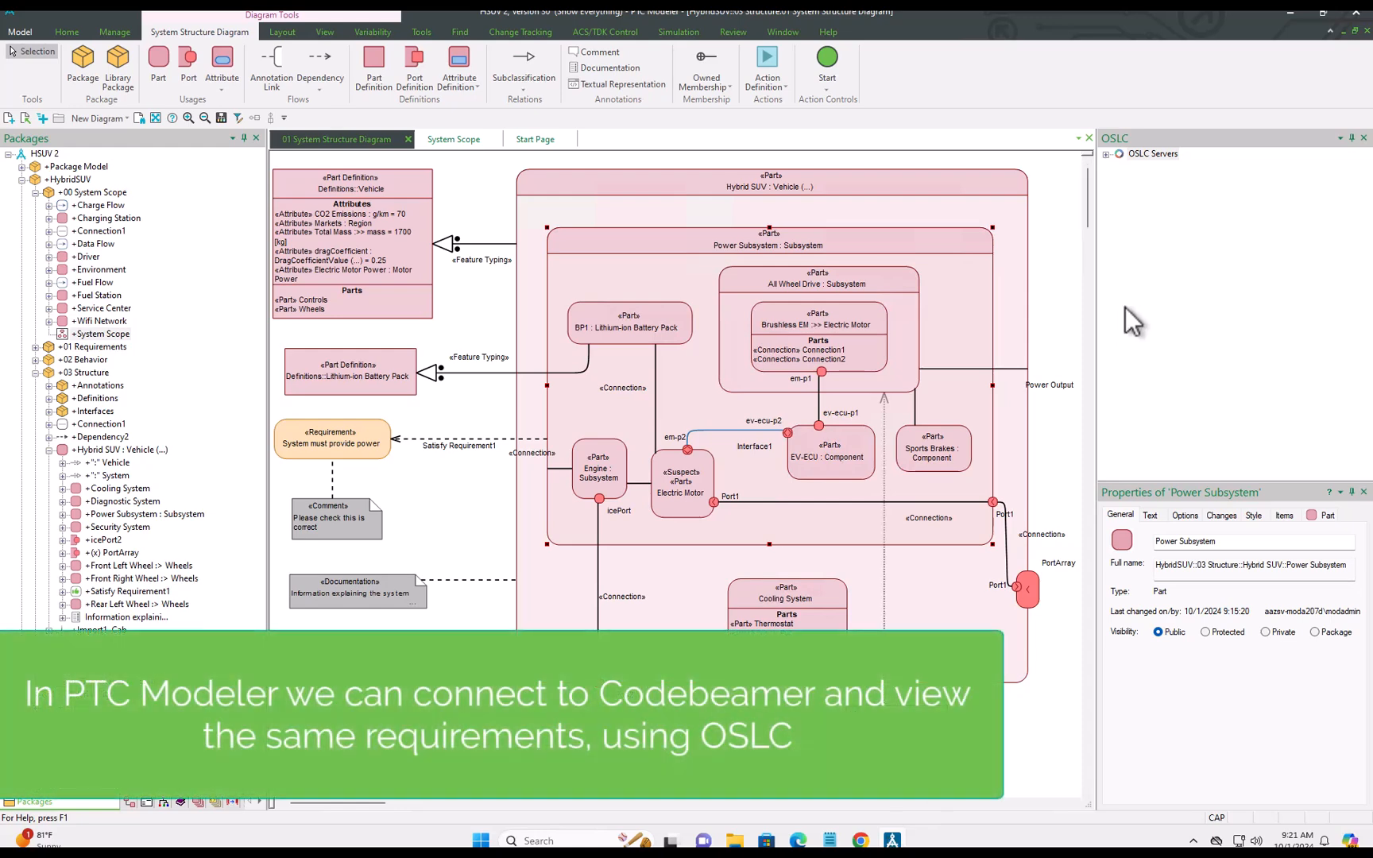
{"action": "mouse_move", "coordinate": [1119, 163]}
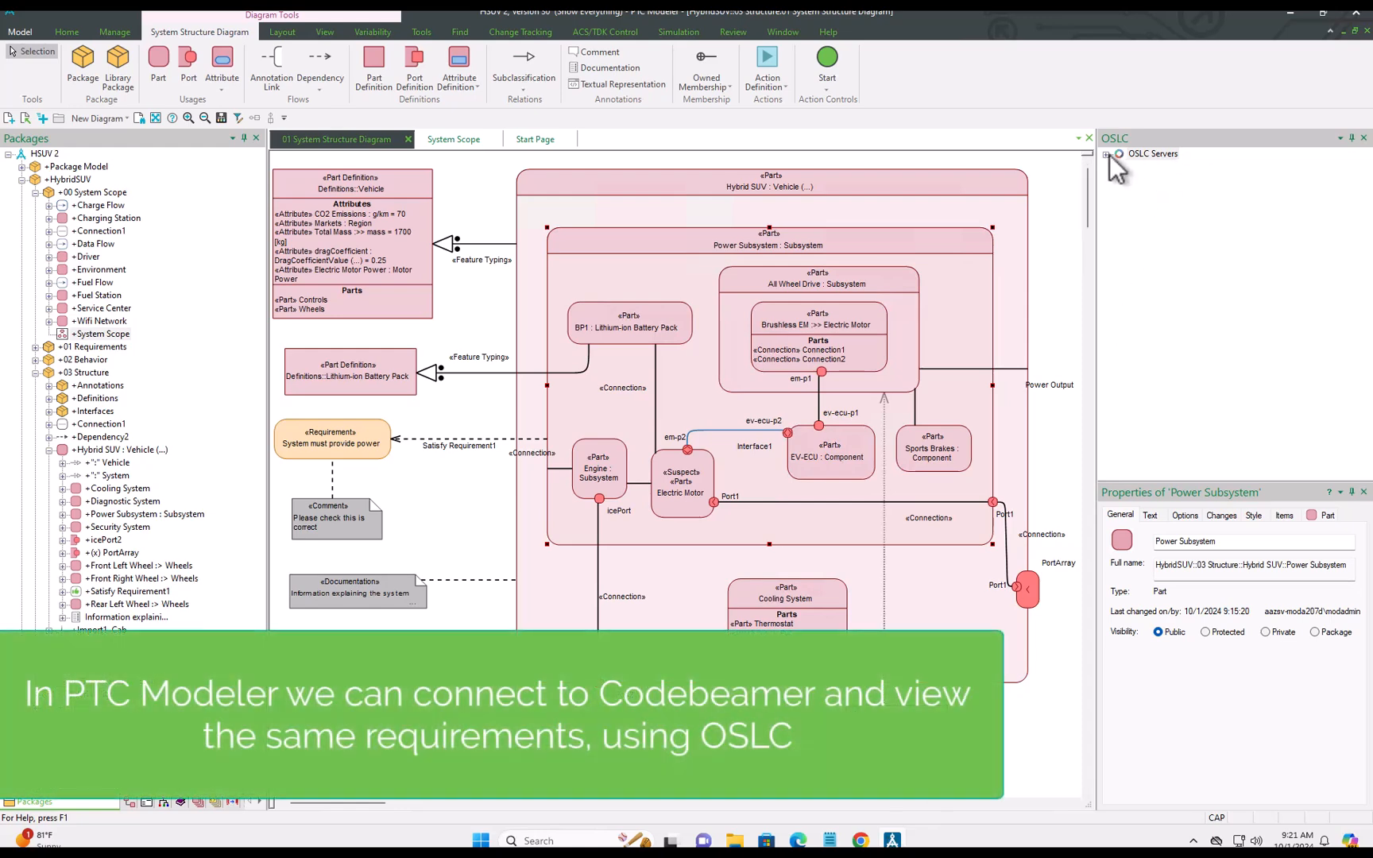
- Expand OSLC Servers to Codebeamer's Hybrid SUV V2 and start a new requirements query
{"action": "left_click", "coordinate": [1108, 154]}
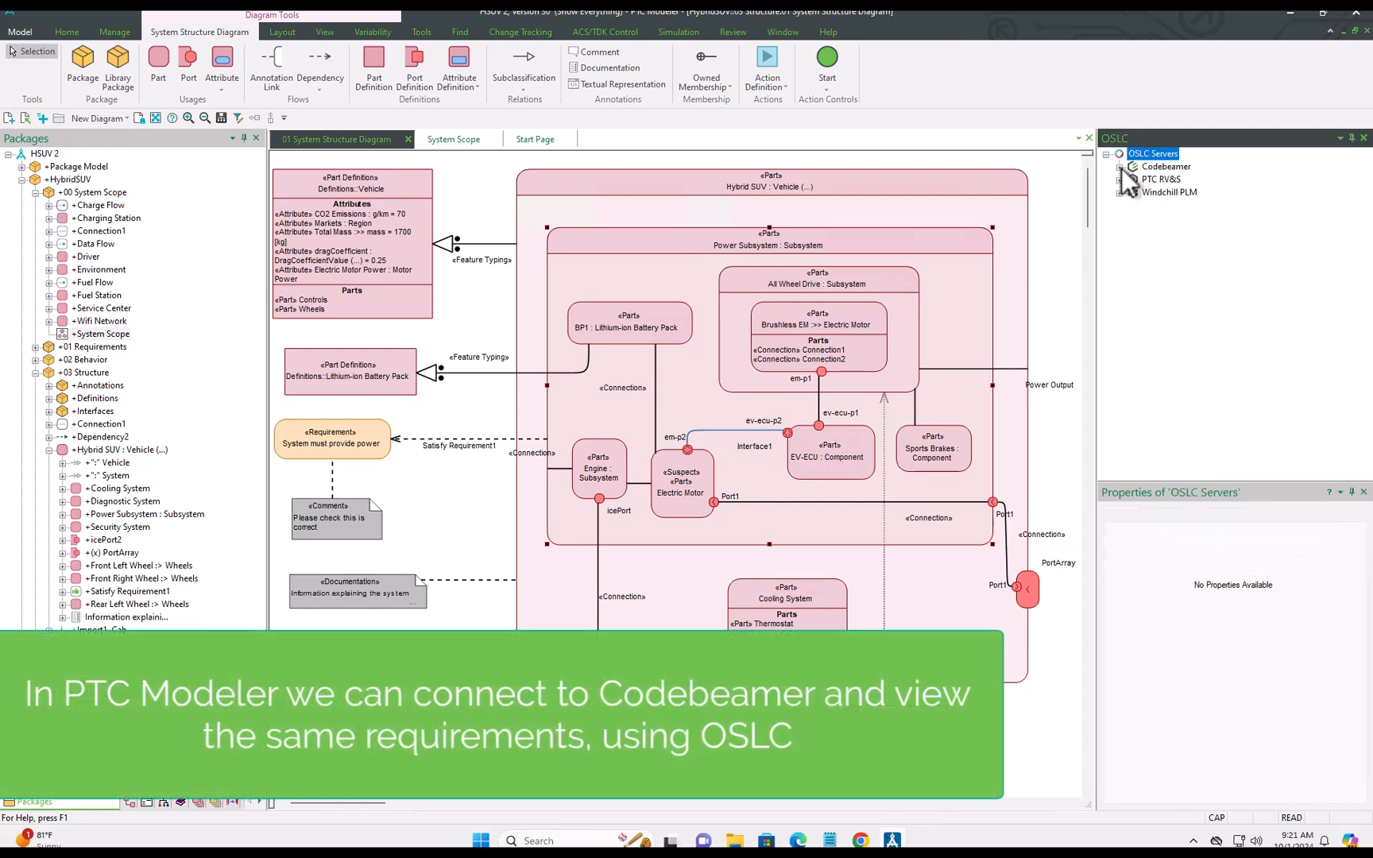
{"action": "left_click", "coordinate": [1124, 167]}
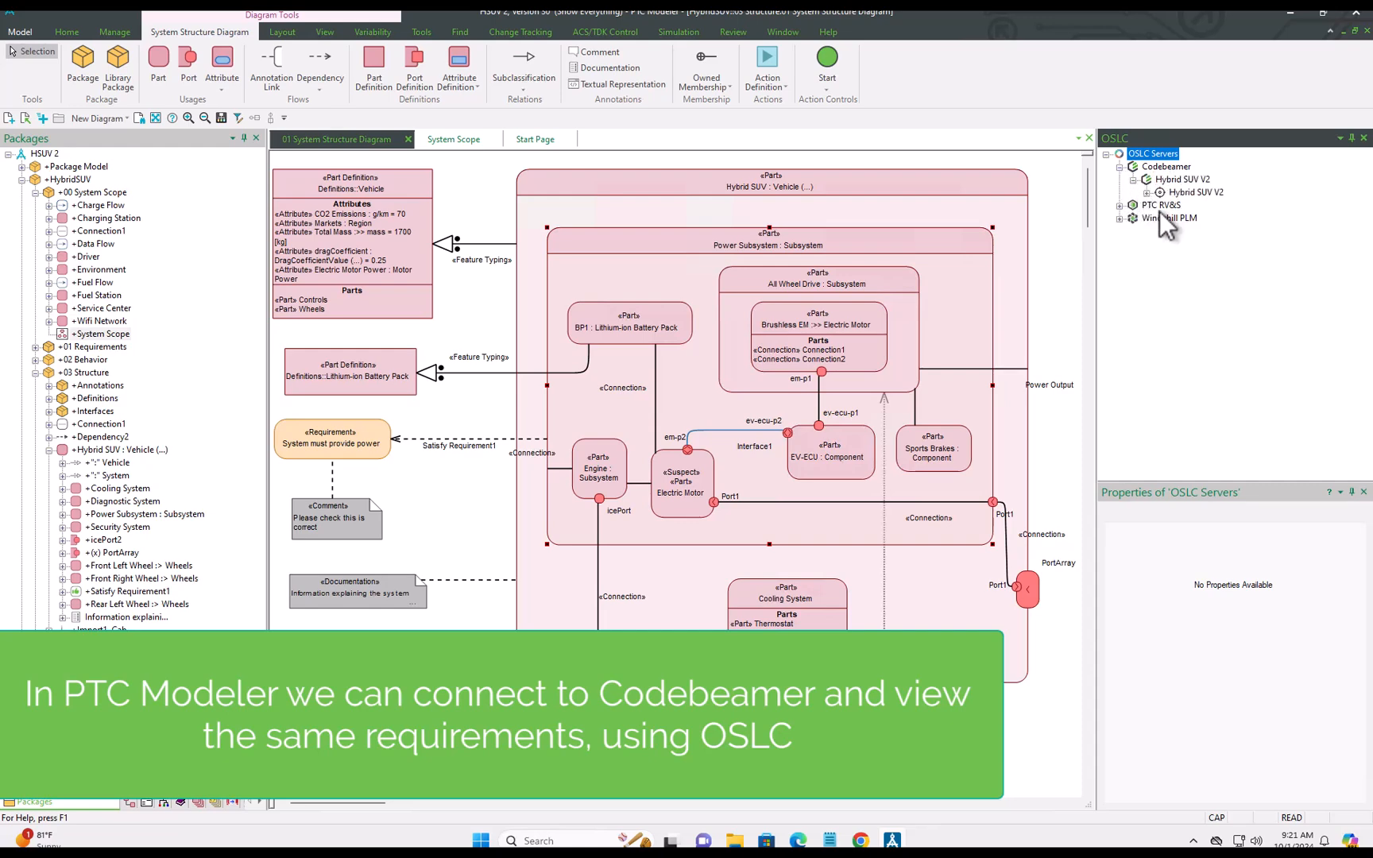
{"action": "left_click", "coordinate": [1227, 205]}
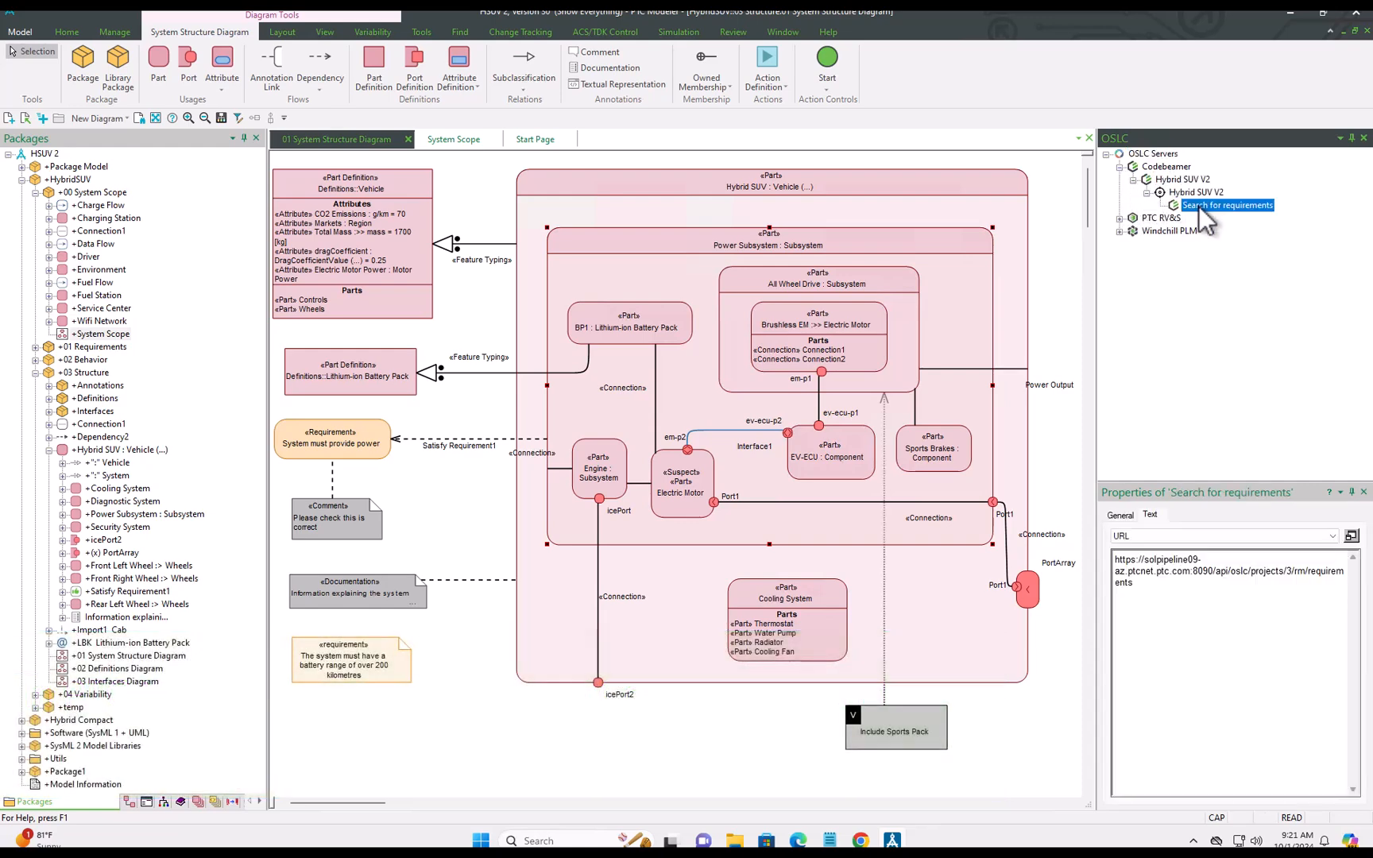
{"action": "right_click", "coordinate": [1230, 205]}
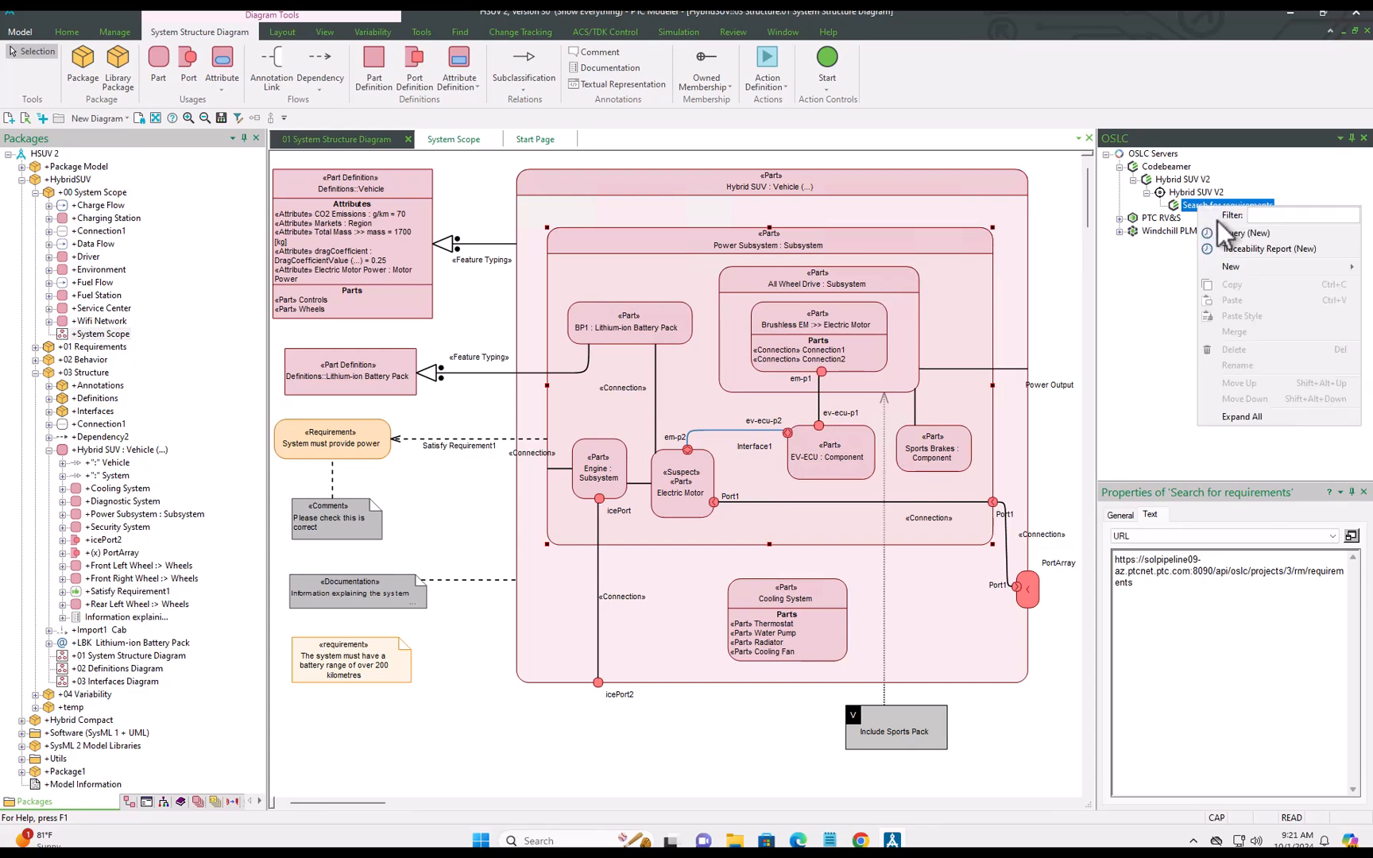
{"action": "left_click", "coordinate": [1243, 232]}
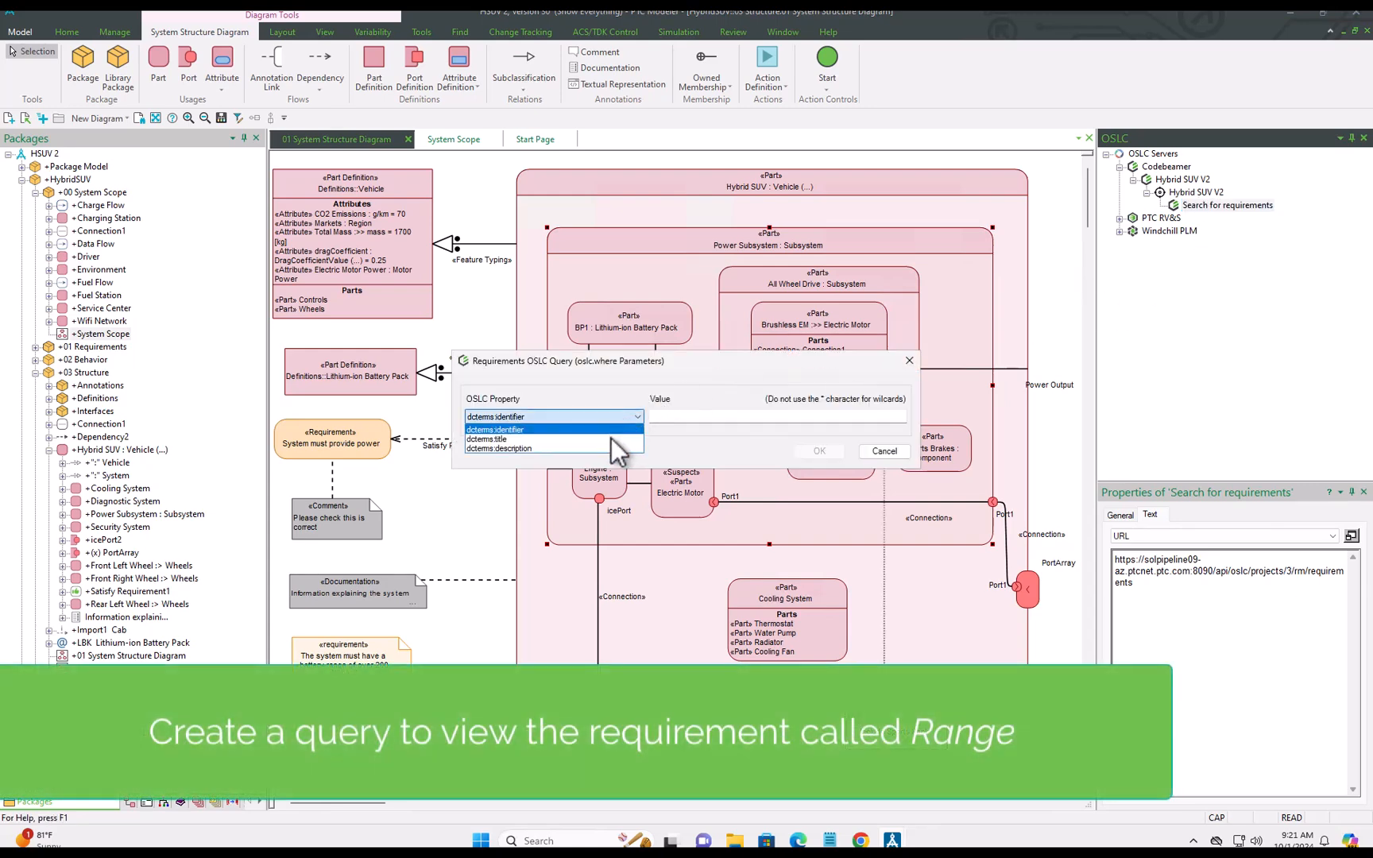
- Query dcterms:title for 'Range' and preview the returned Codebeamer Requirement 1001
{"action": "left_click", "coordinate": [491, 439]}
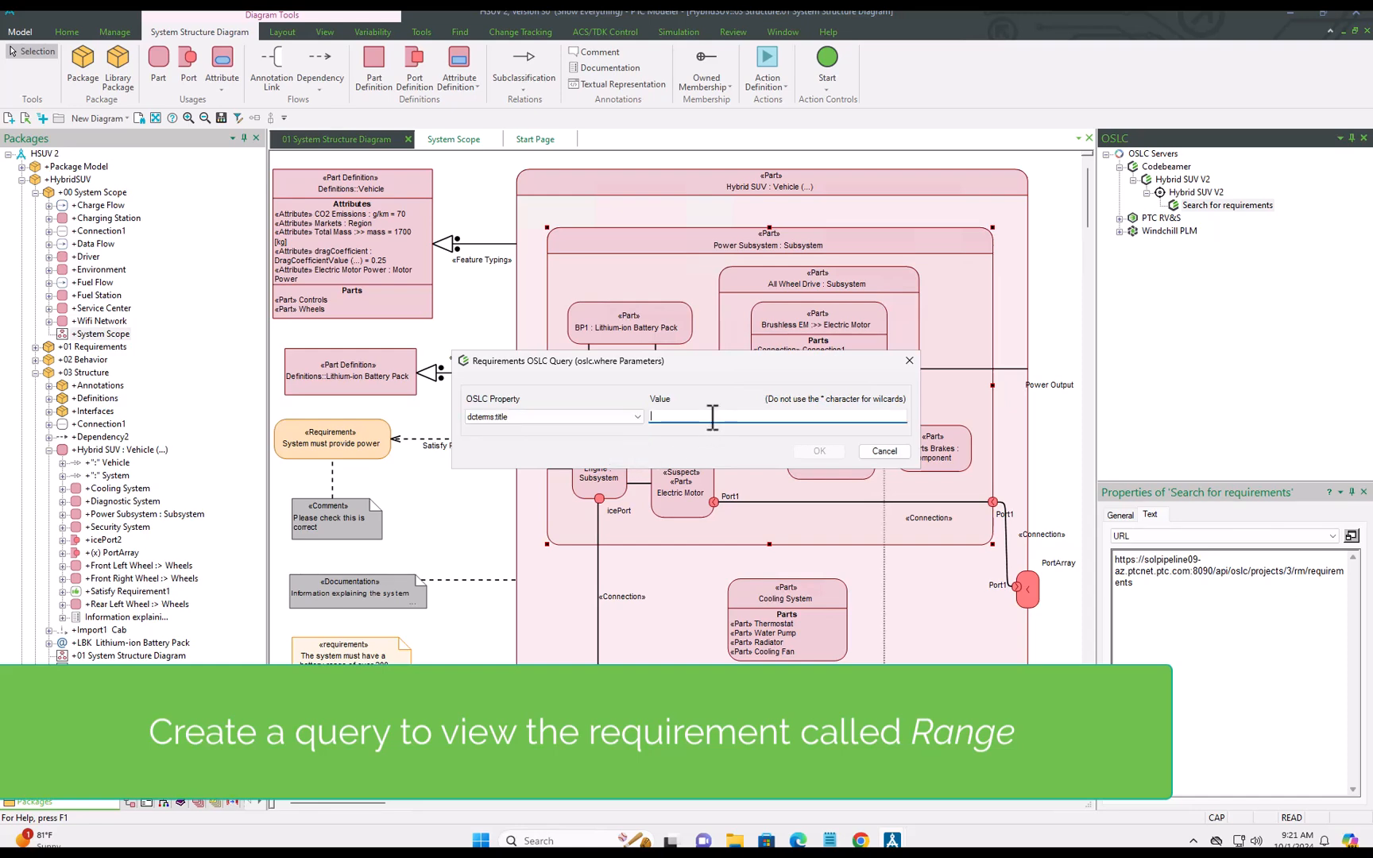
{"action": "type", "text": "Range"}
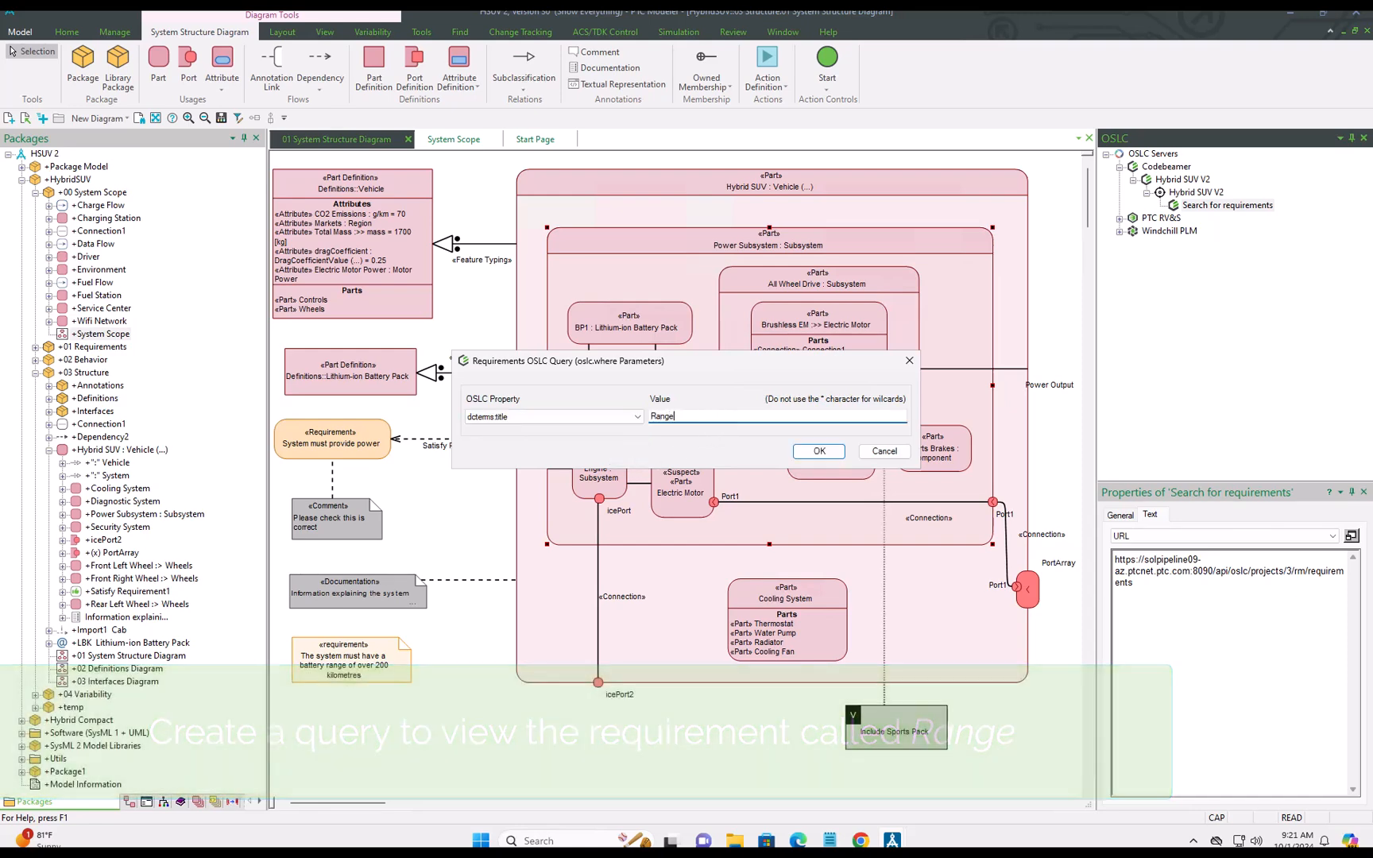
{"action": "left_click", "coordinate": [819, 452]}
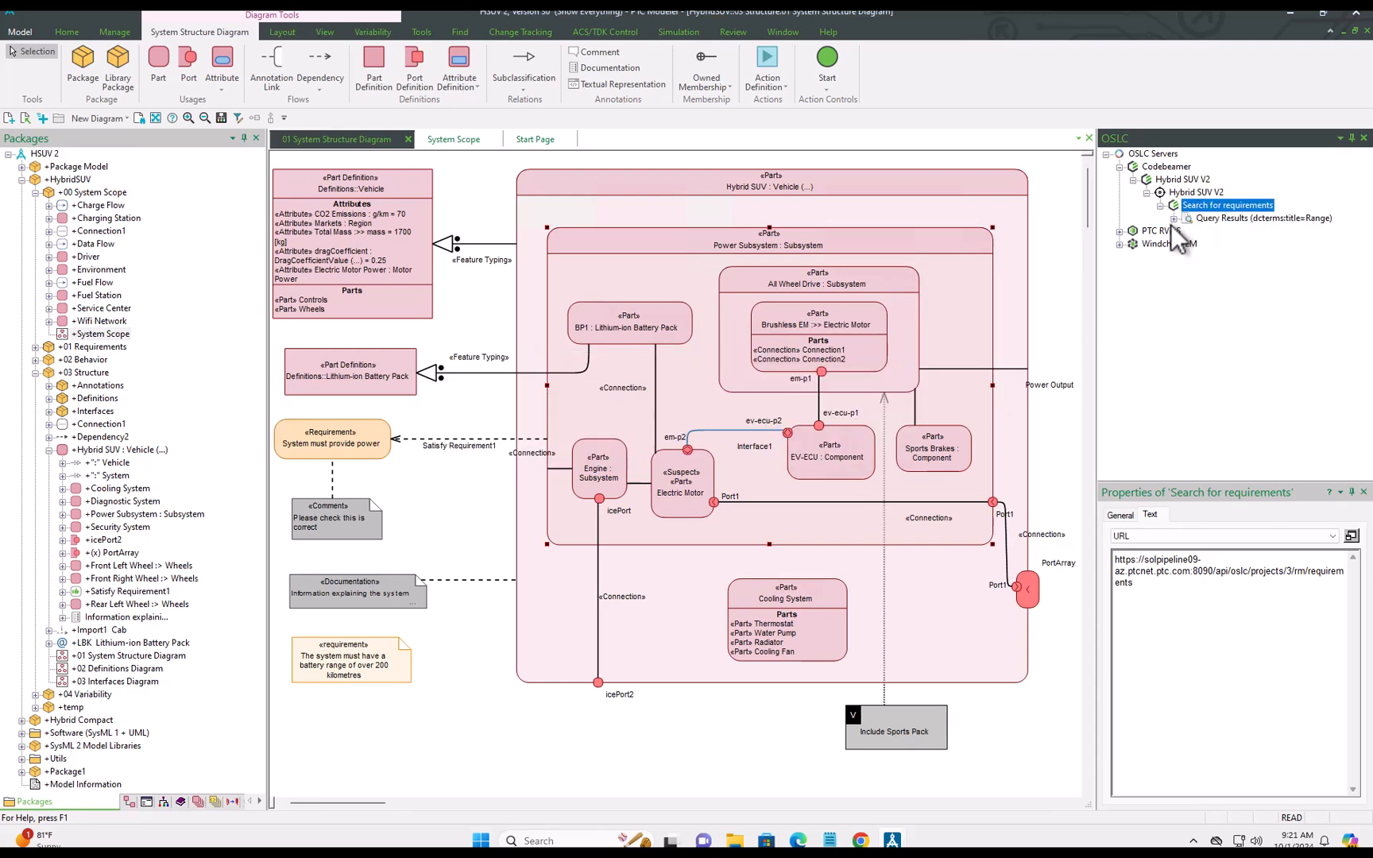
{"action": "left_click", "coordinate": [1220, 231]}
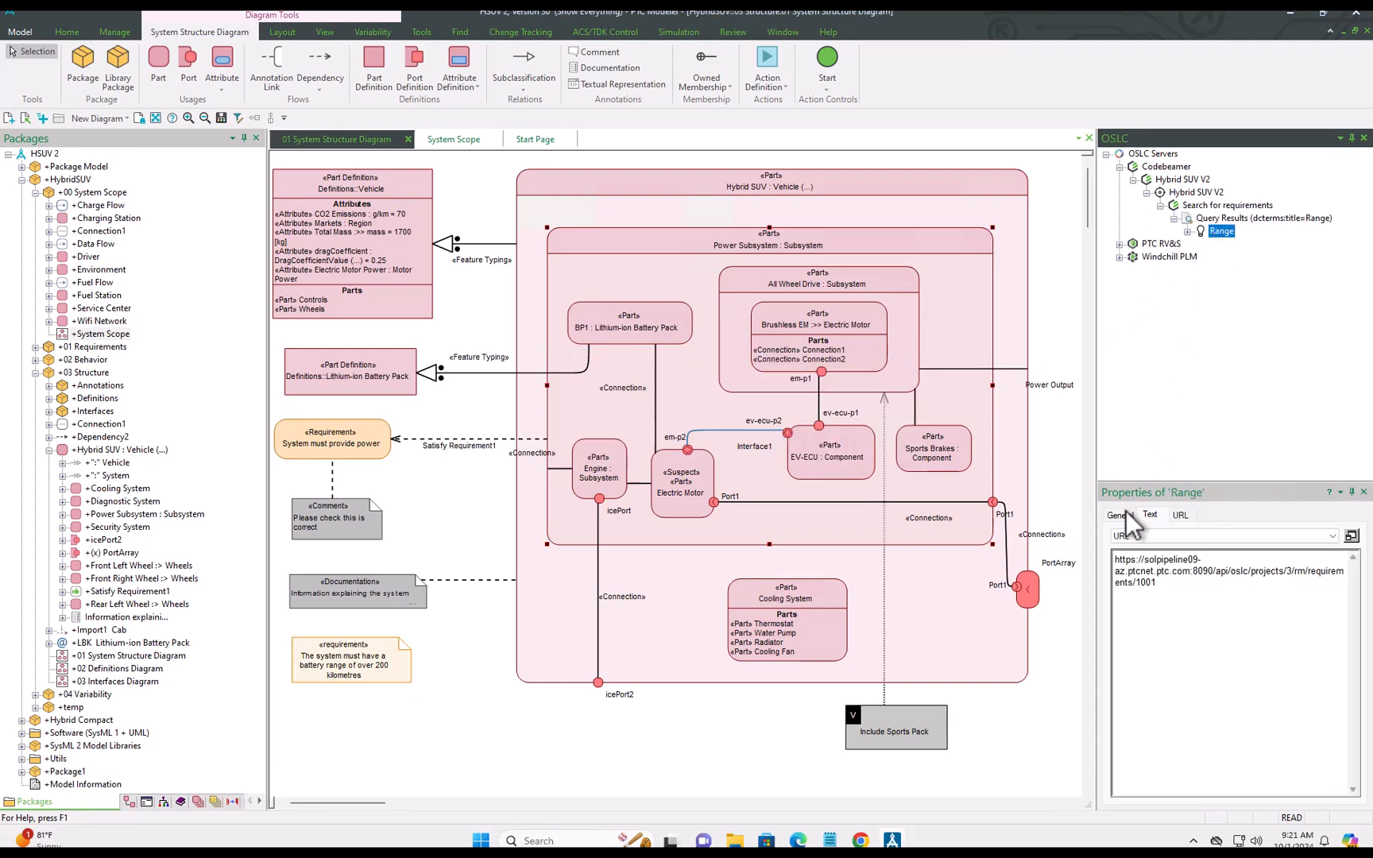
{"action": "left_click", "coordinate": [1119, 515]}
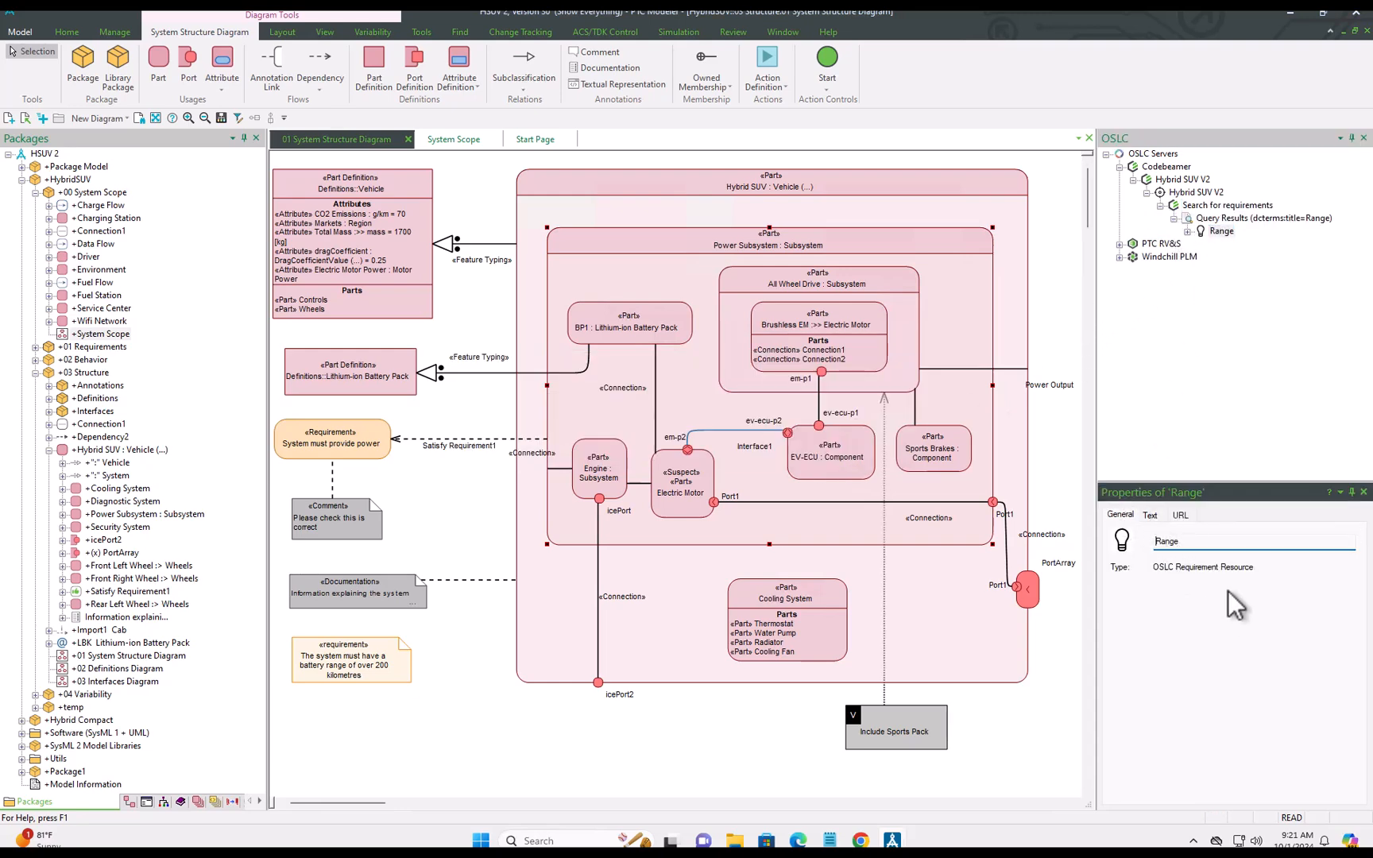
{"action": "left_click", "coordinate": [1151, 515]}
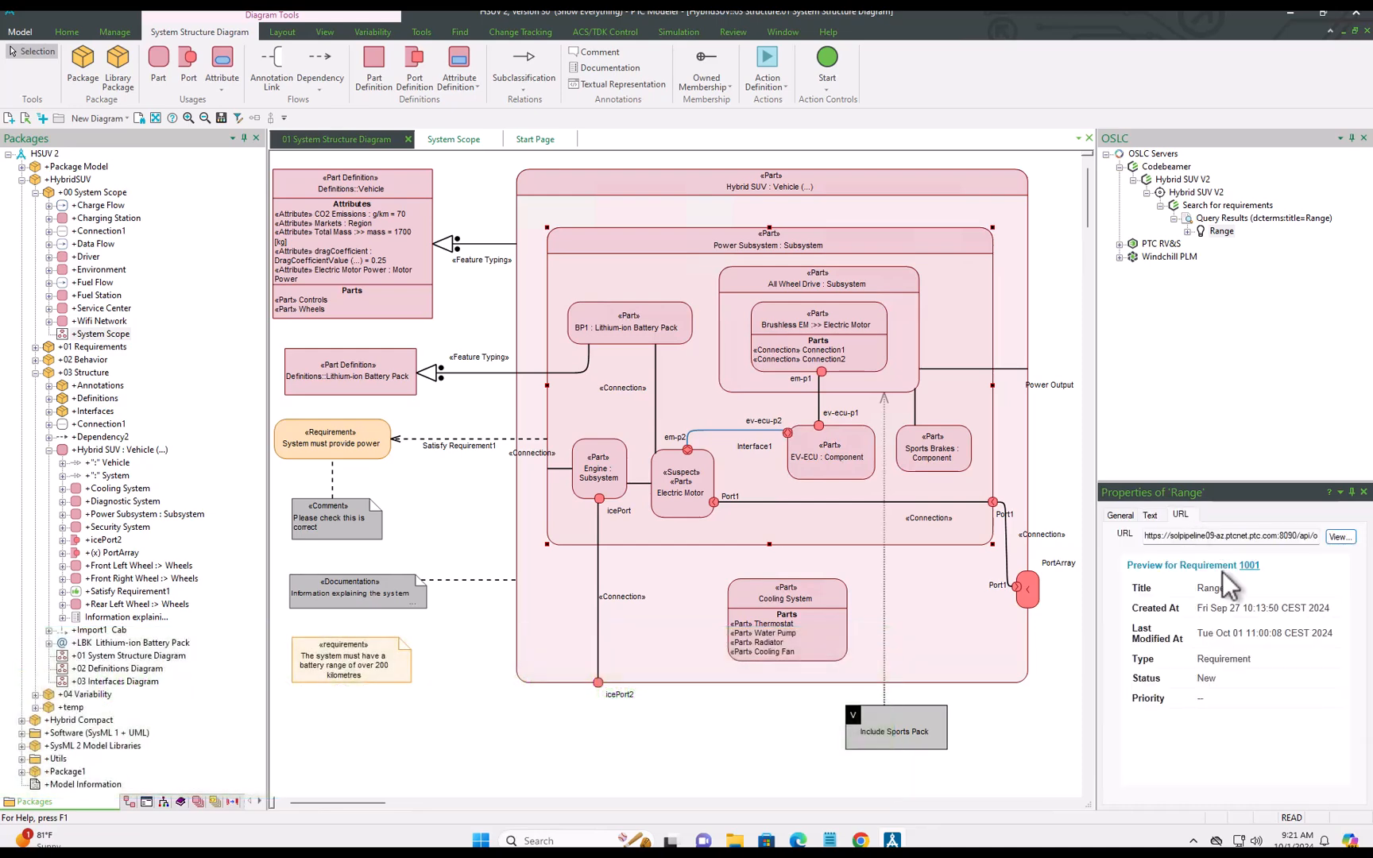
{"action": "mouse_move", "coordinate": [1189, 316]}
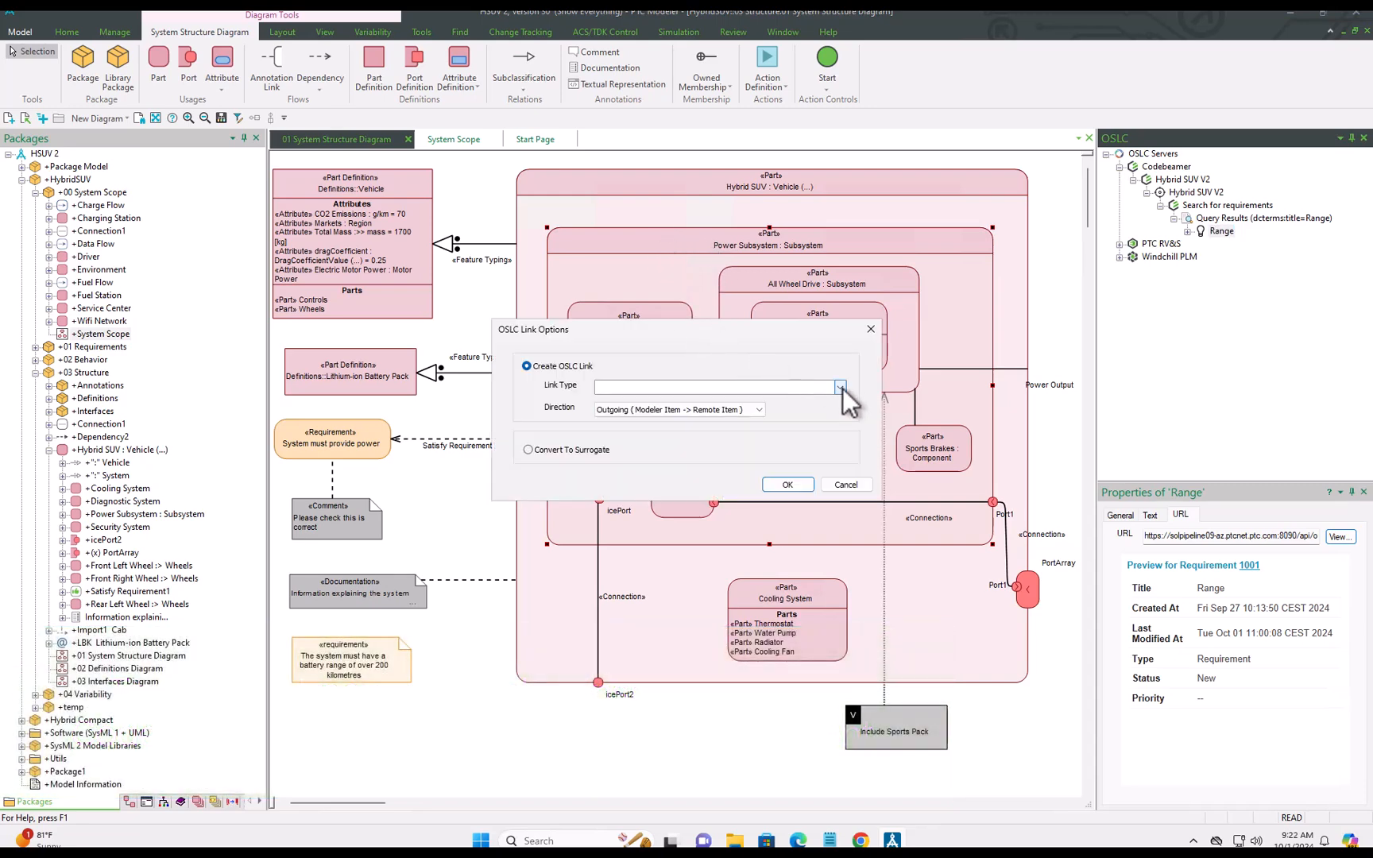
- Review the Range link's server, text, suspect and preview details, then view Power Subsystem's links in Codebeamer
{"action": "left_click", "coordinate": [839, 387]}
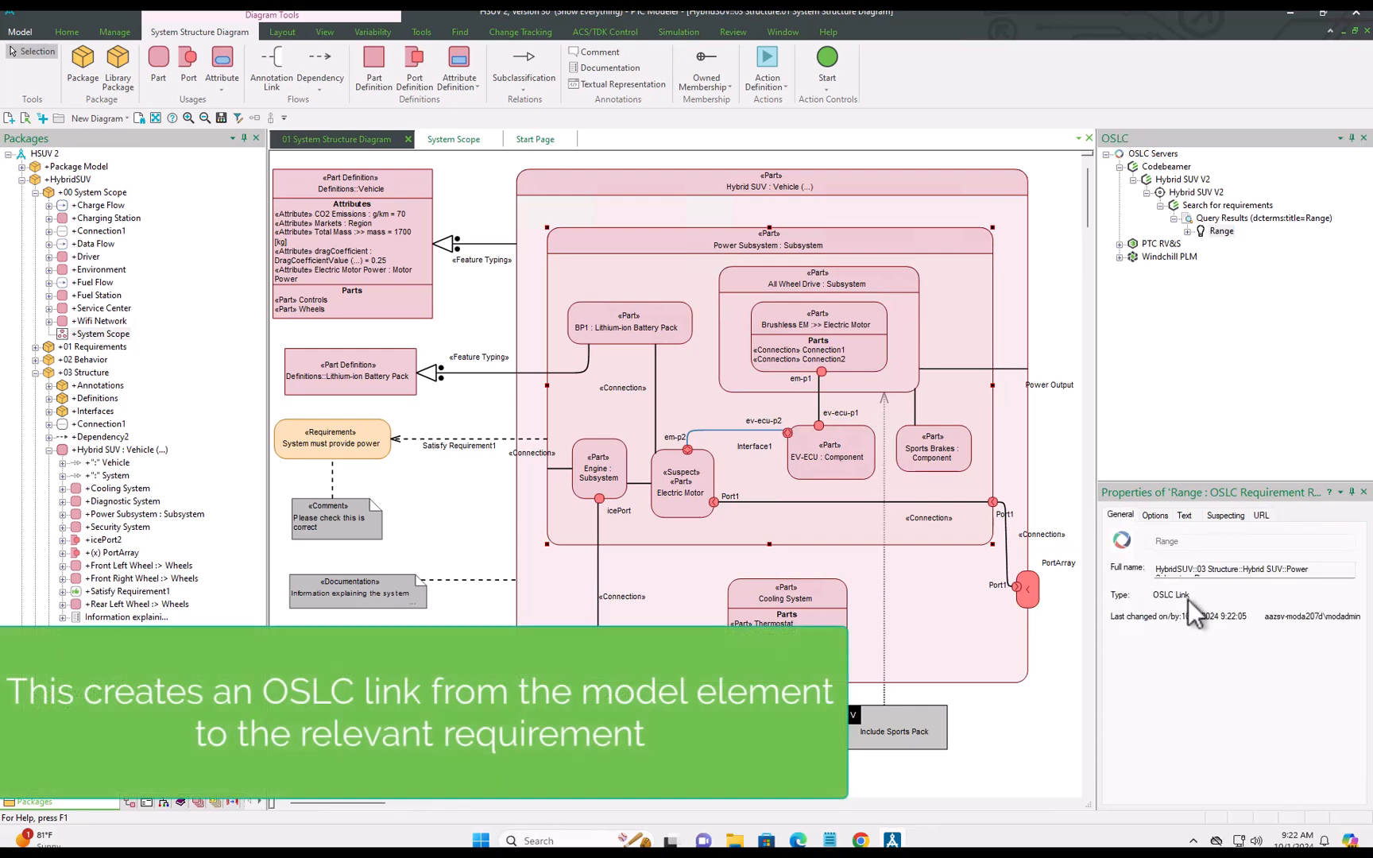
{"action": "left_click", "coordinate": [1154, 515]}
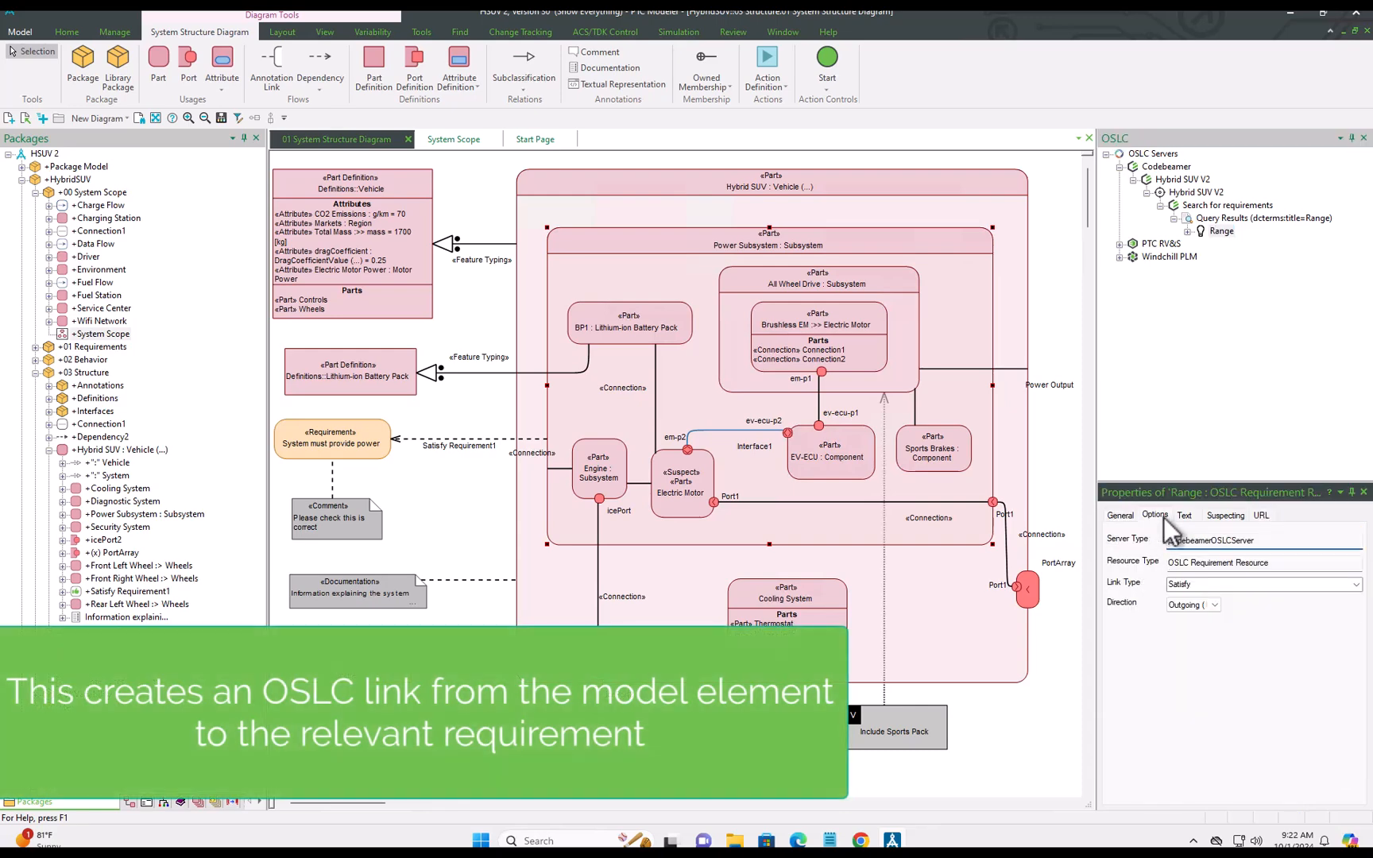
{"action": "left_click", "coordinate": [1184, 514]}
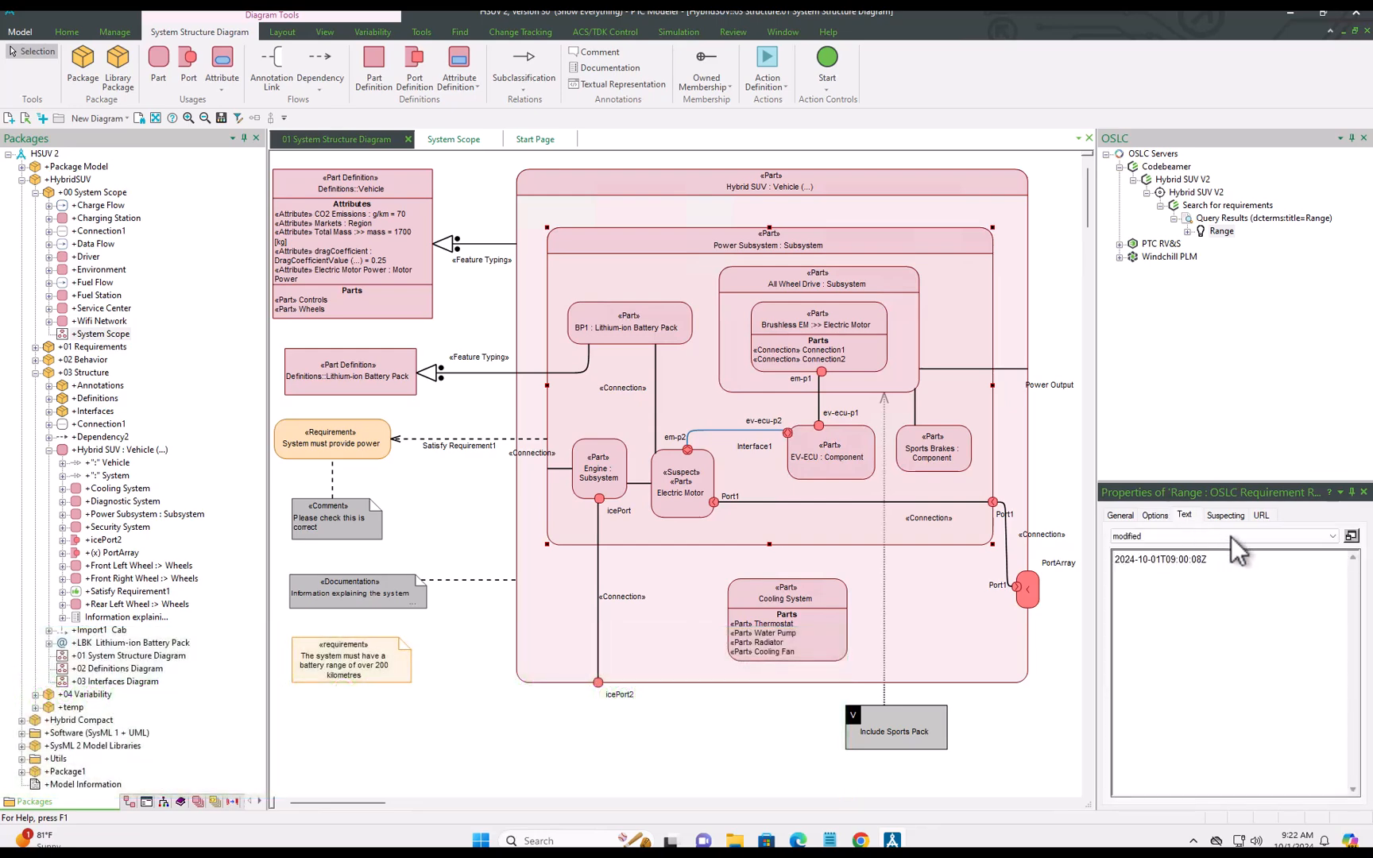
{"action": "mouse_move", "coordinate": [1236, 540]}
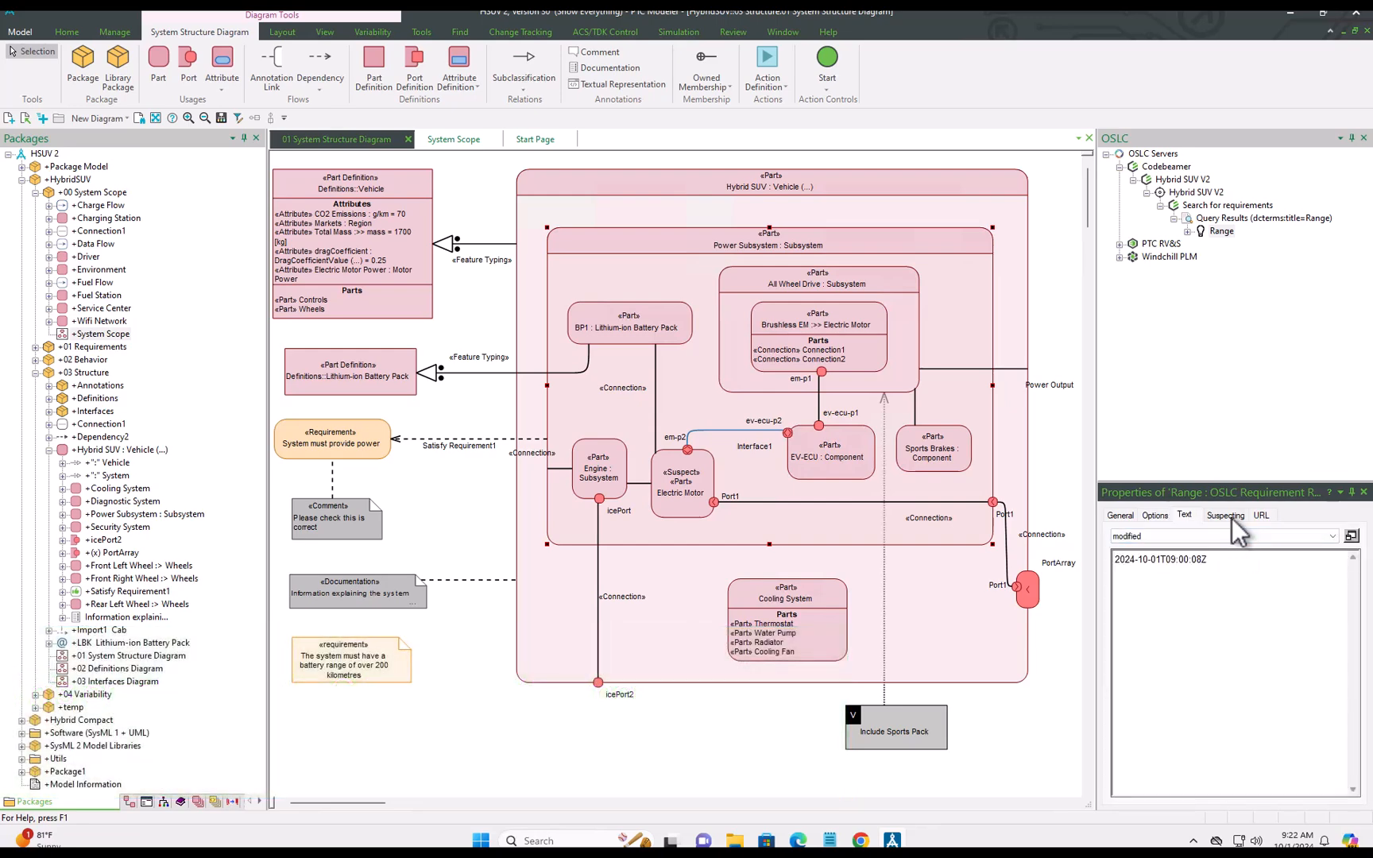
{"action": "left_click", "coordinate": [1225, 514]}
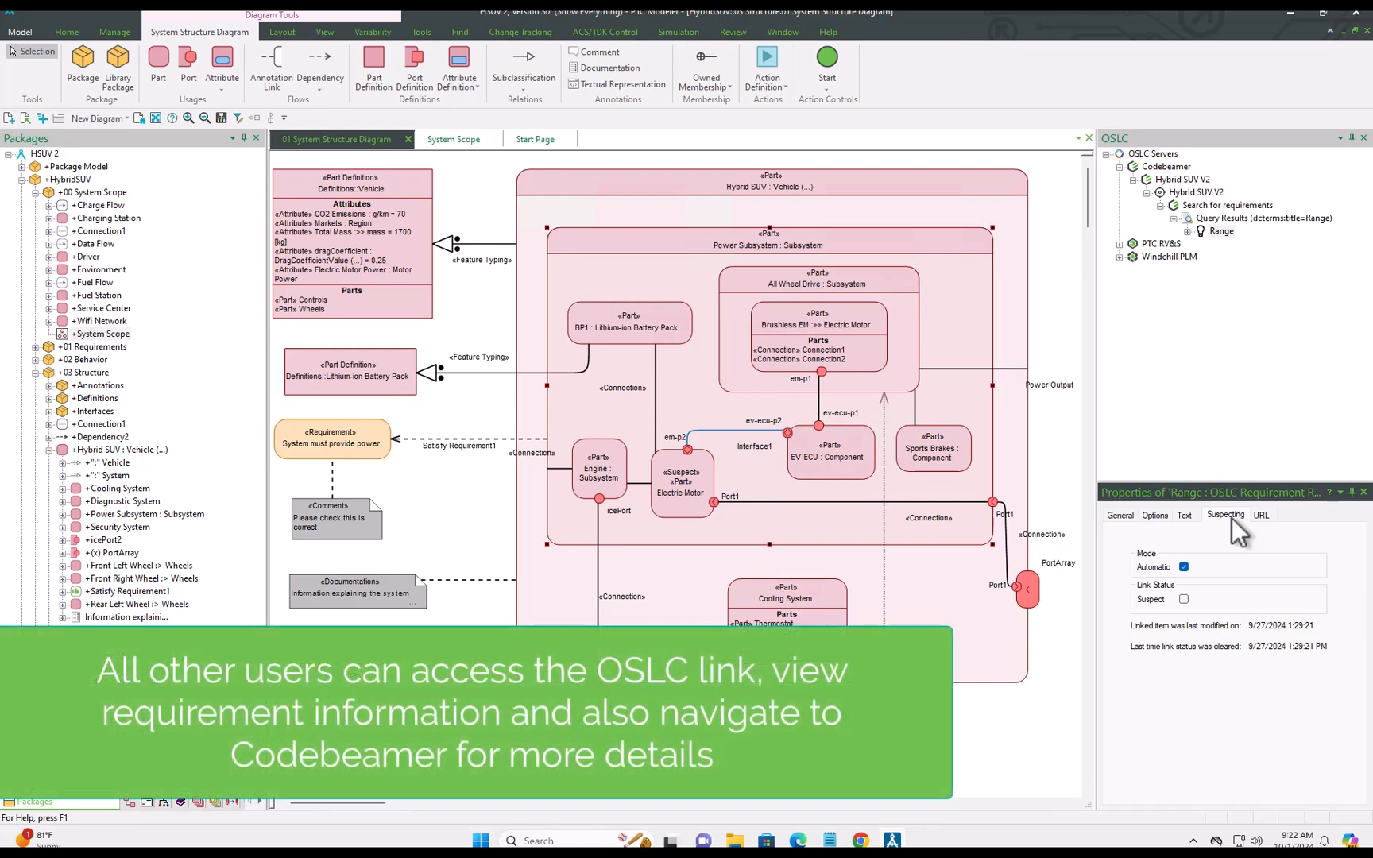
{"action": "left_click", "coordinate": [1262, 515]}
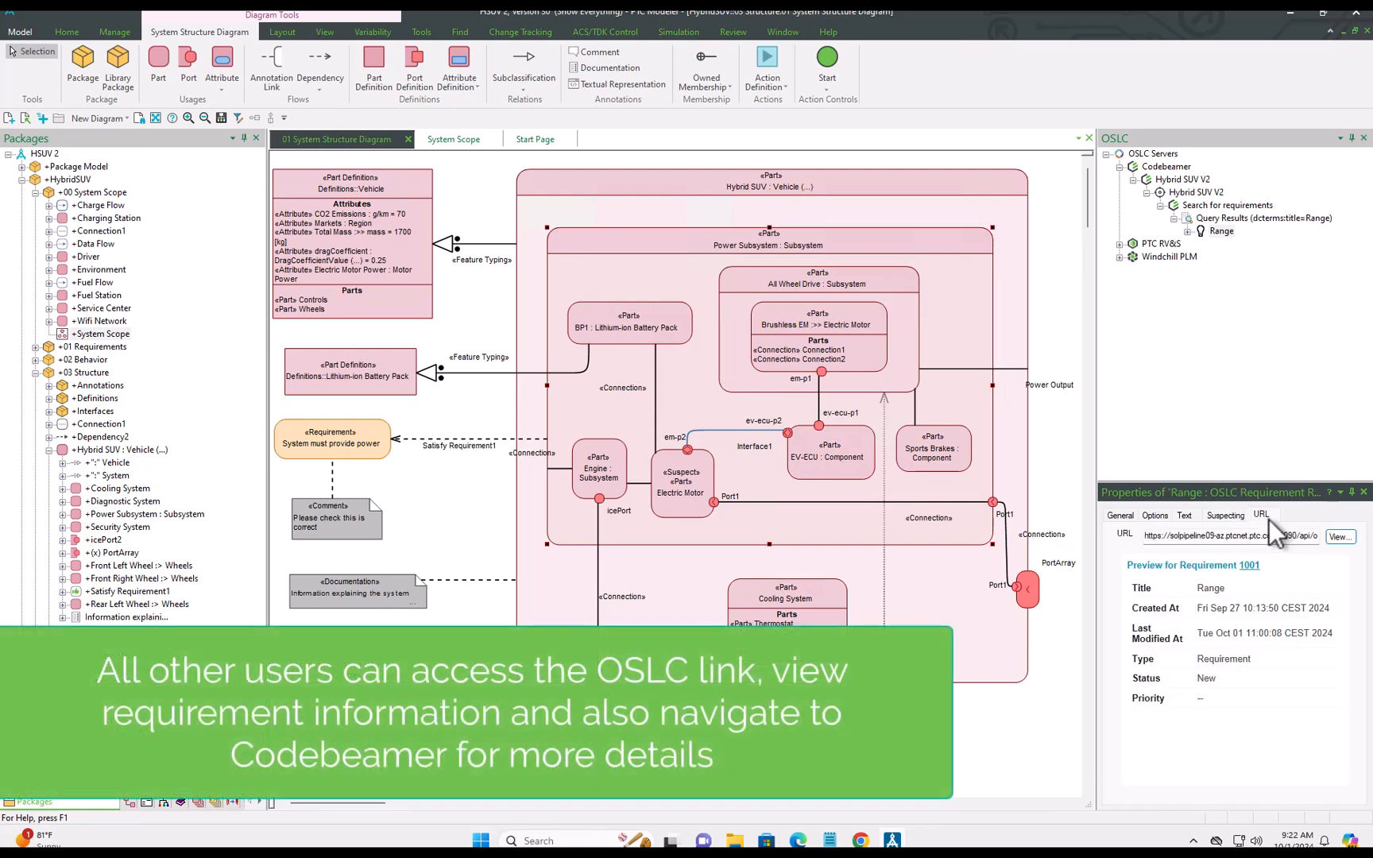
{"action": "mouse_move", "coordinate": [1301, 613]}
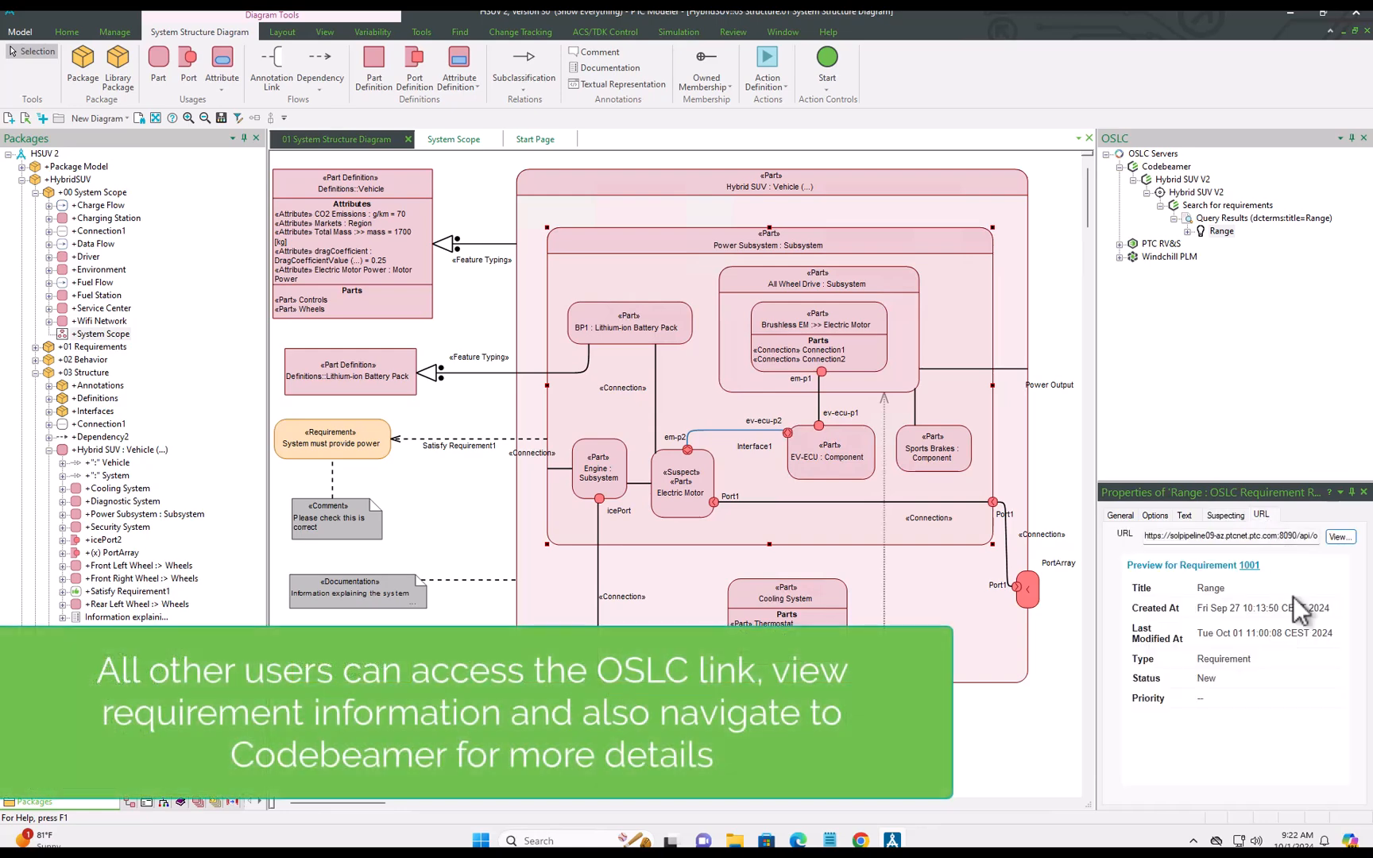
{"action": "mouse_move", "coordinate": [620, 253]}
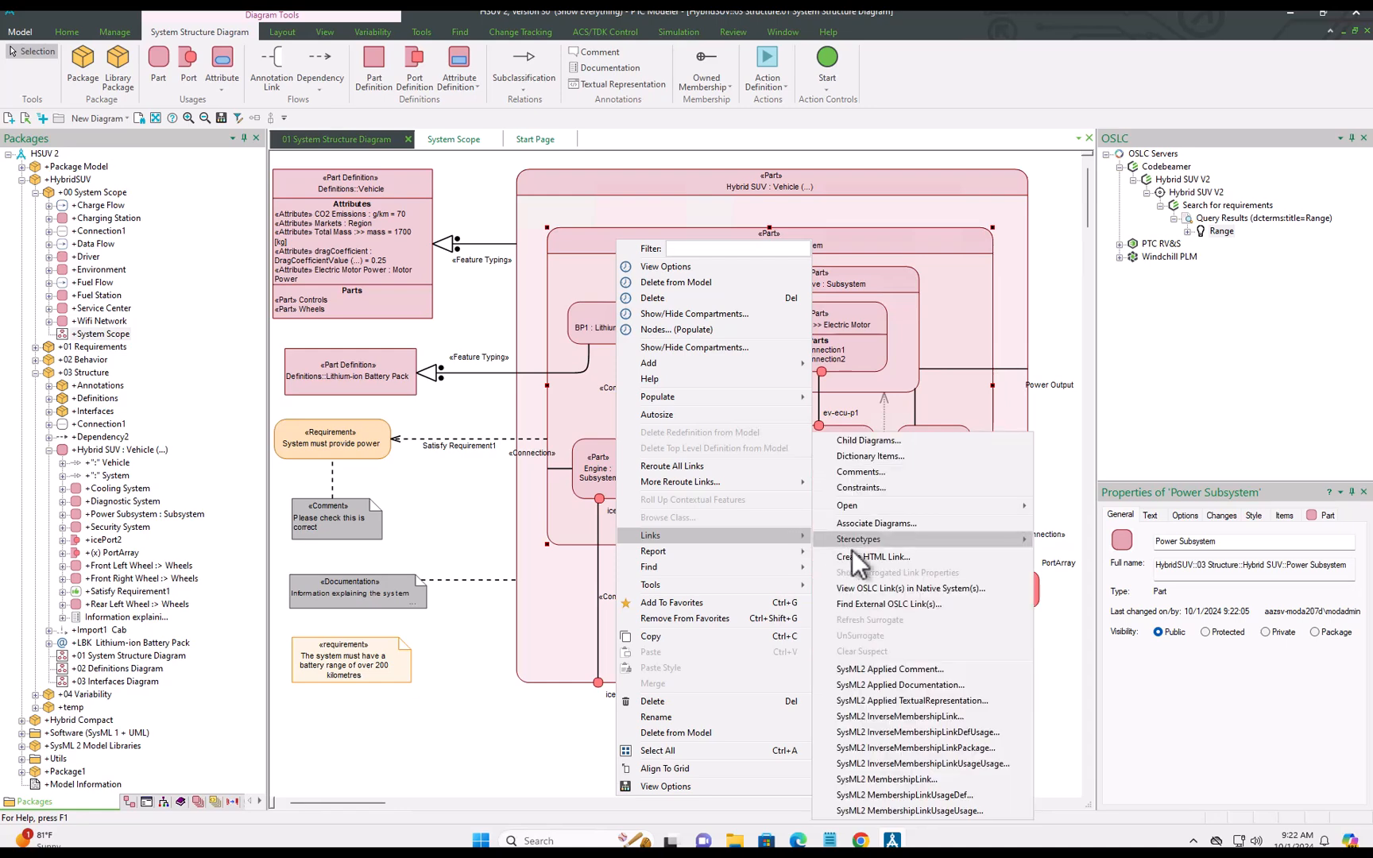
{"action": "mouse_move", "coordinate": [1014, 604]}
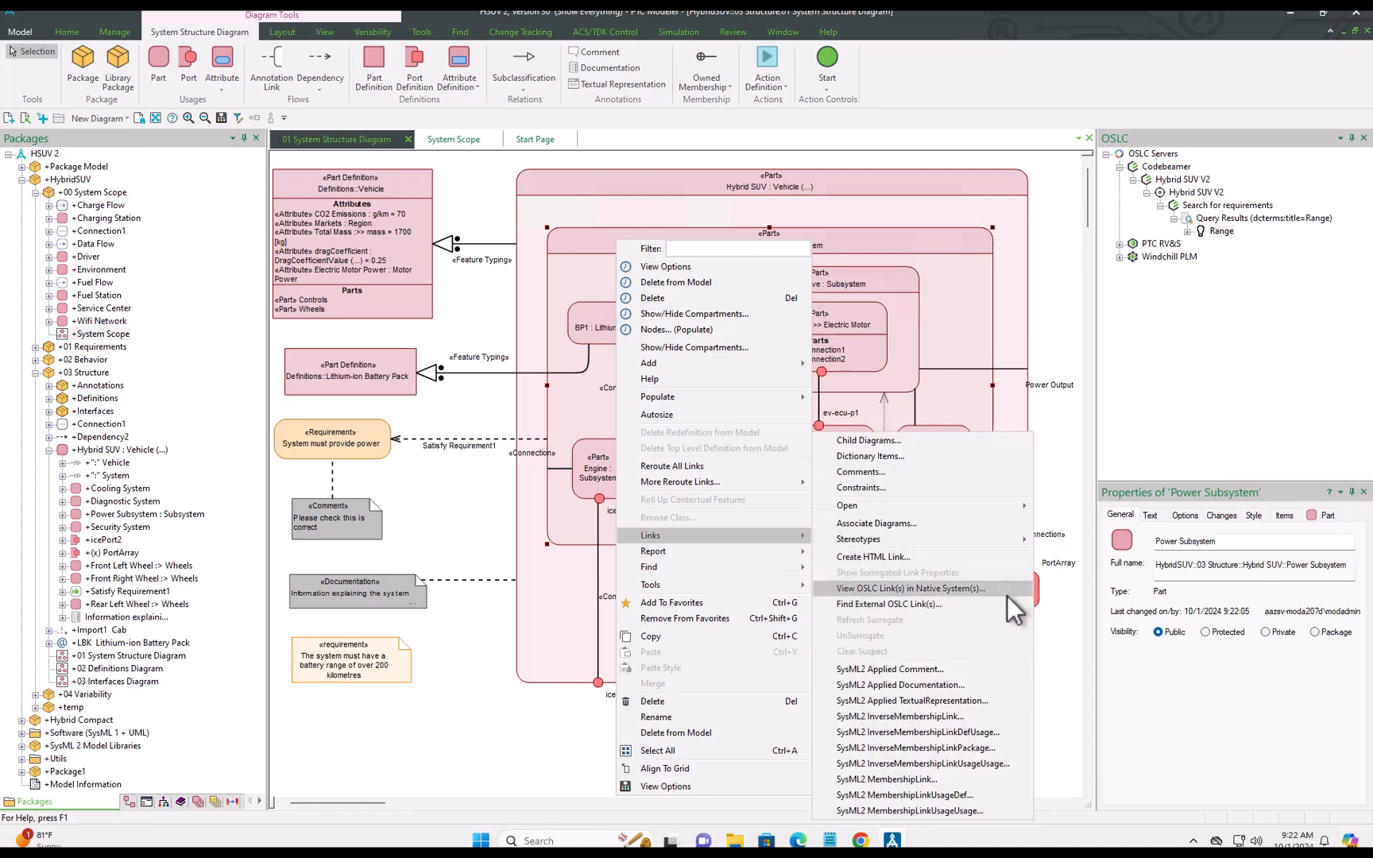
{"action": "left_click", "coordinate": [907, 588]}
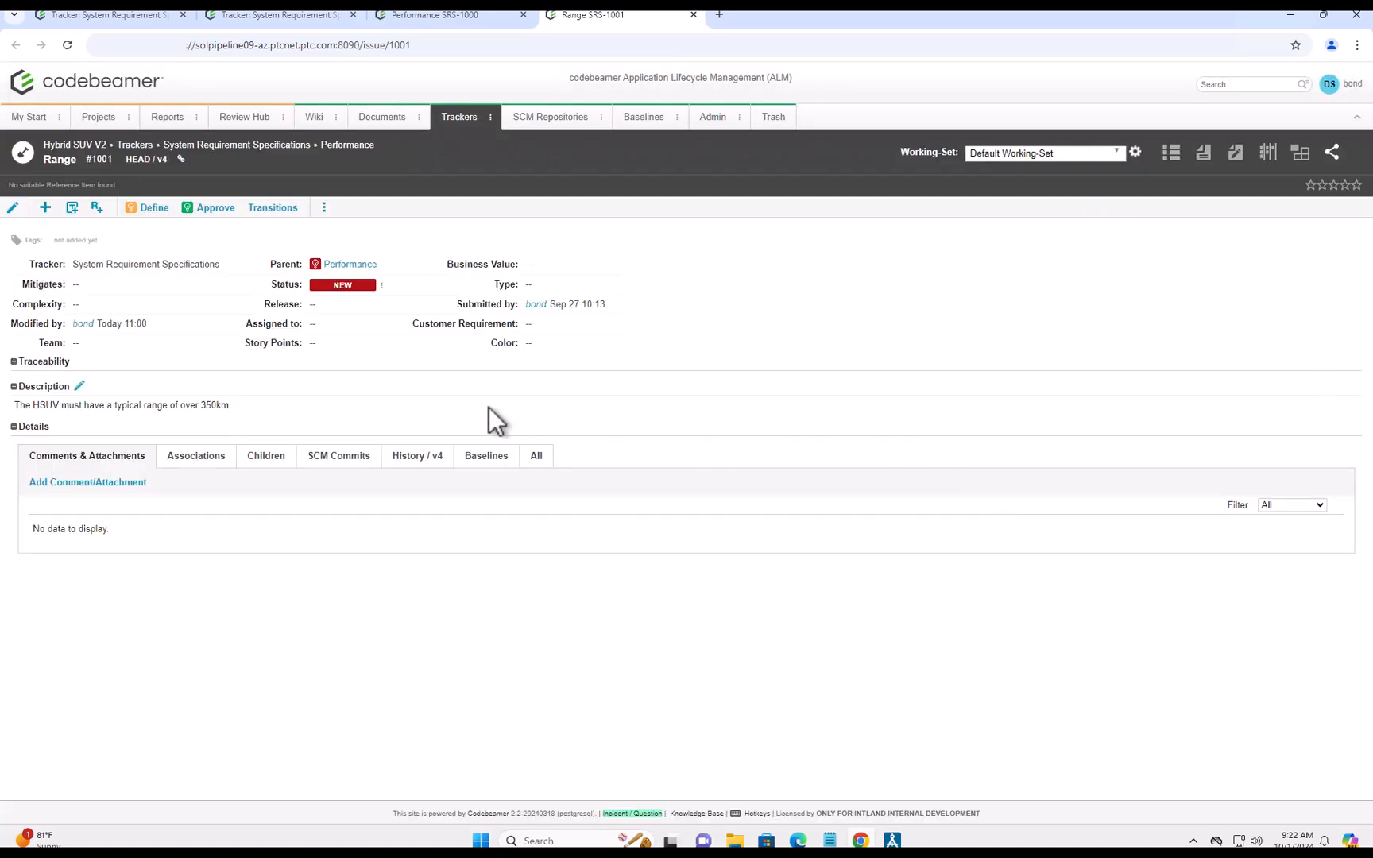
{"action": "mouse_move", "coordinate": [94, 209]}
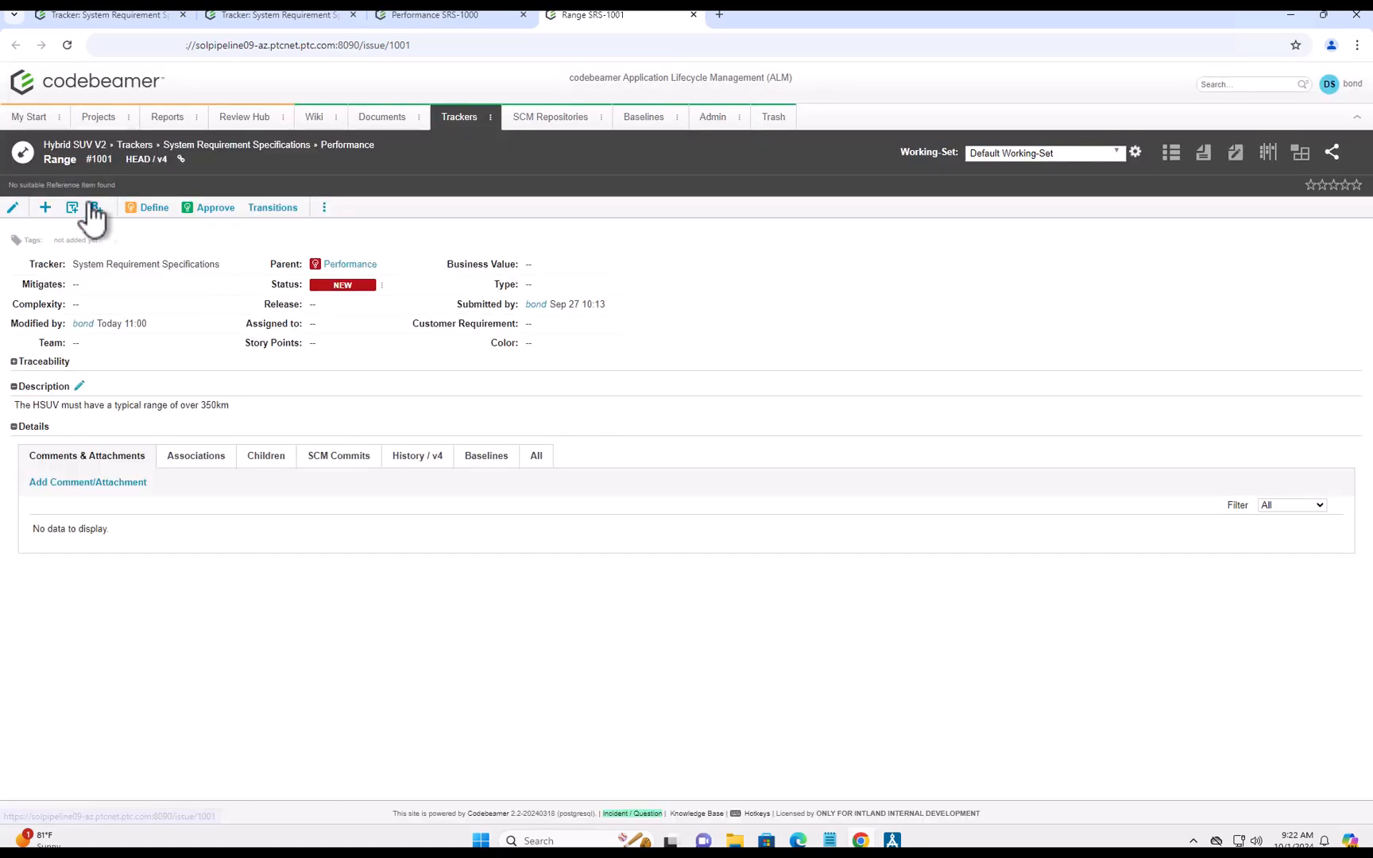
{"action": "mouse_move", "coordinate": [521, 346]}
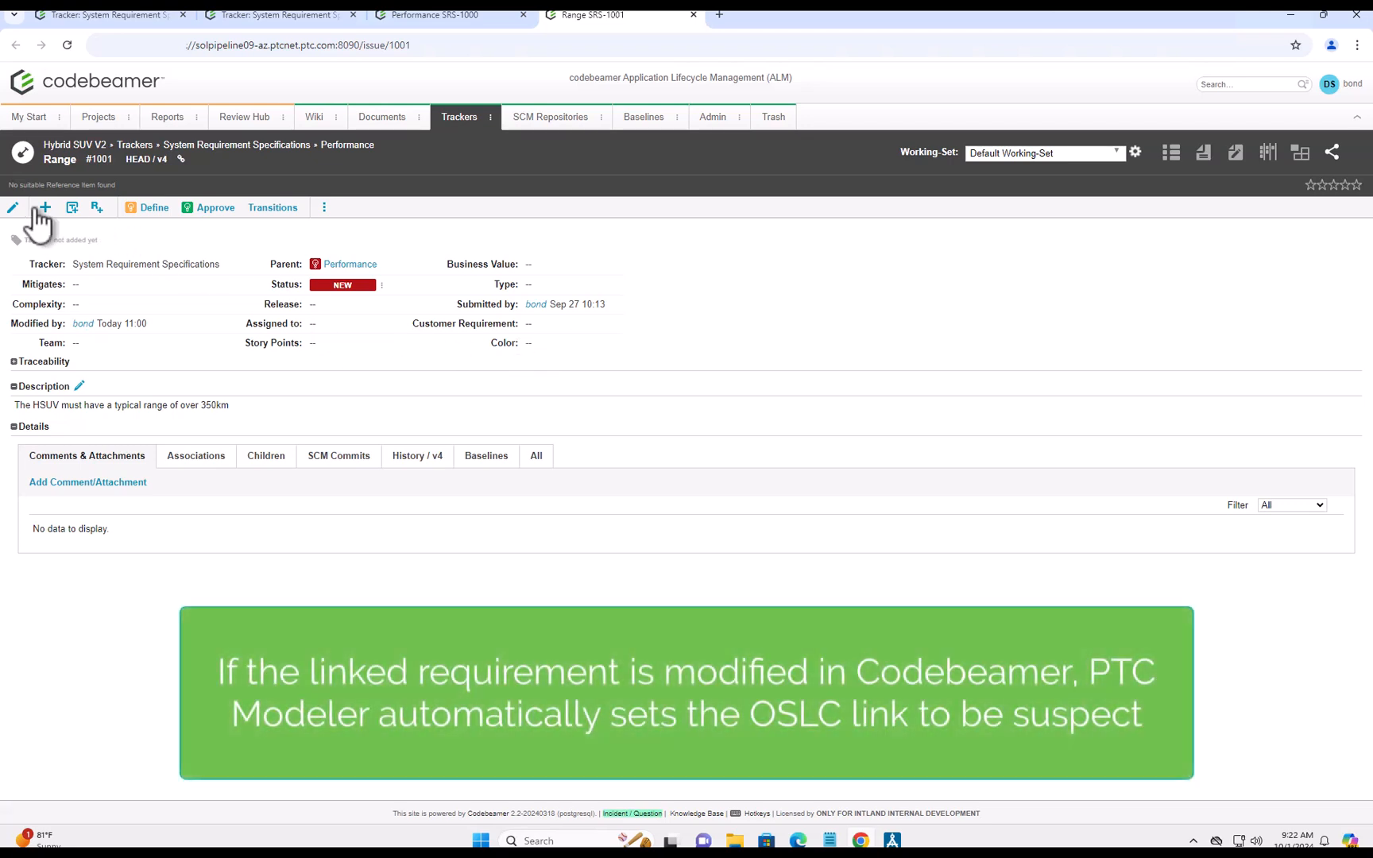
- Edit Range #1001 so the HSUV typical range reads 300km and save it
{"action": "left_click", "coordinate": [16, 207]}
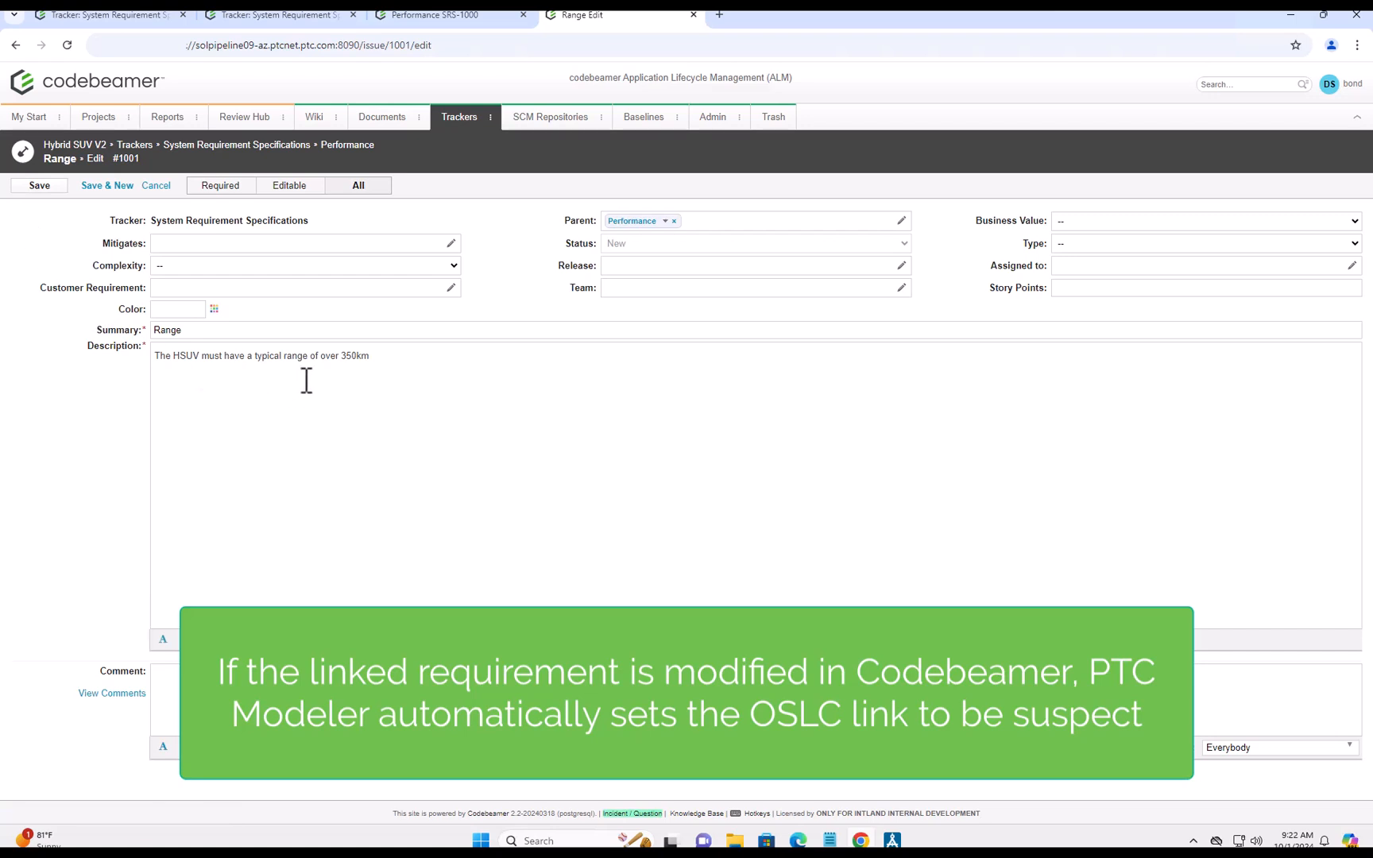
{"action": "mouse_move", "coordinate": [380, 397]}
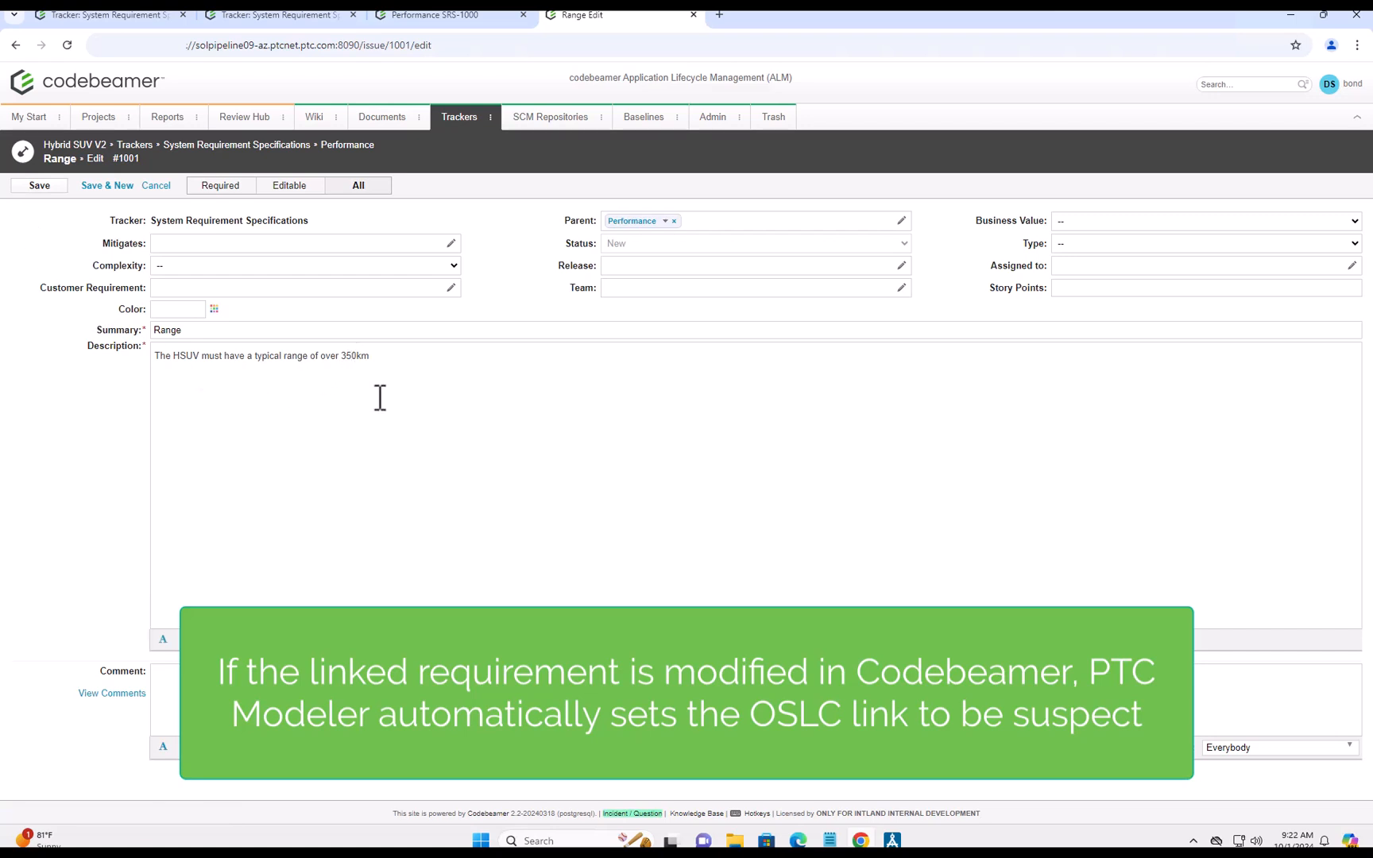
{"action": "type", "text": "300km"}
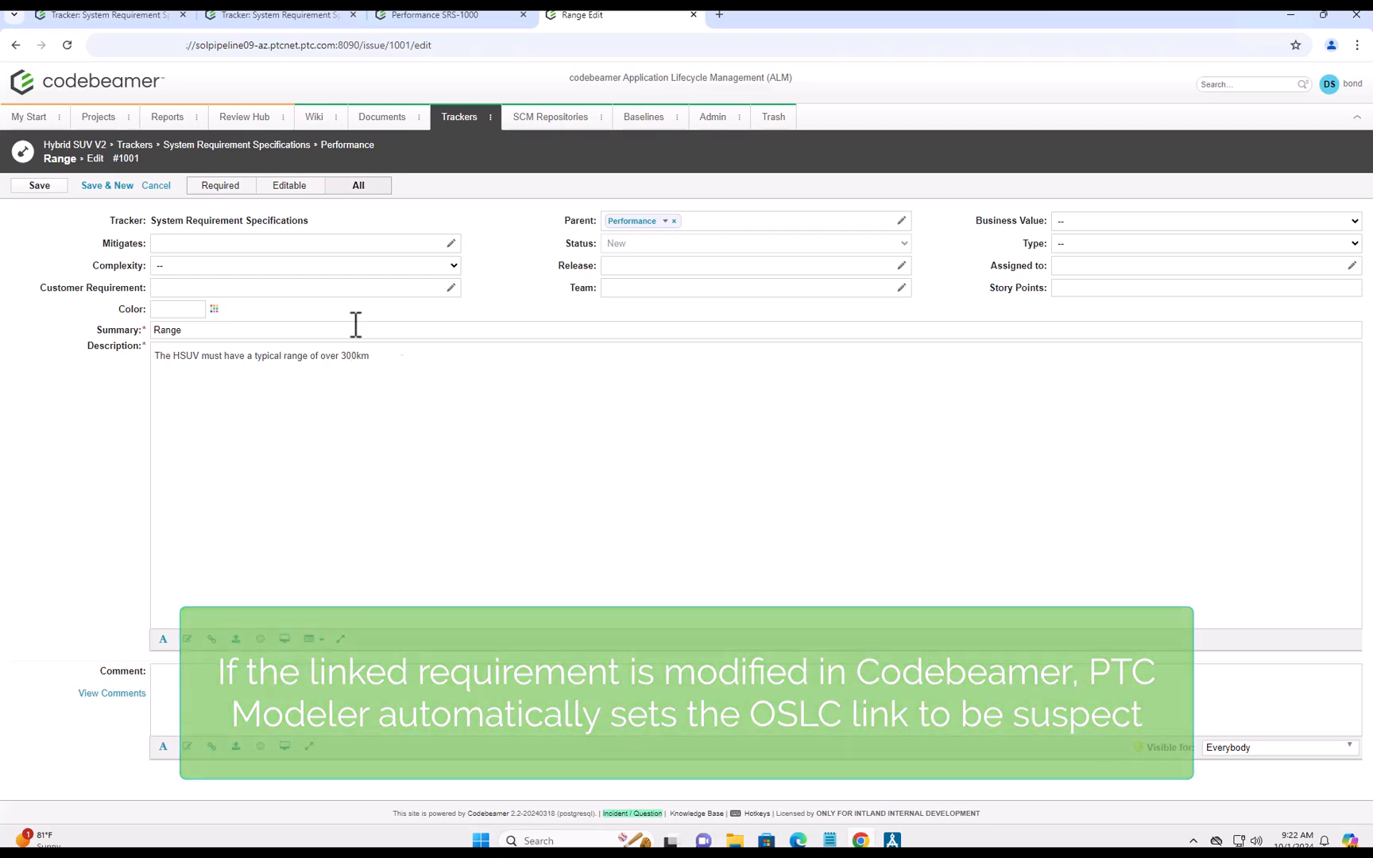
{"action": "left_click", "coordinate": [38, 186]}
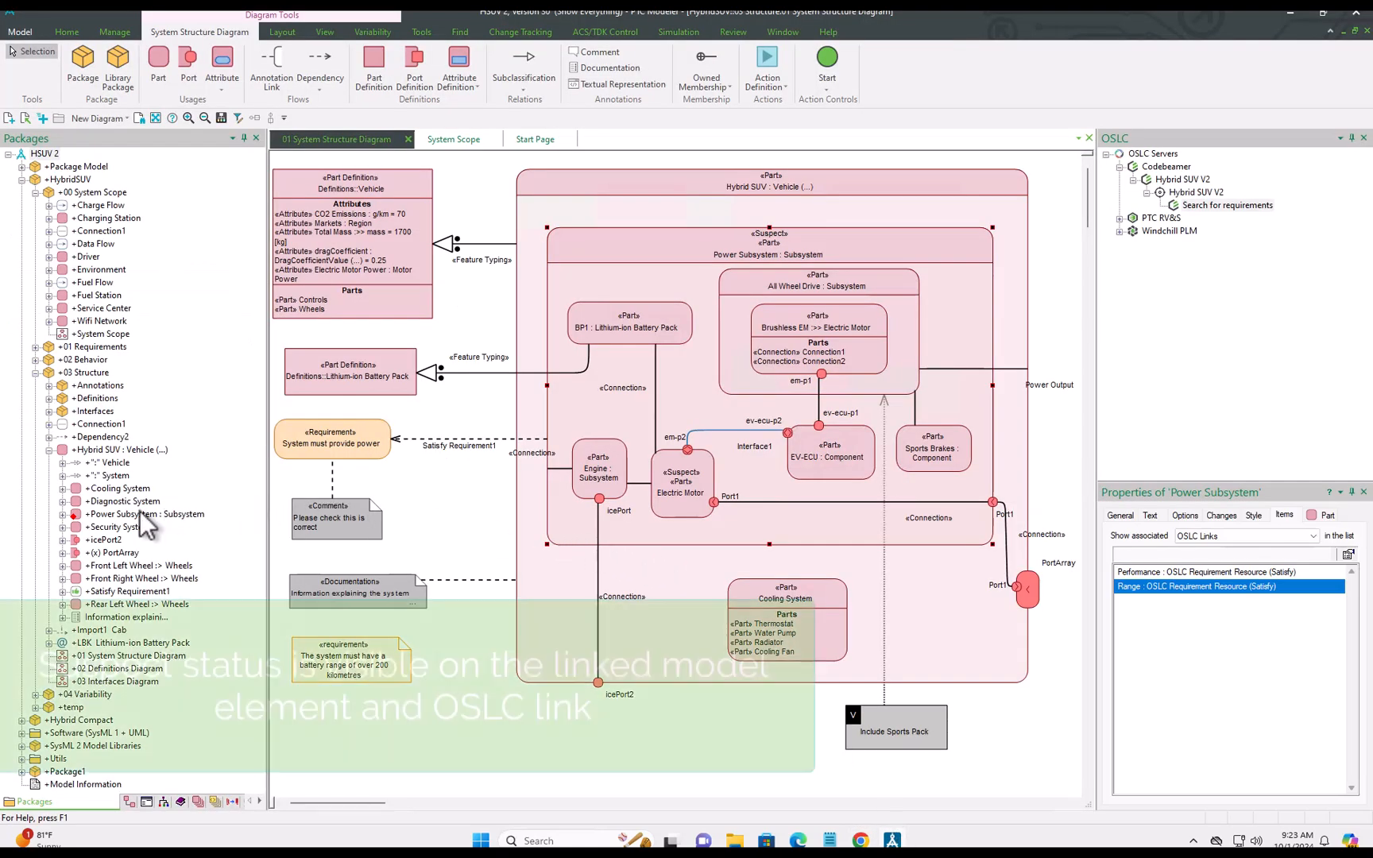
- Select the suspect Power Subsystem and clear the Range OSLC link's suspect status
{"action": "left_click", "coordinate": [143, 515]}
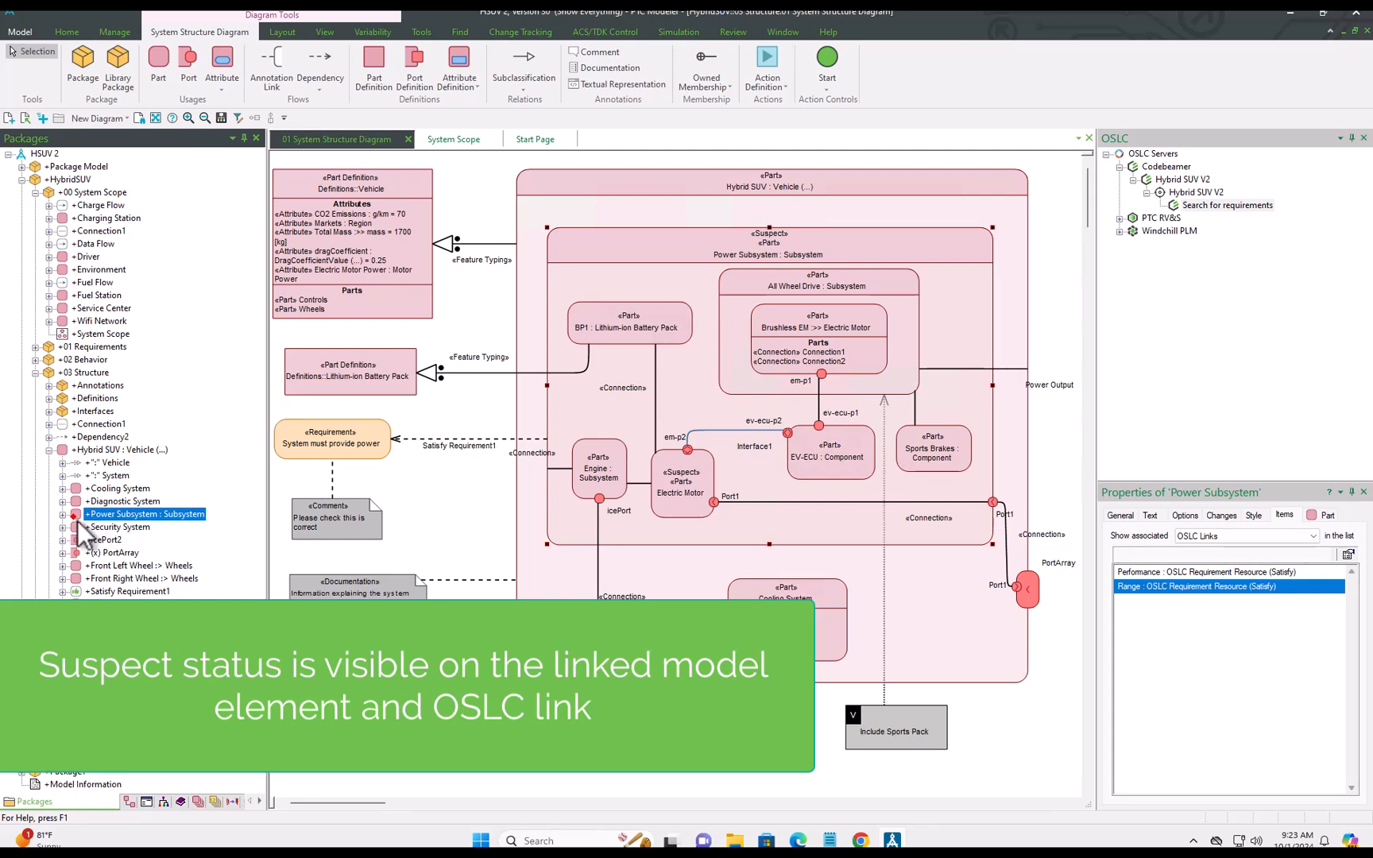
{"action": "mouse_move", "coordinate": [1220, 521]}
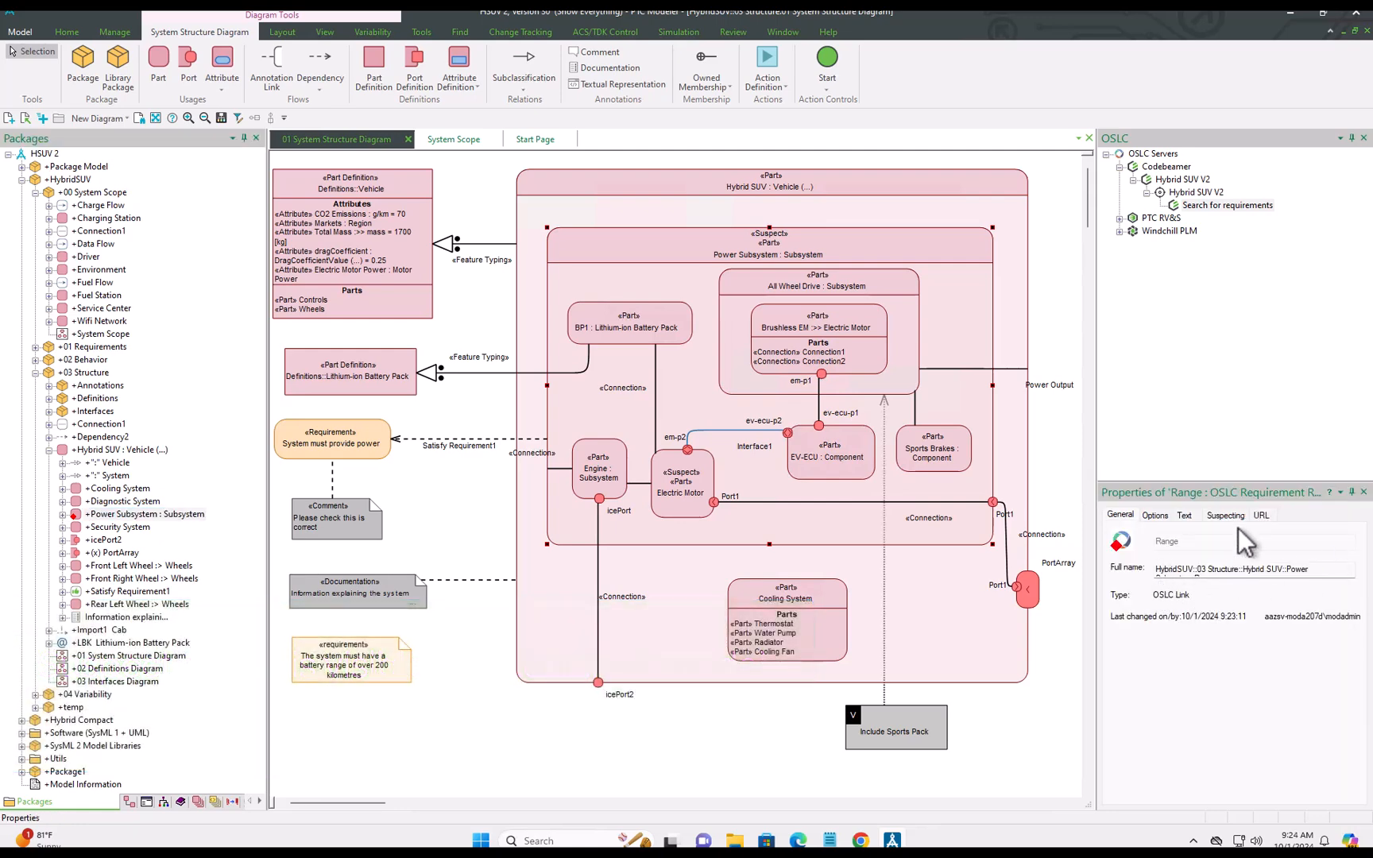
{"action": "left_click", "coordinate": [1225, 515]}
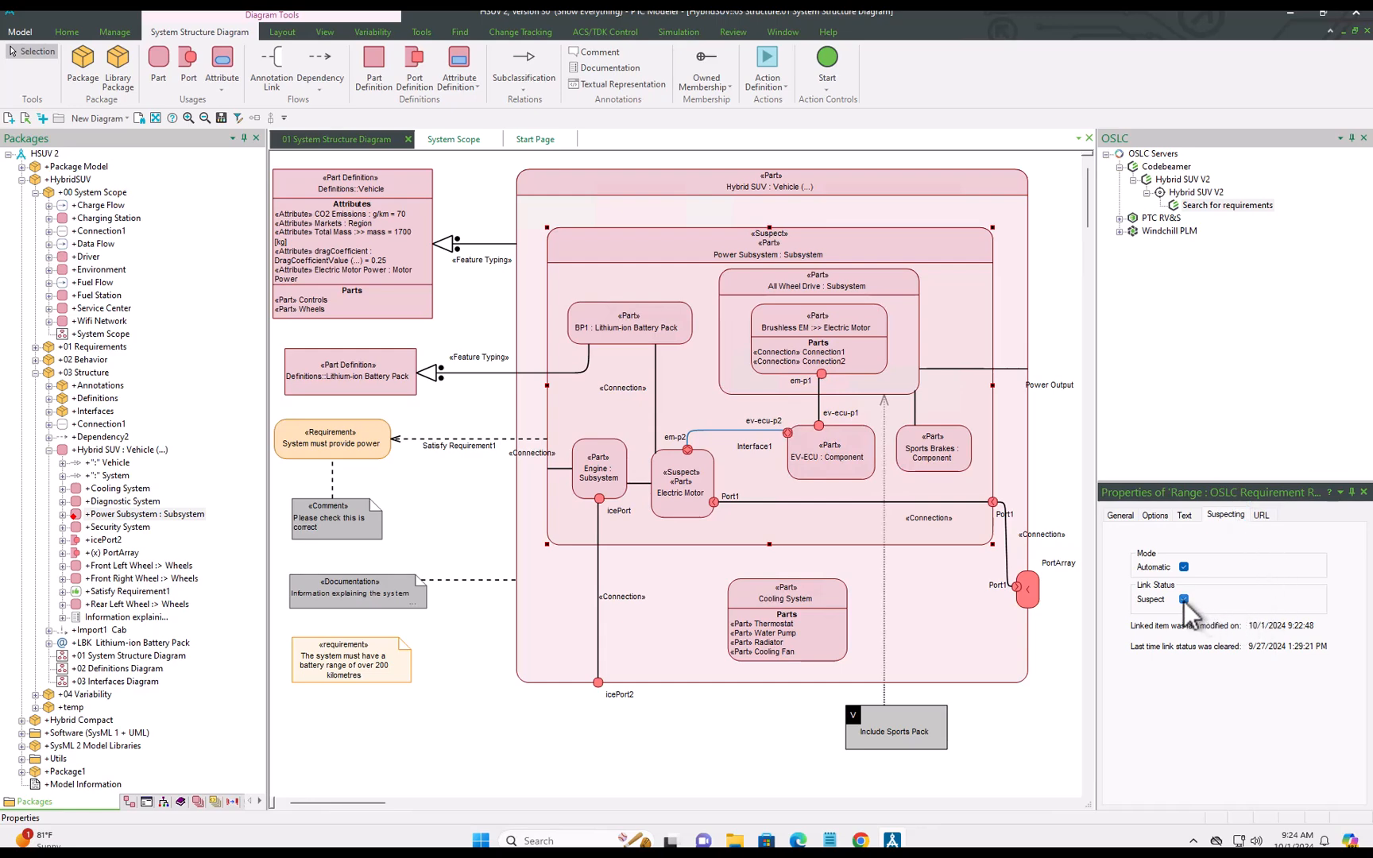
{"action": "left_click", "coordinate": [1184, 599]}
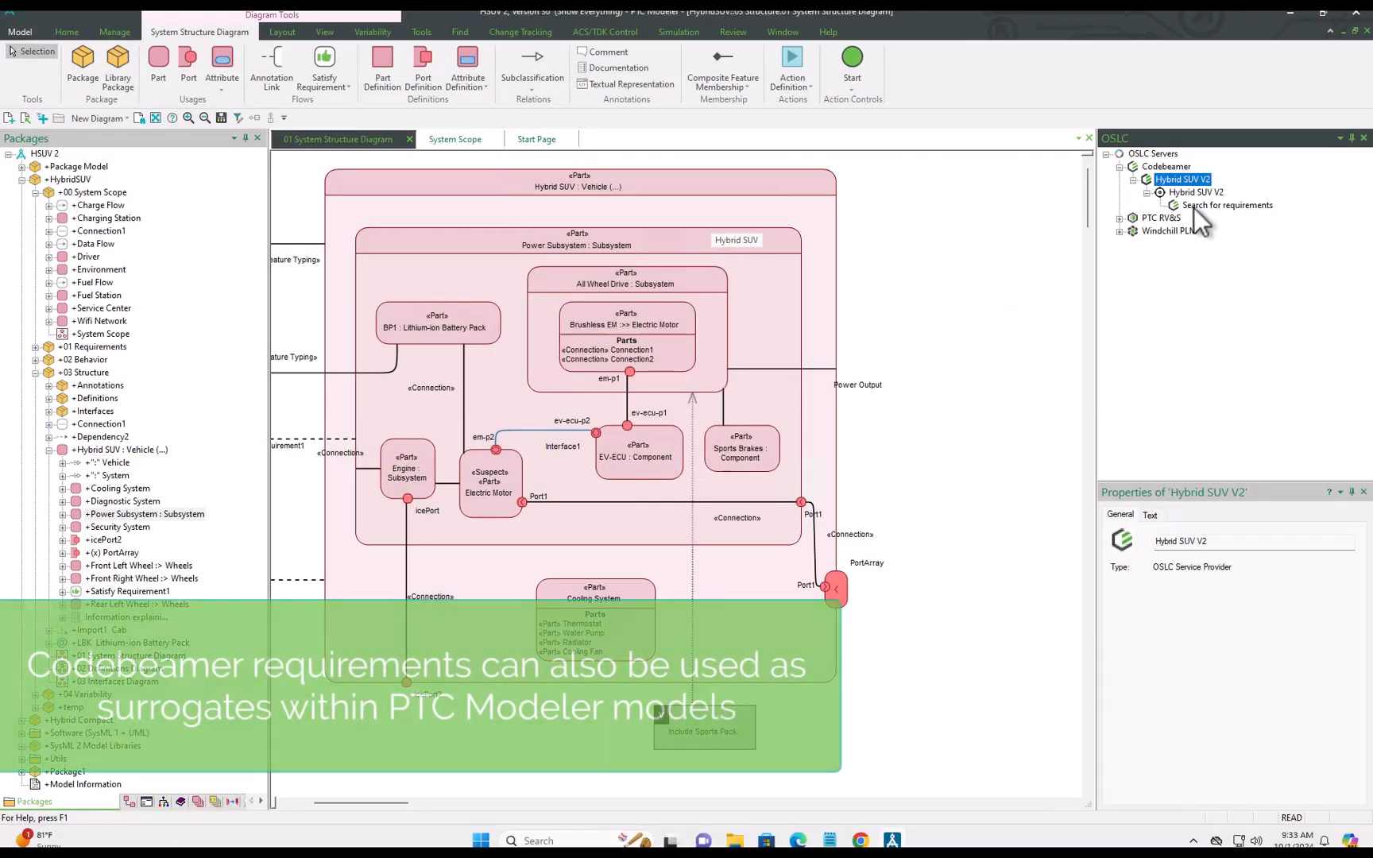
- Run a new Codebeamer requirement query with dcterms:identifier 1006
{"action": "right_click", "coordinate": [1230, 205]}
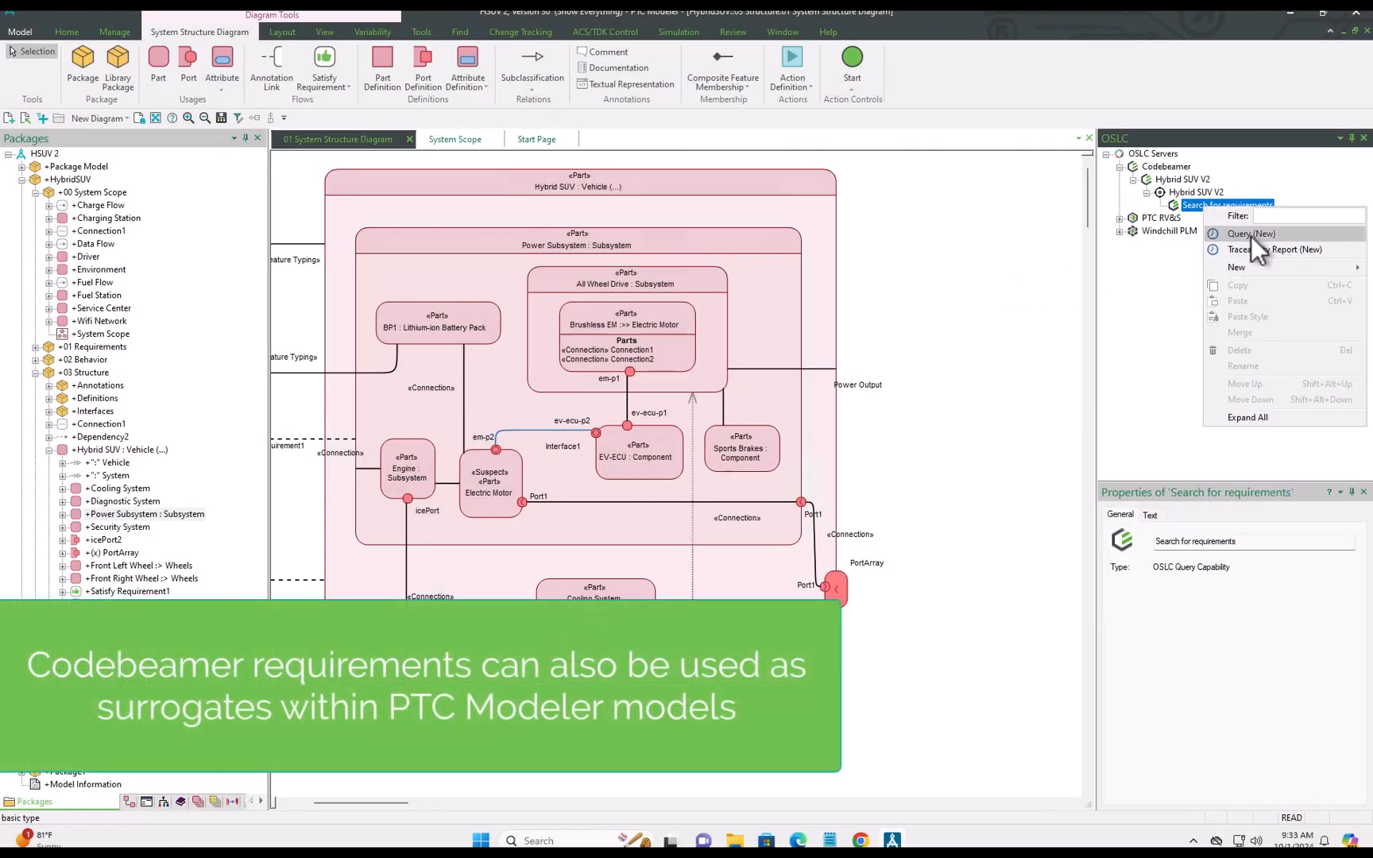
{"action": "left_click", "coordinate": [1253, 234]}
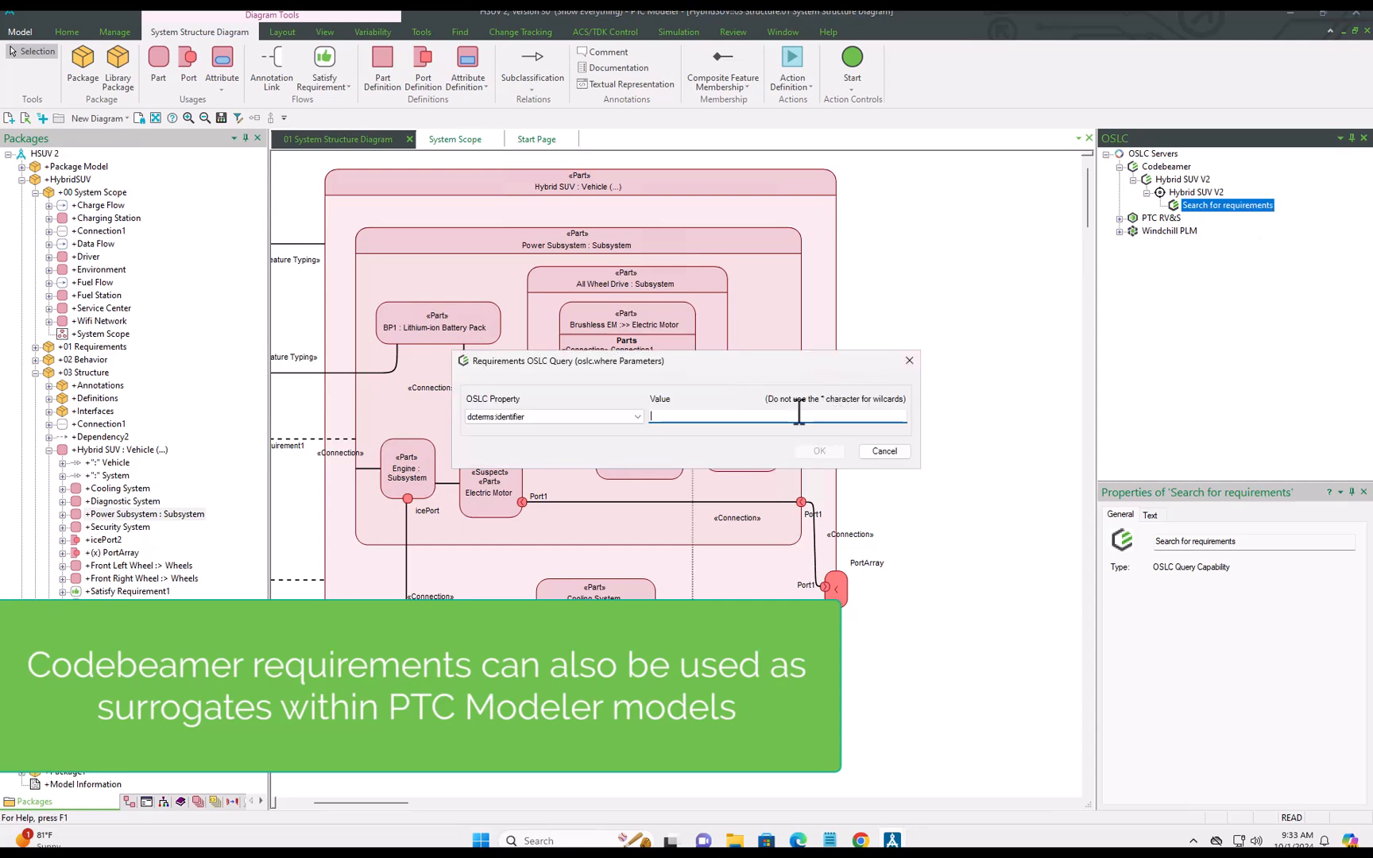
{"action": "type", "text": "1006"}
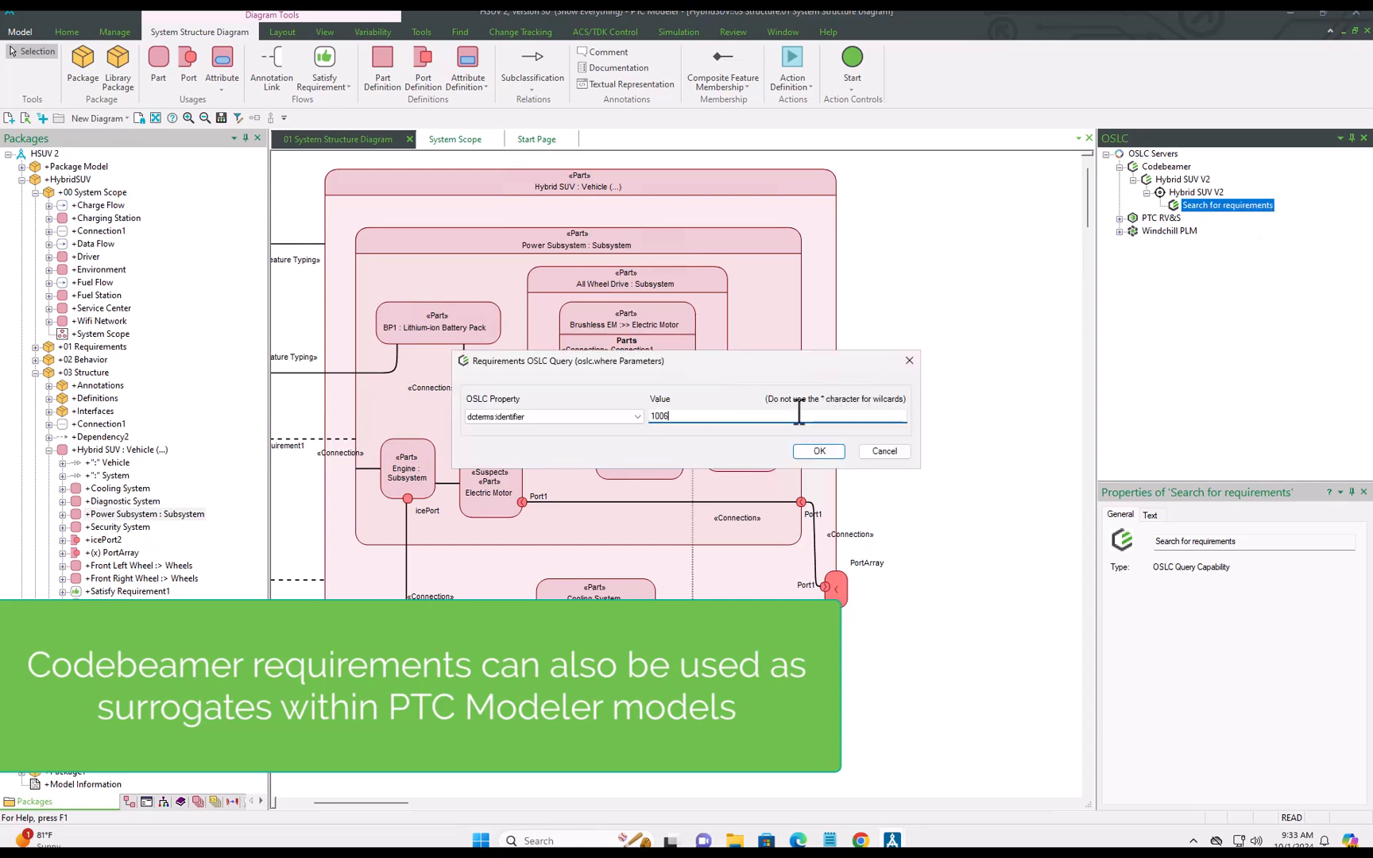
{"action": "left_click", "coordinate": [819, 451]}
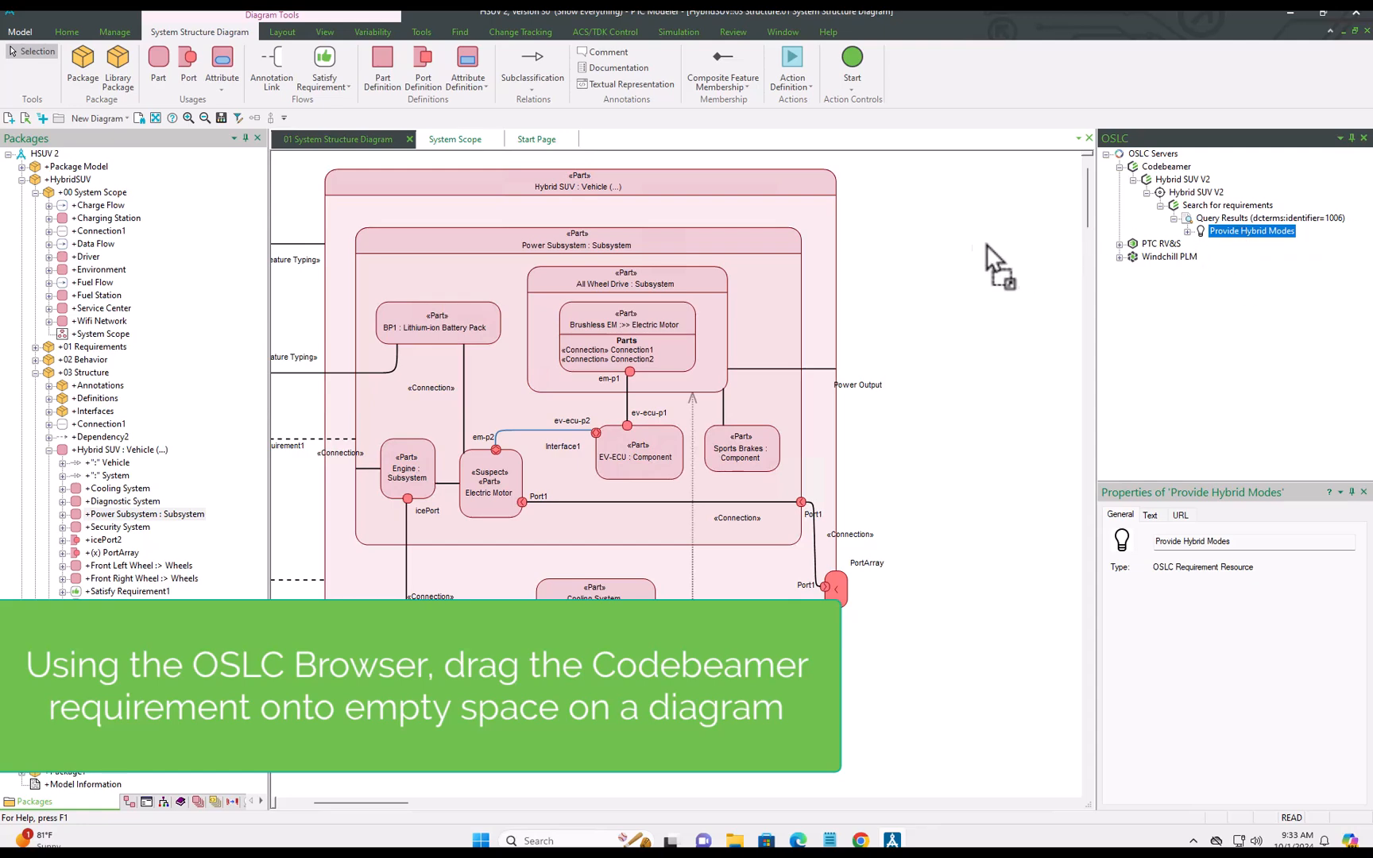
{"action": "mouse_move", "coordinate": [954, 286]}
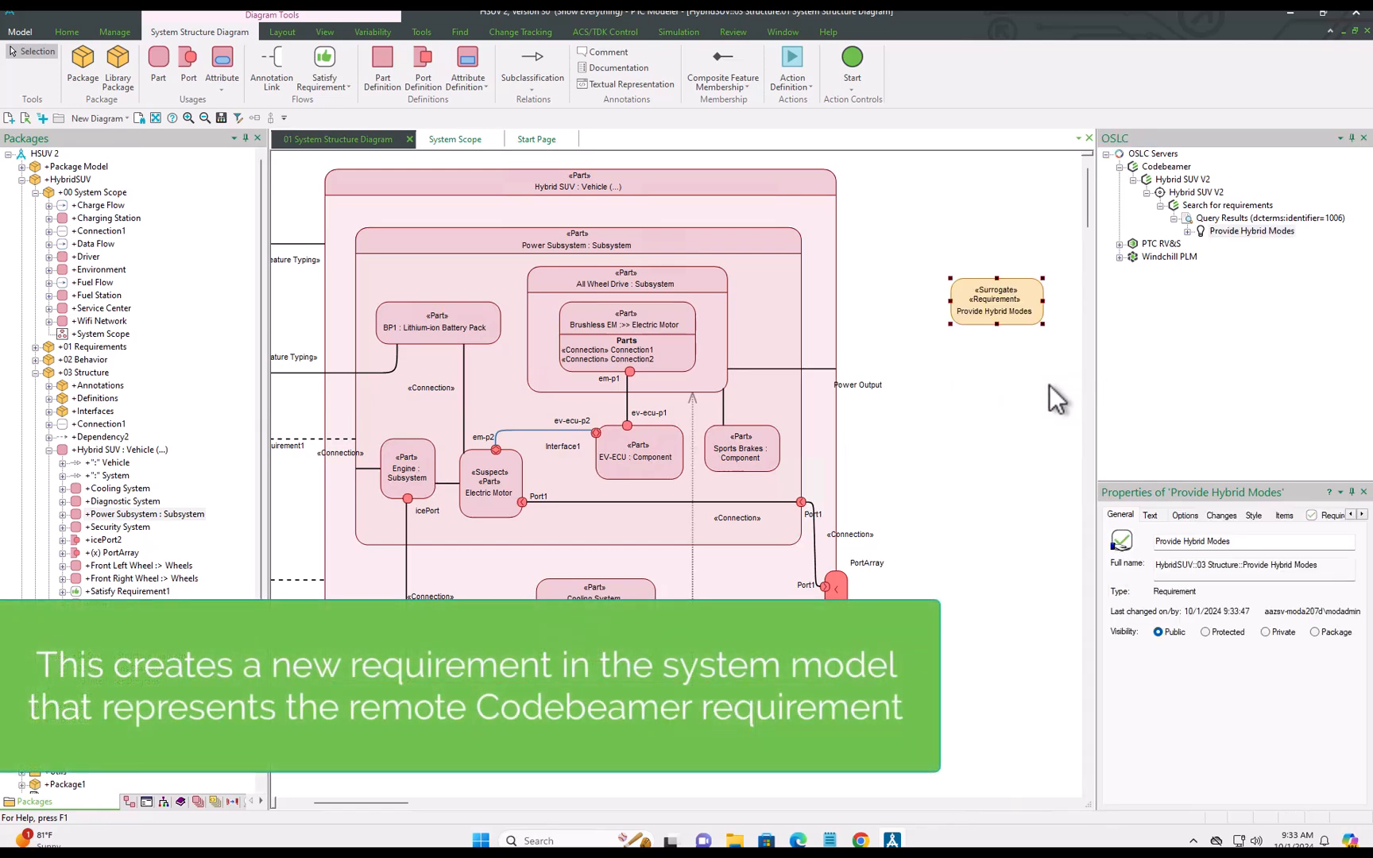
{"action": "mouse_move", "coordinate": [1230, 623]}
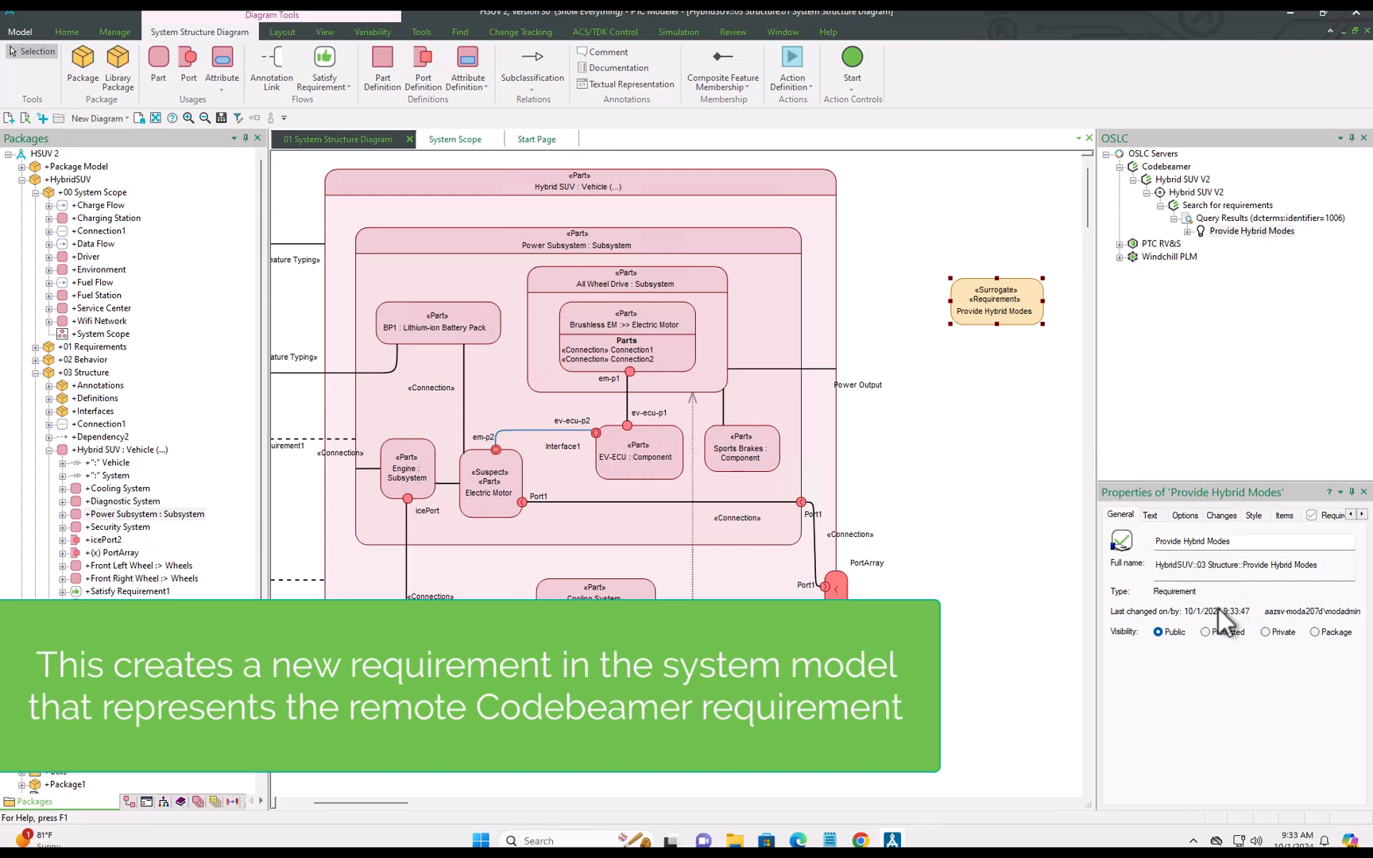
{"action": "mouse_move", "coordinate": [933, 223]}
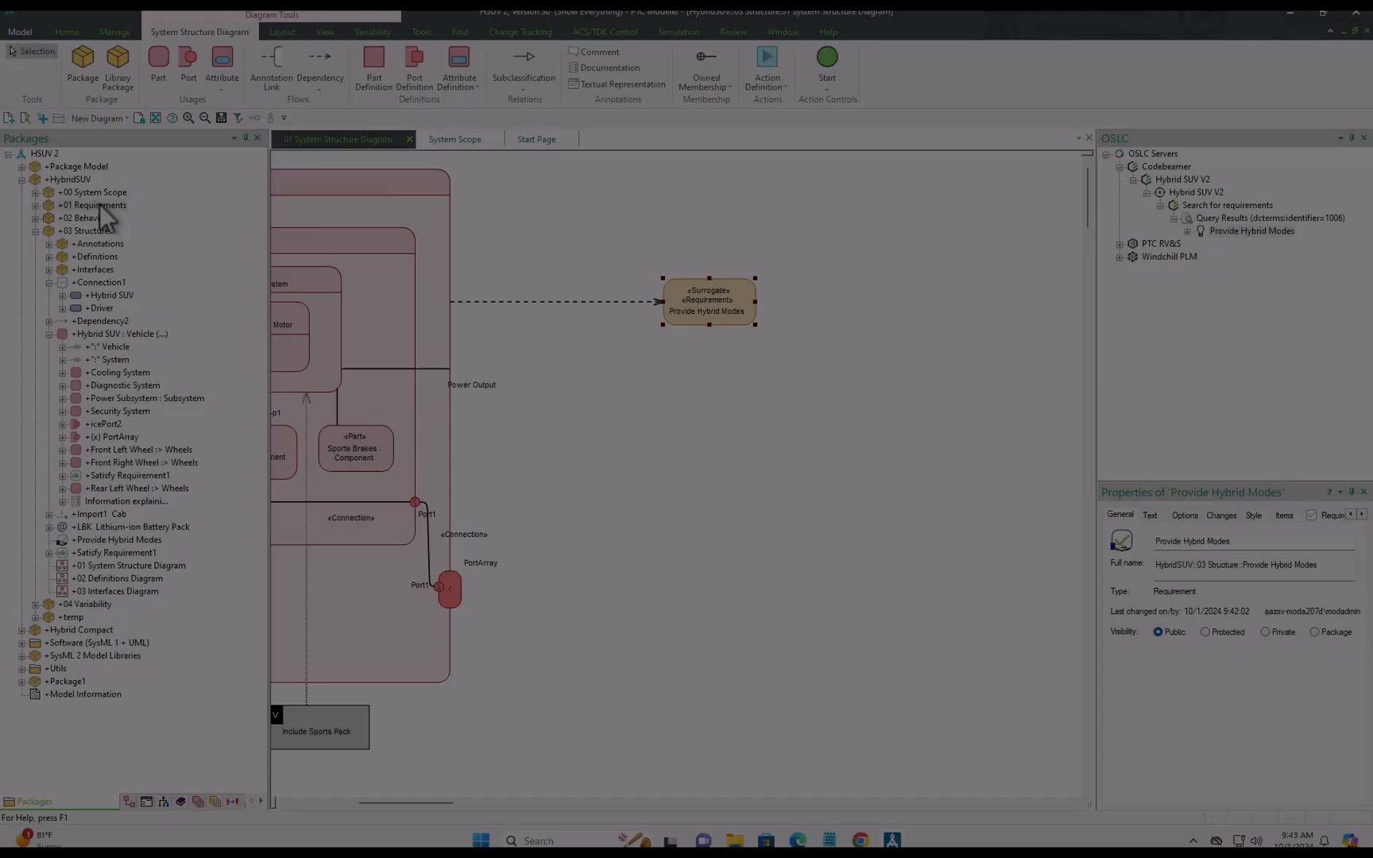
- Bring Electric Only Mode from 01 Requirements > Functional onto the diagram under the Provide Hybrid Modes surrogate
{"action": "left_click", "coordinate": [90, 205]}
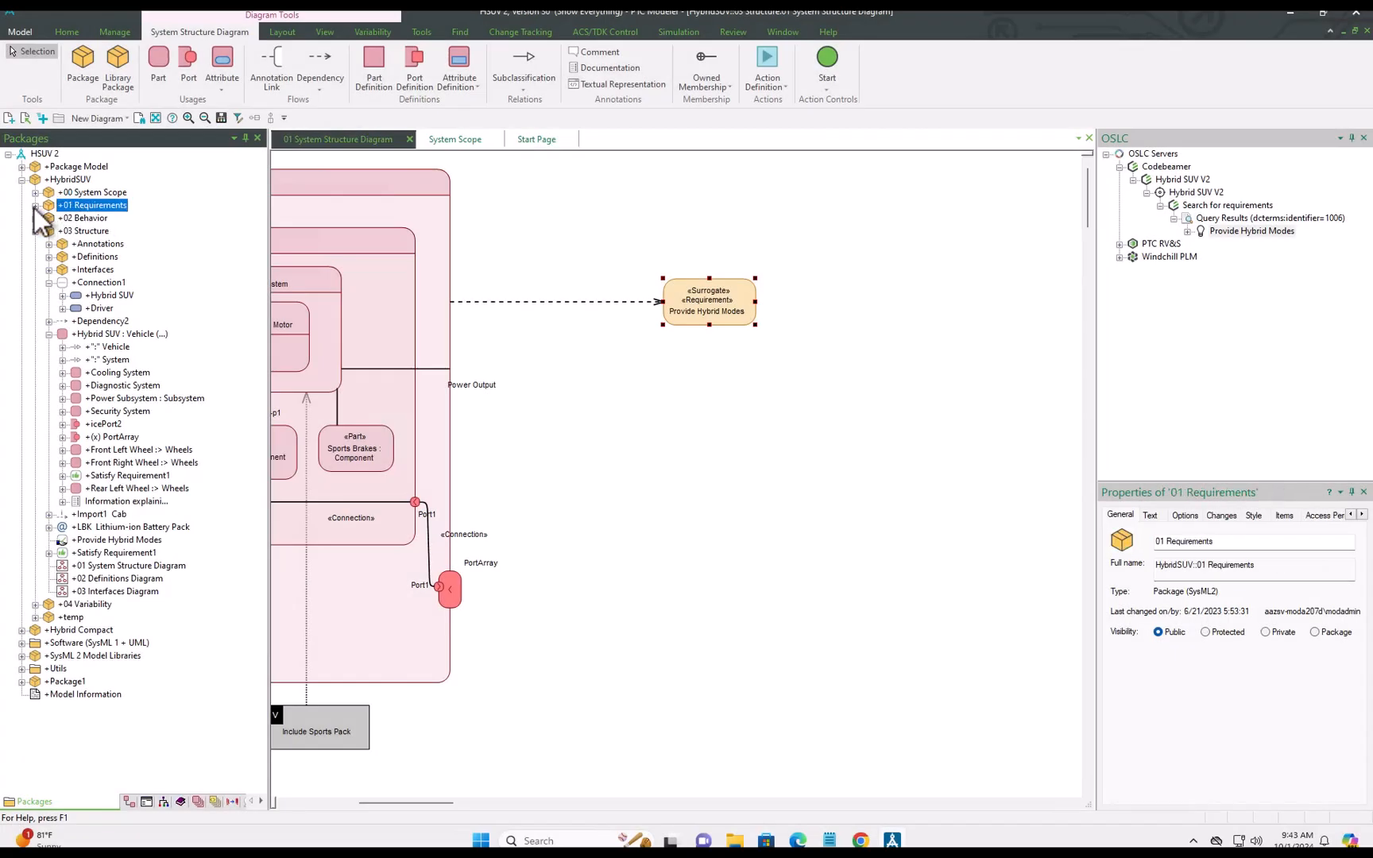
{"action": "left_click", "coordinate": [45, 205]}
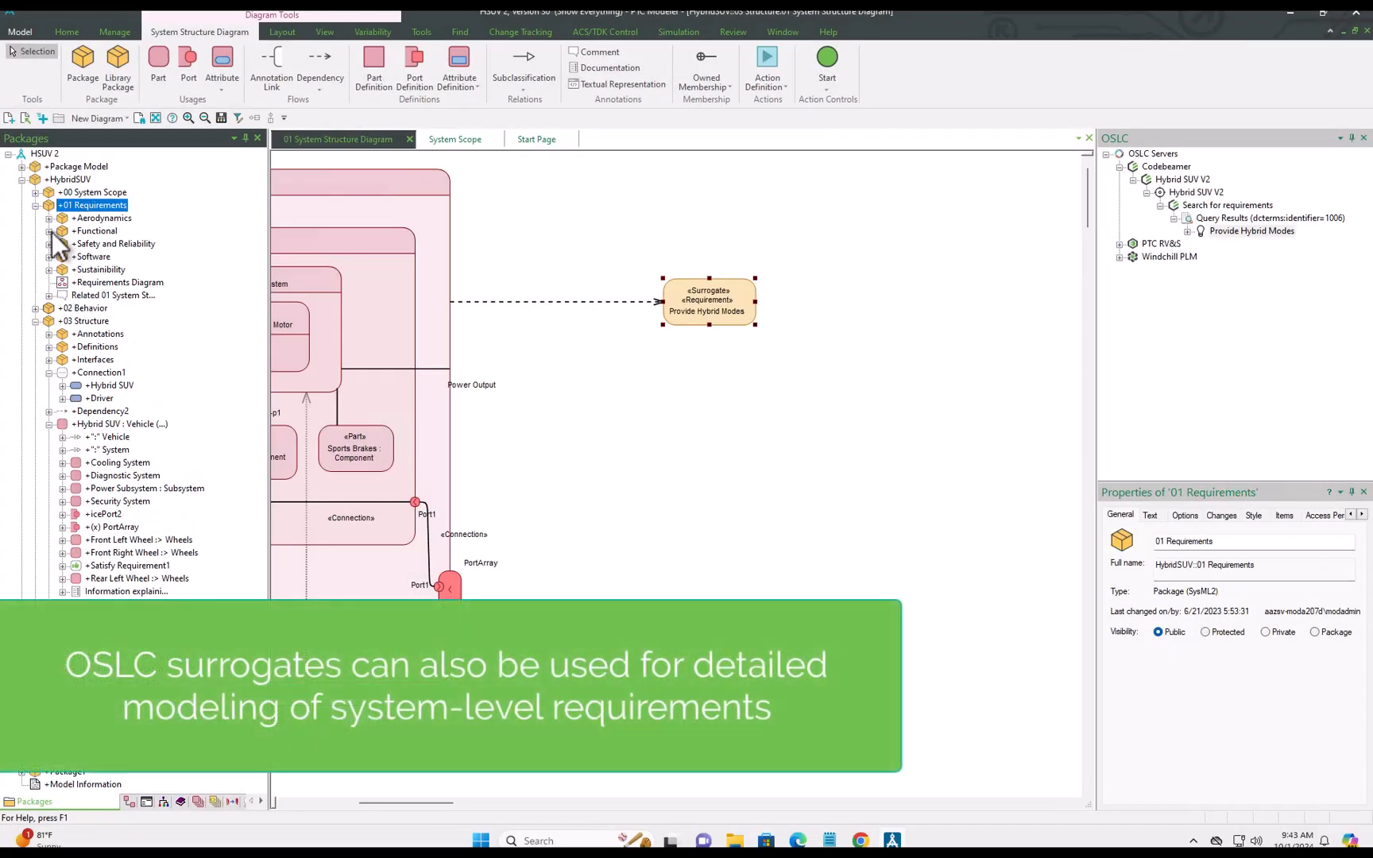
{"action": "left_click", "coordinate": [45, 230]}
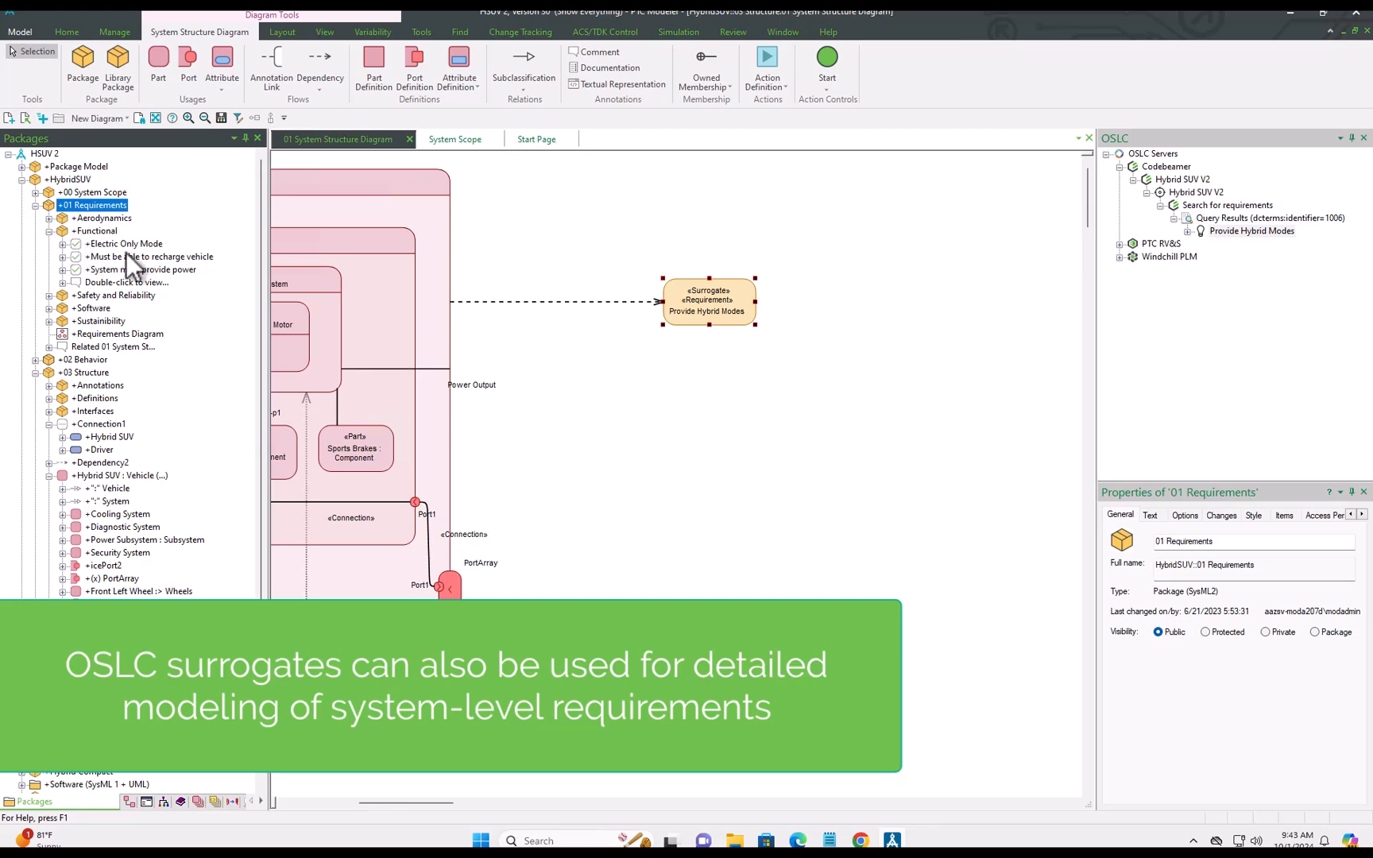
{"action": "left_click", "coordinate": [148, 256]}
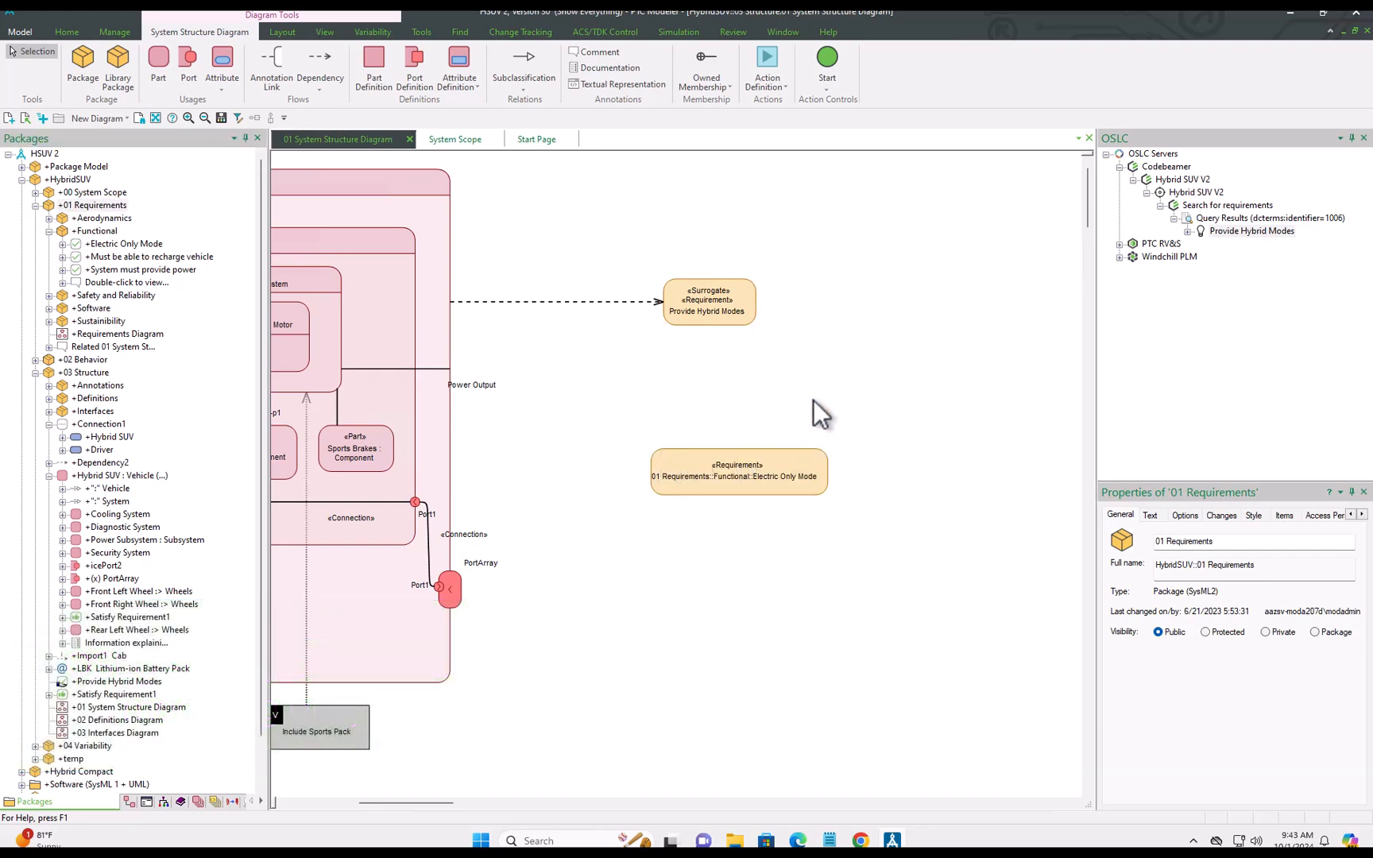
{"action": "left_click", "coordinate": [739, 474]}
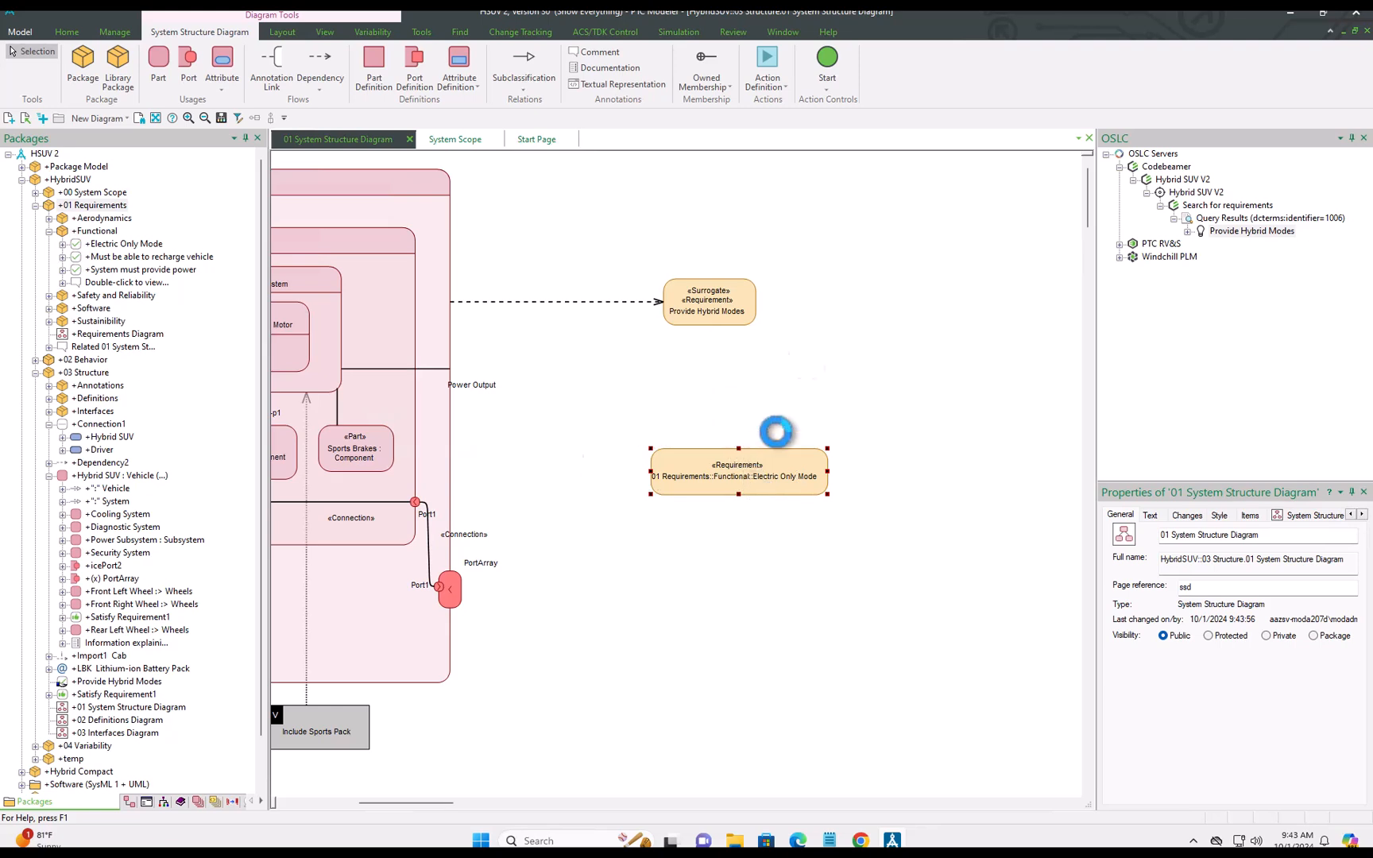
{"action": "left_click", "coordinate": [706, 67]}
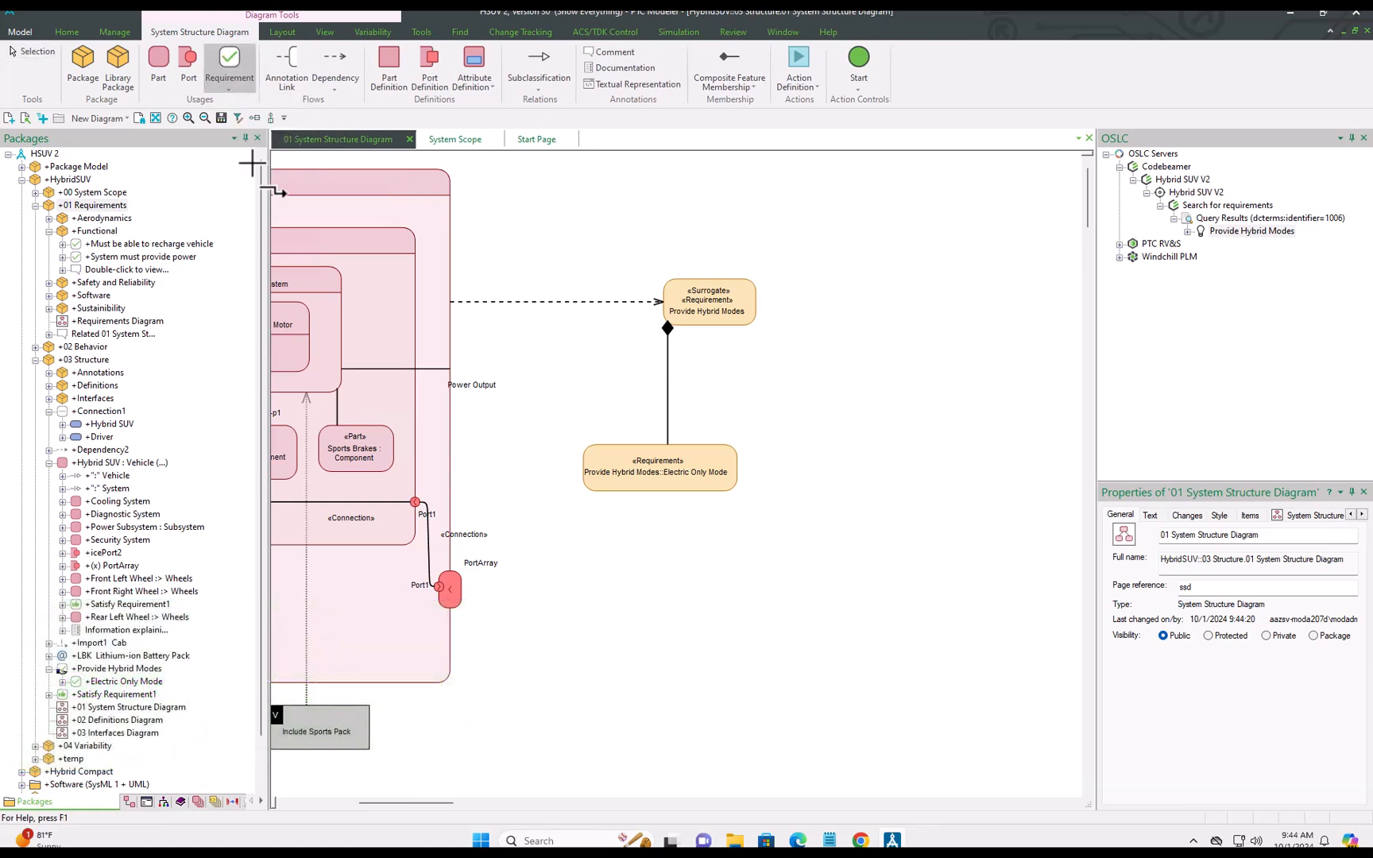
{"action": "mouse_move", "coordinate": [855, 440]}
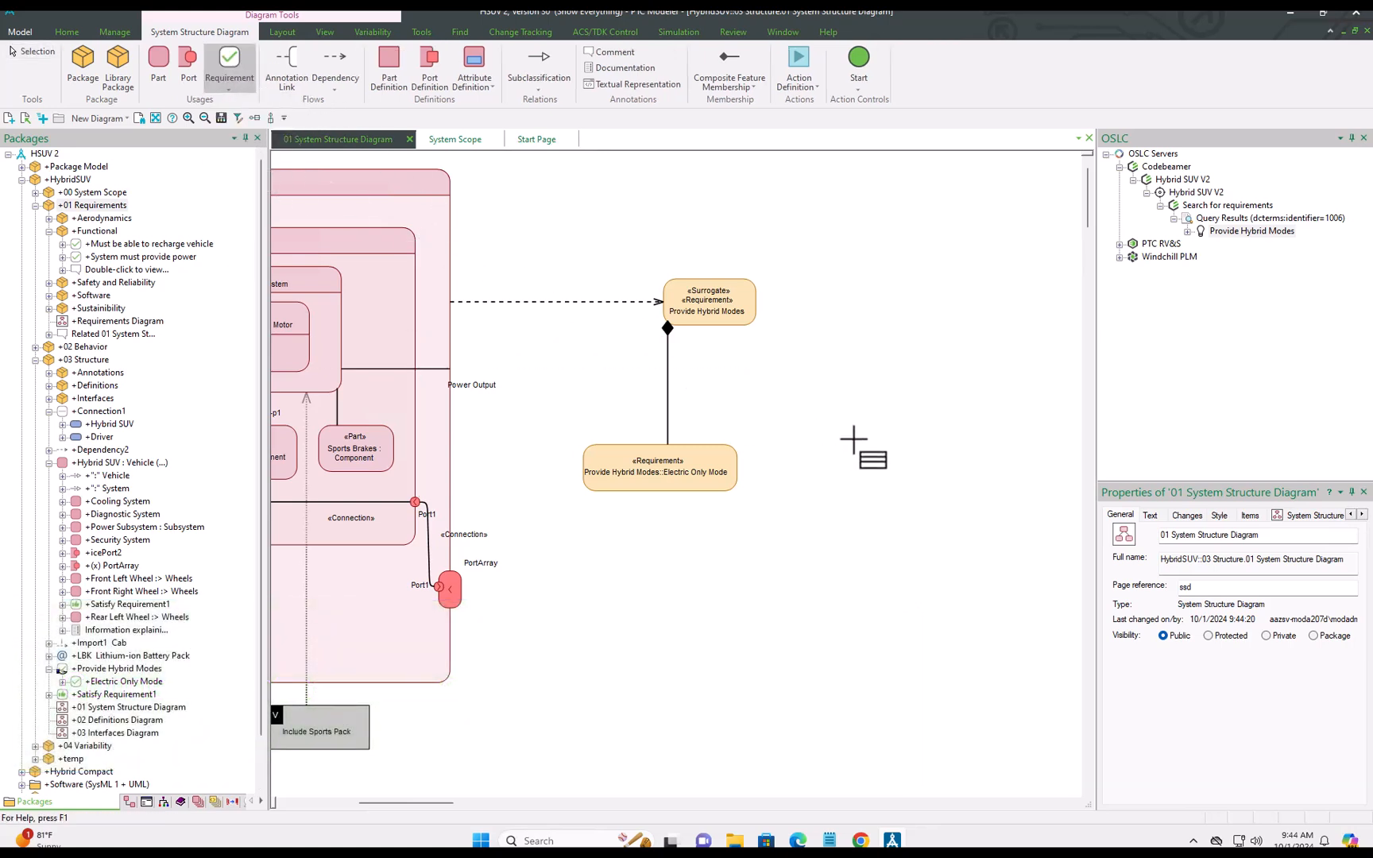
- Add a new requirement named Economy Mode beside Electric Only Mode
{"action": "left_click", "coordinate": [854, 437]}
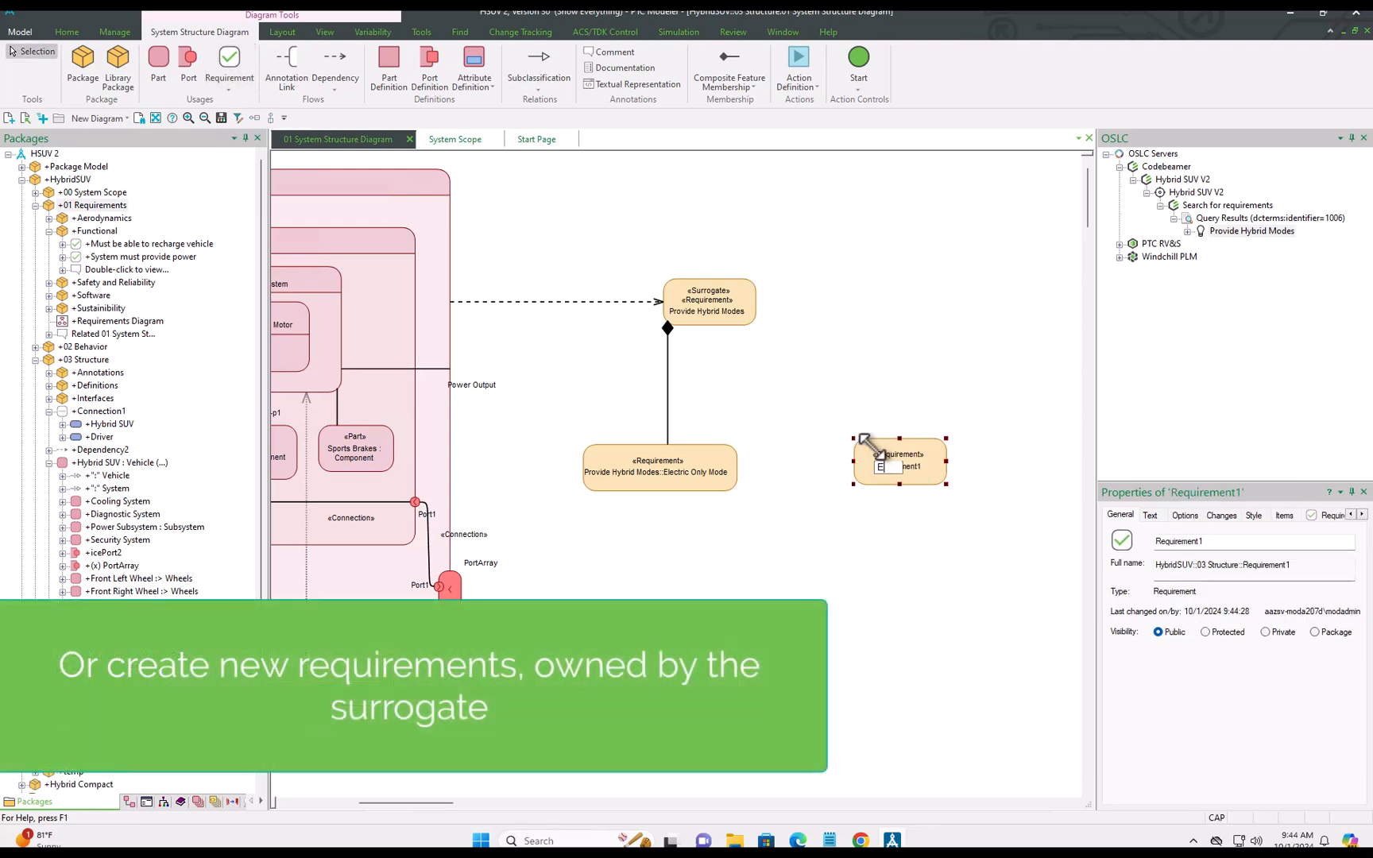
{"action": "type", "text": "Economy"}
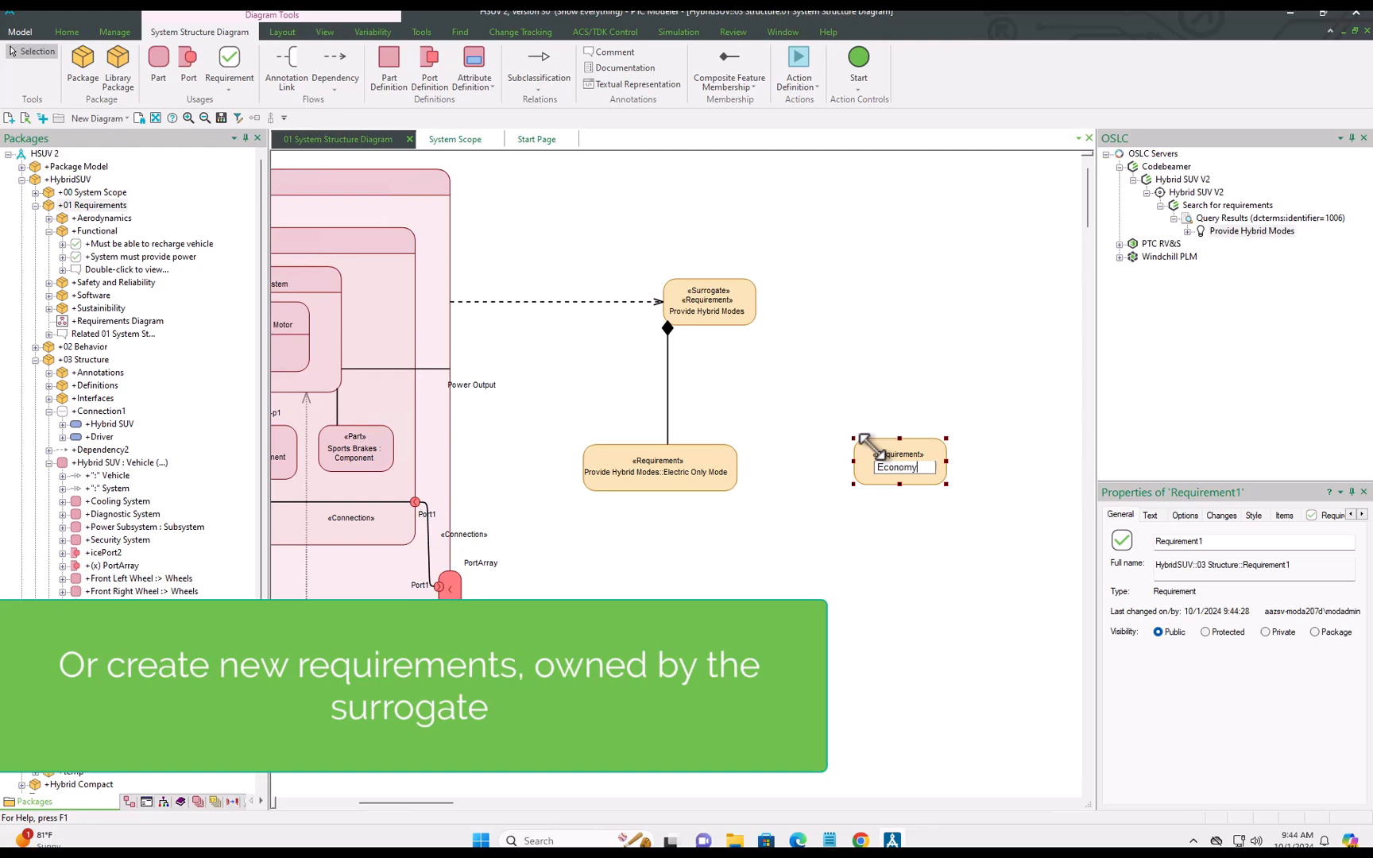
{"action": "type", "text": "MOd"}
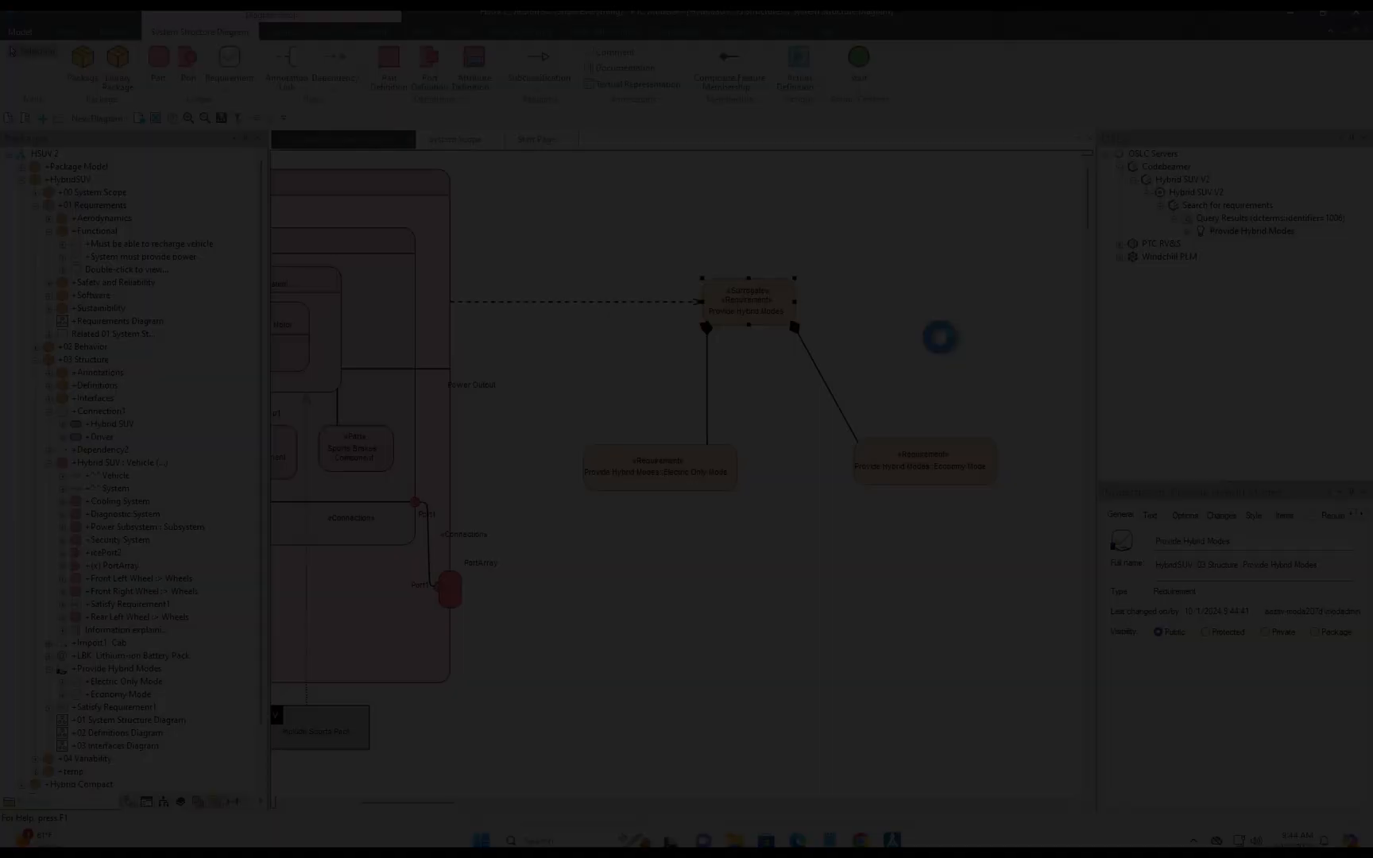
- Bring up the actions menu for the Codebeamer requirements search to start a new traceability report
{"action": "right_click", "coordinate": [1227, 205]}
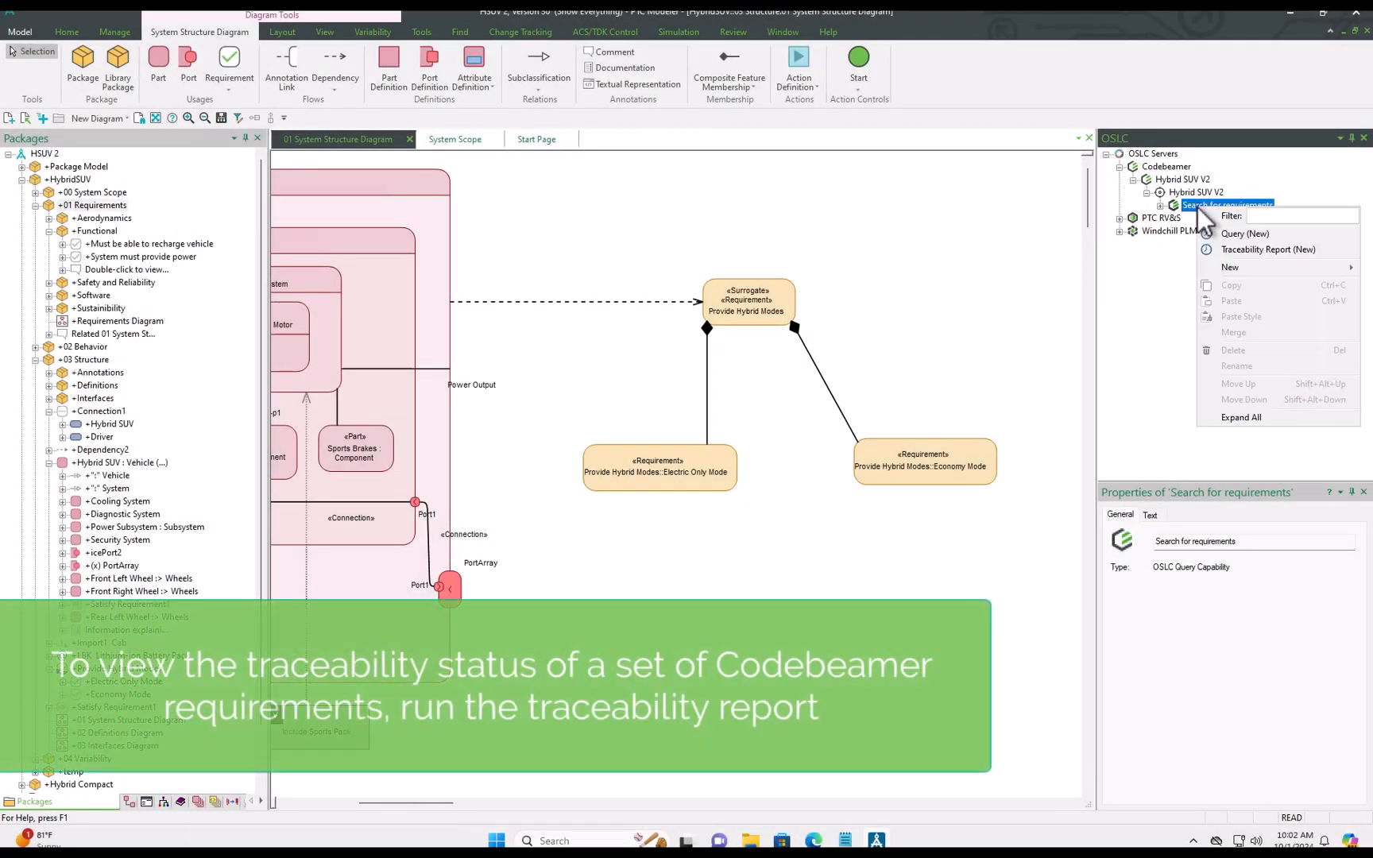
{"action": "mouse_move", "coordinate": [1231, 267]}
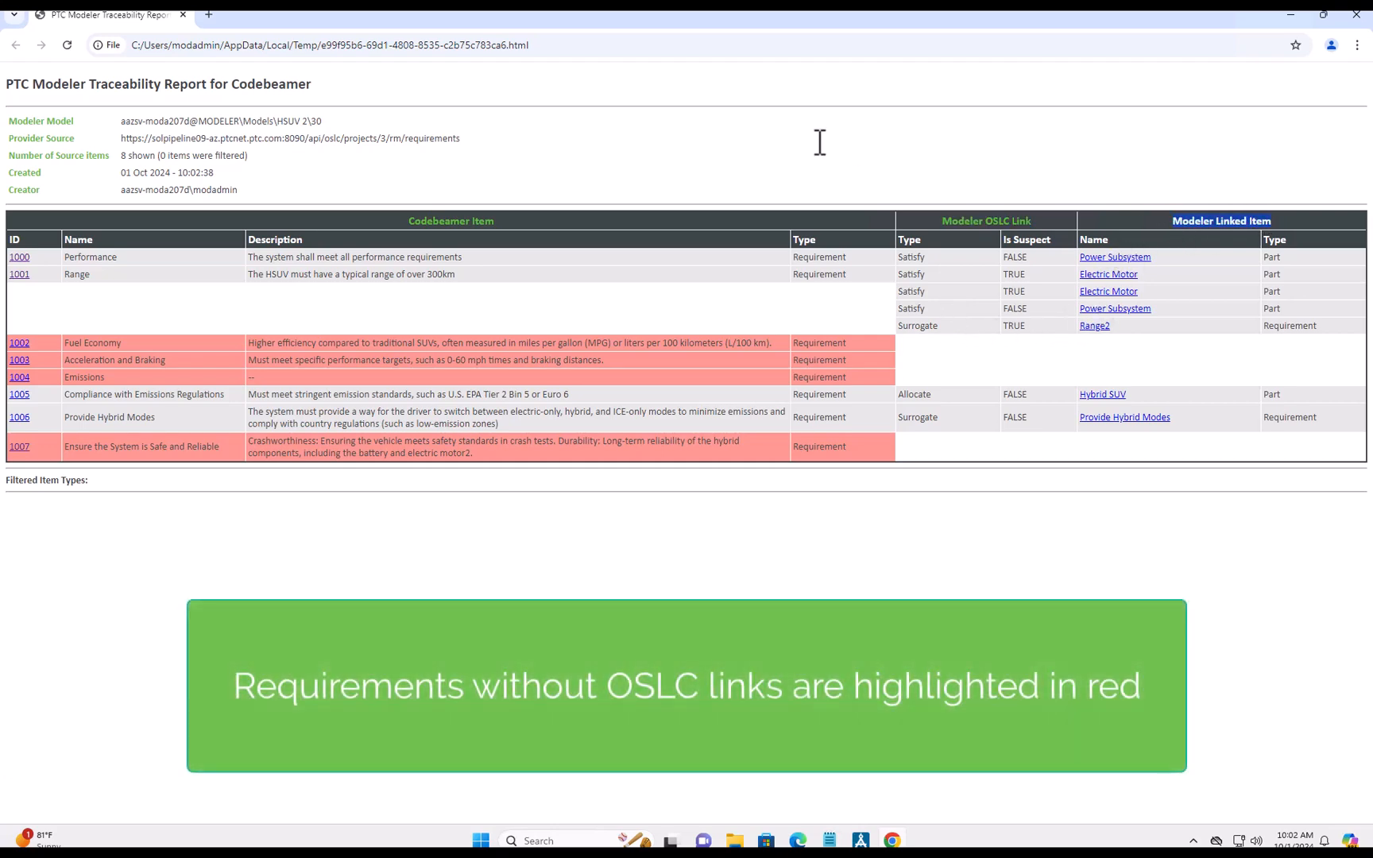
{"action": "mouse_move", "coordinate": [20, 258]}
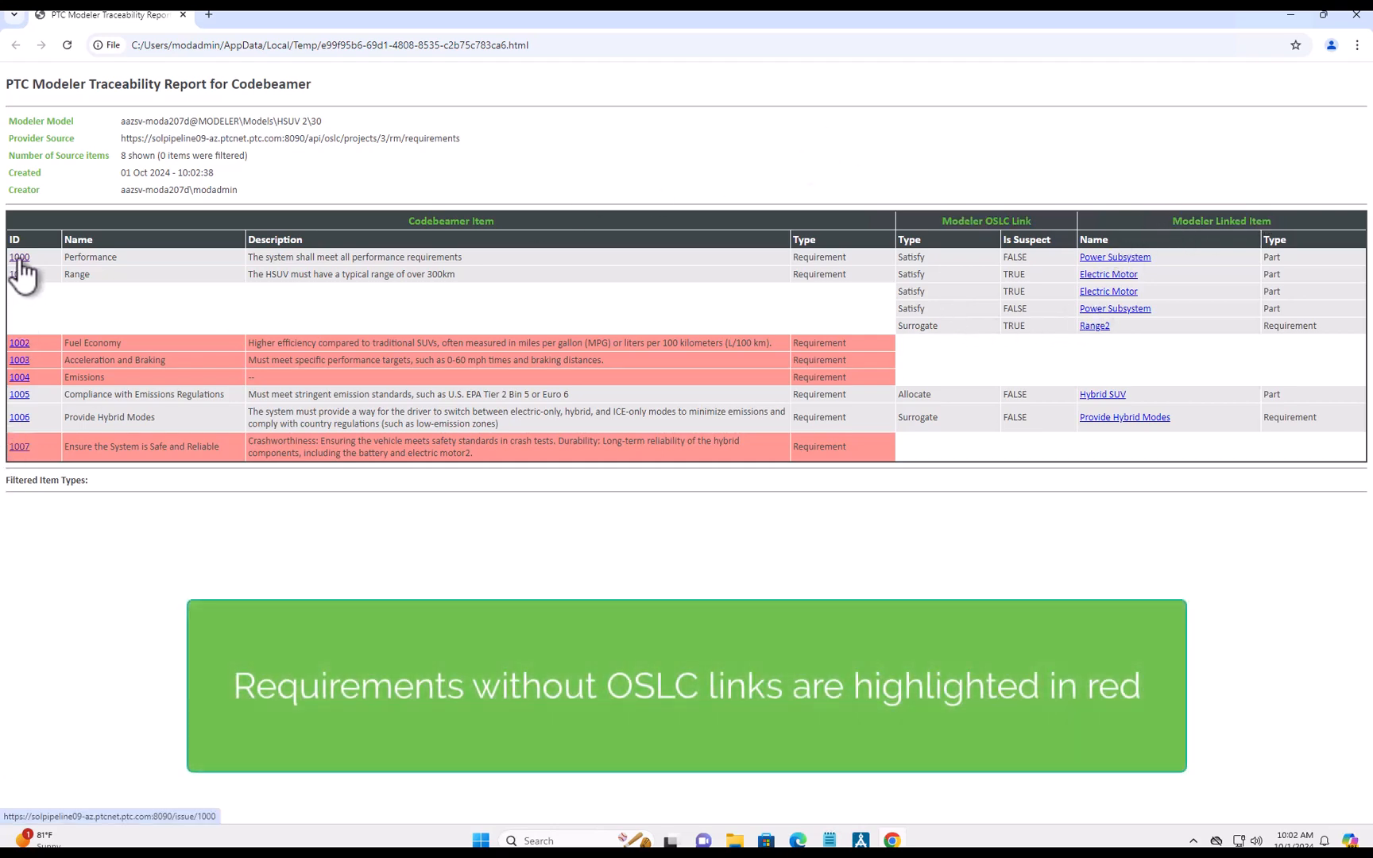
- View requirement 1000 in Codebeamer from the report, then return to the traceability report
{"action": "left_click", "coordinate": [21, 257]}
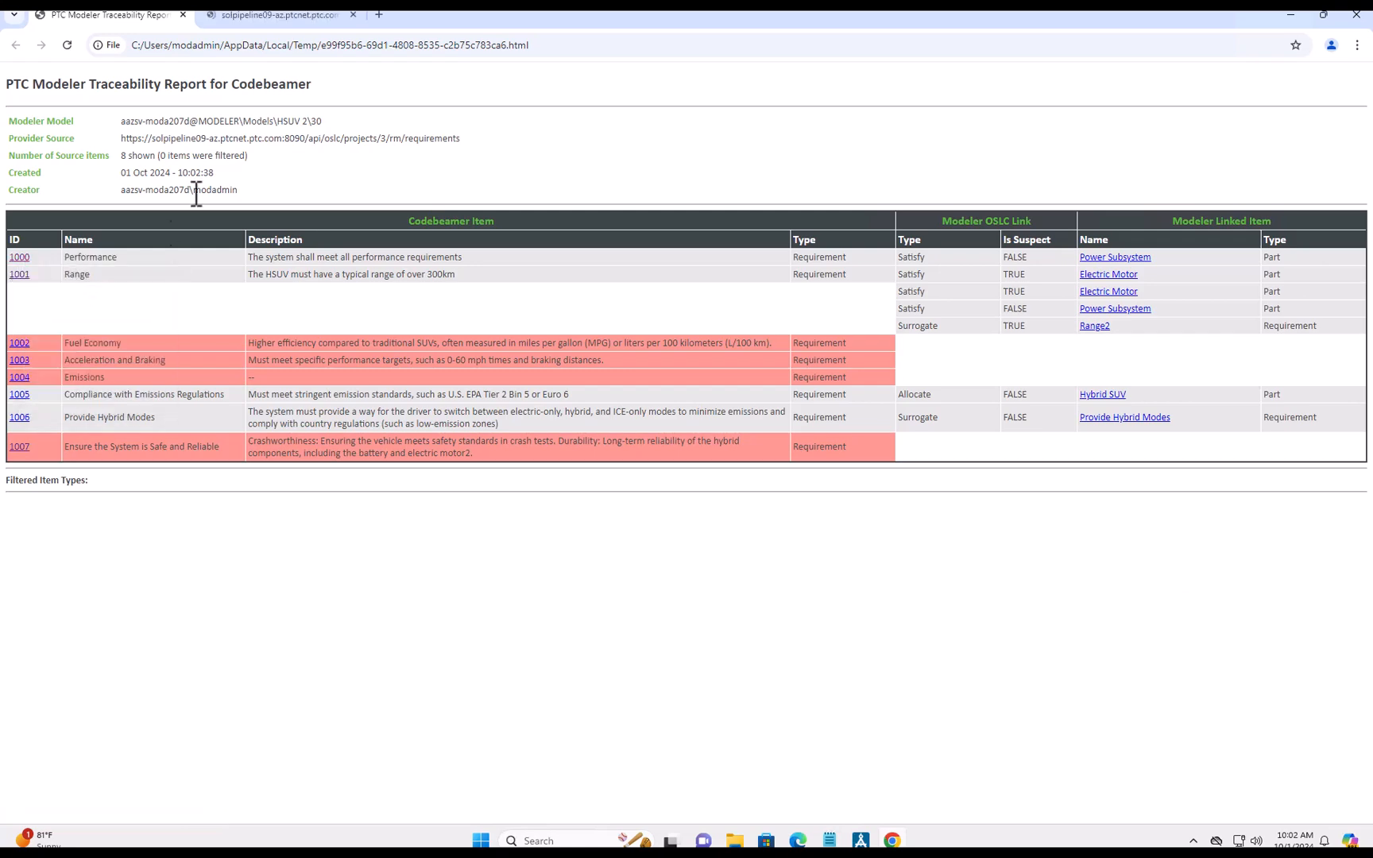
{"action": "left_click", "coordinate": [22, 258]}
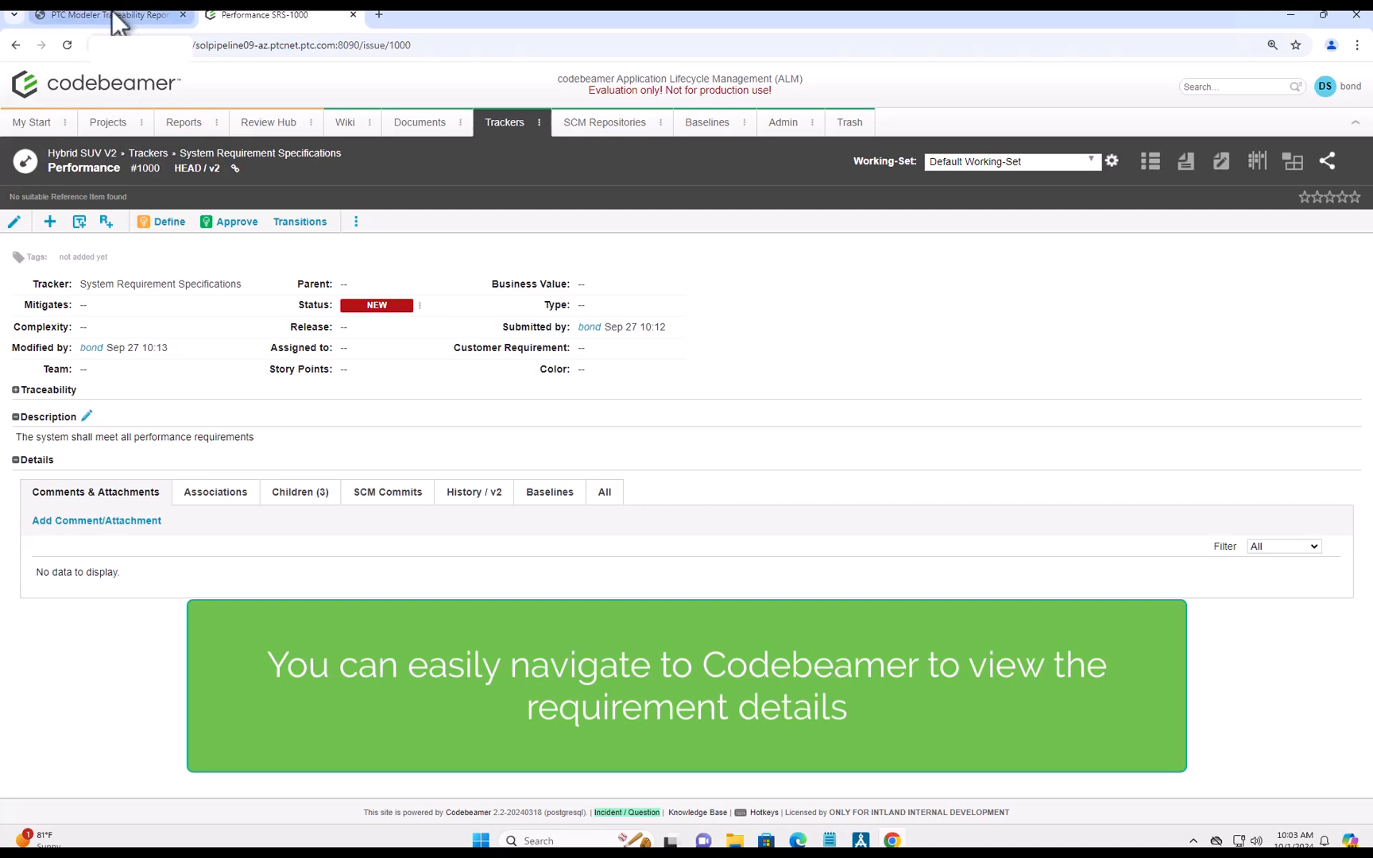
{"action": "left_click", "coordinate": [111, 14]}
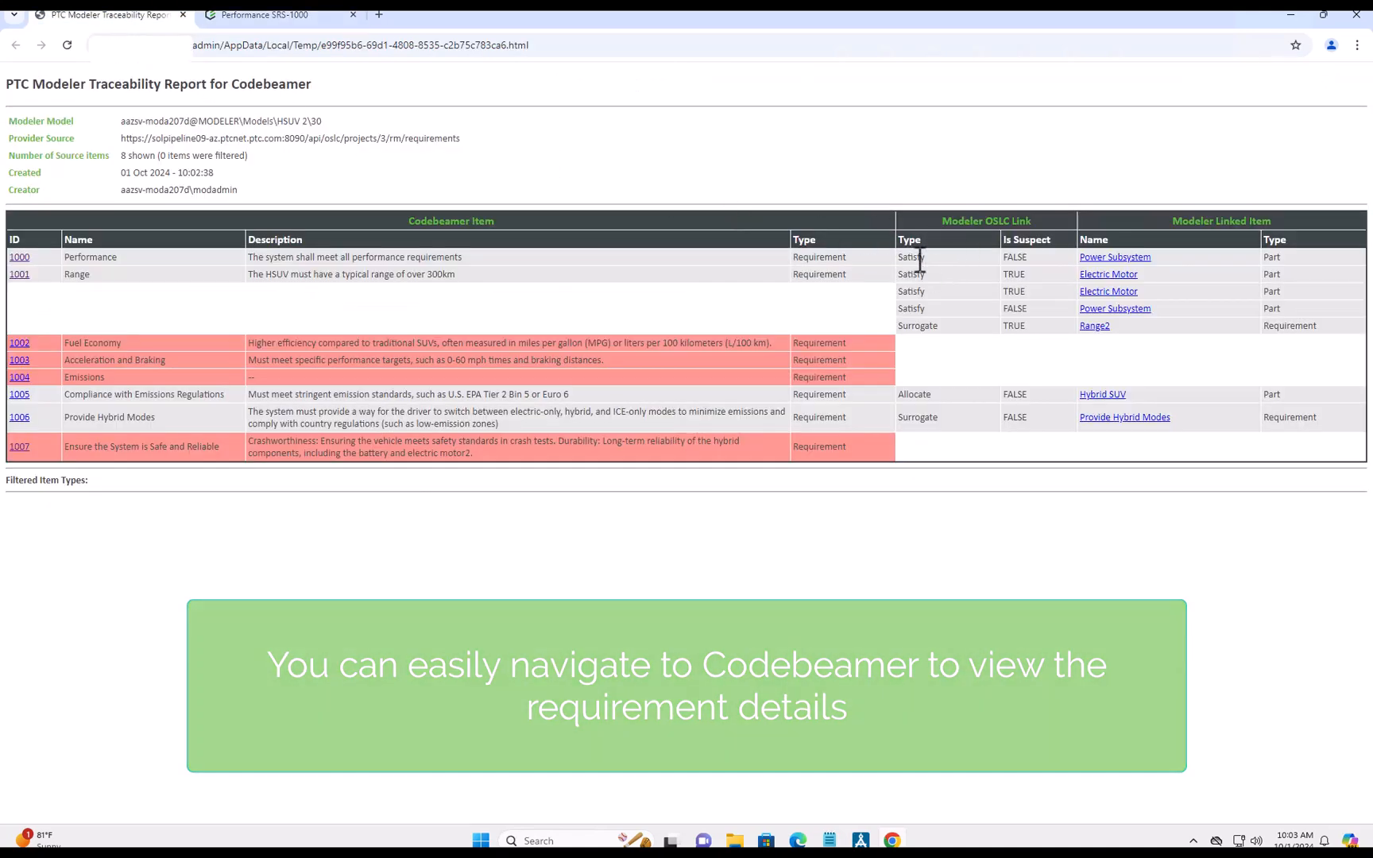
- Follow the Power Subsystem link and allow it to open in PTC Modeler
{"action": "left_click", "coordinate": [1115, 258]}
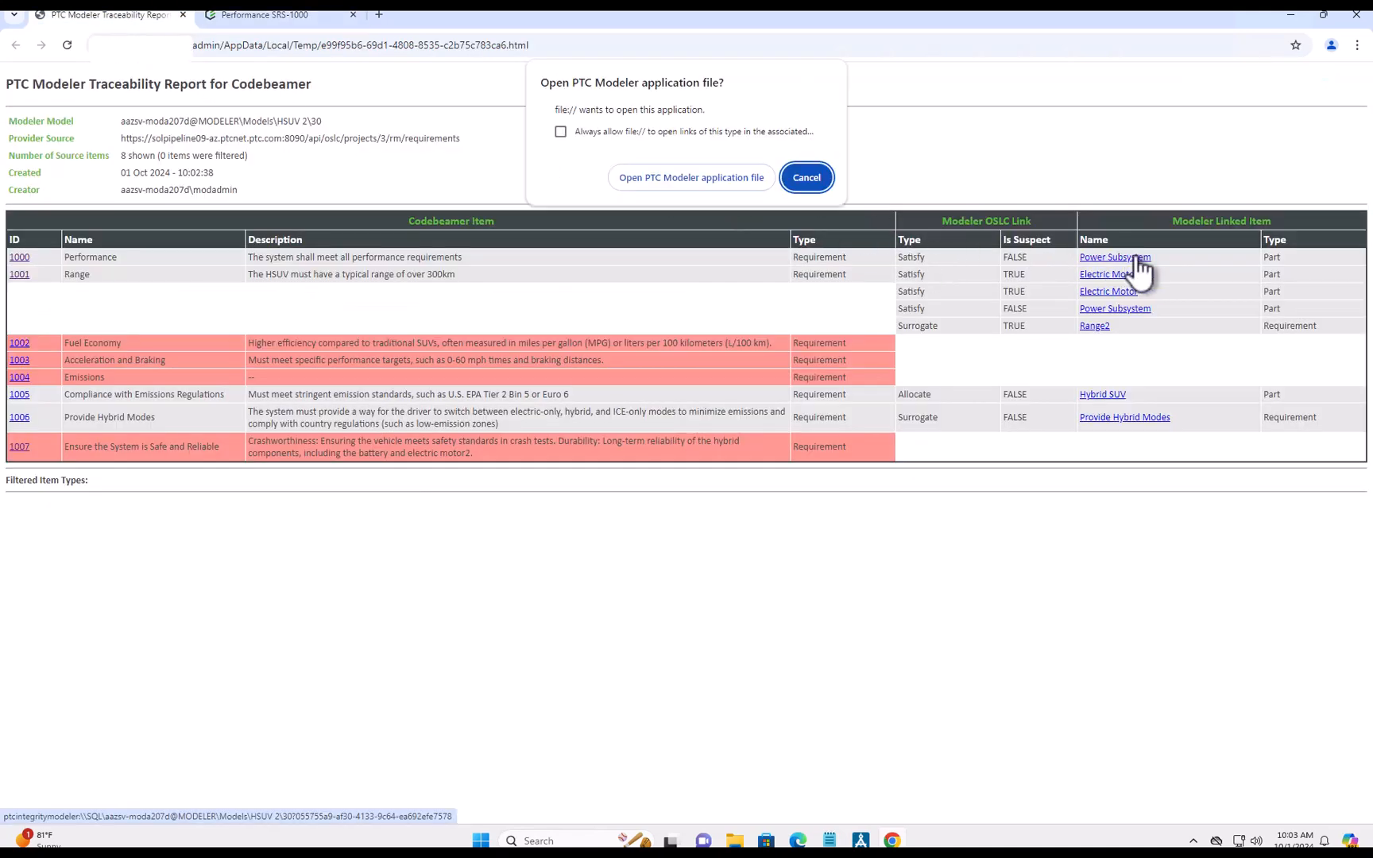
{"action": "left_click", "coordinate": [690, 178]}
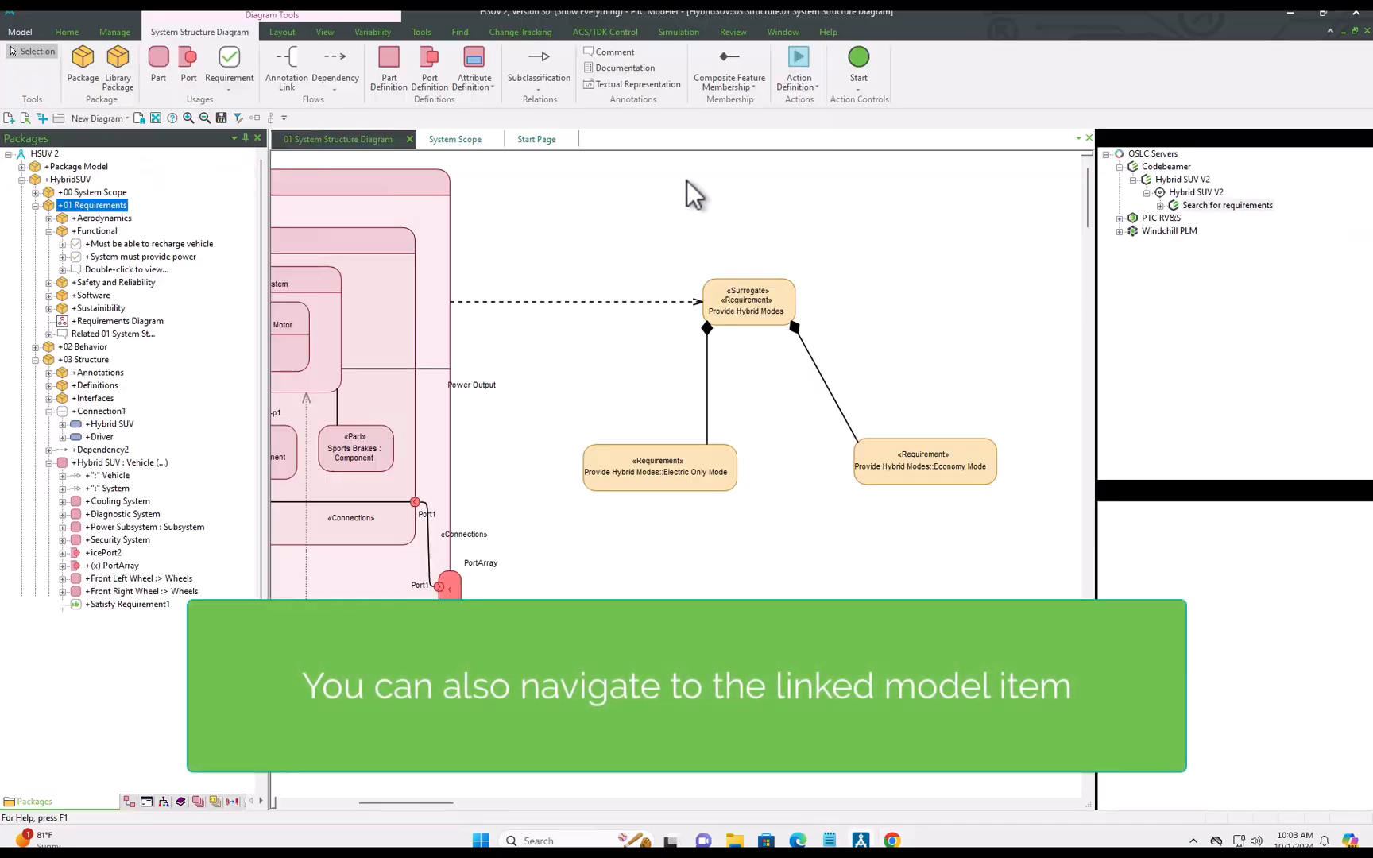
- Select Power Subsystem in the model tree and launch Reviewer from the Review ribbon
{"action": "left_click", "coordinate": [141, 528]}
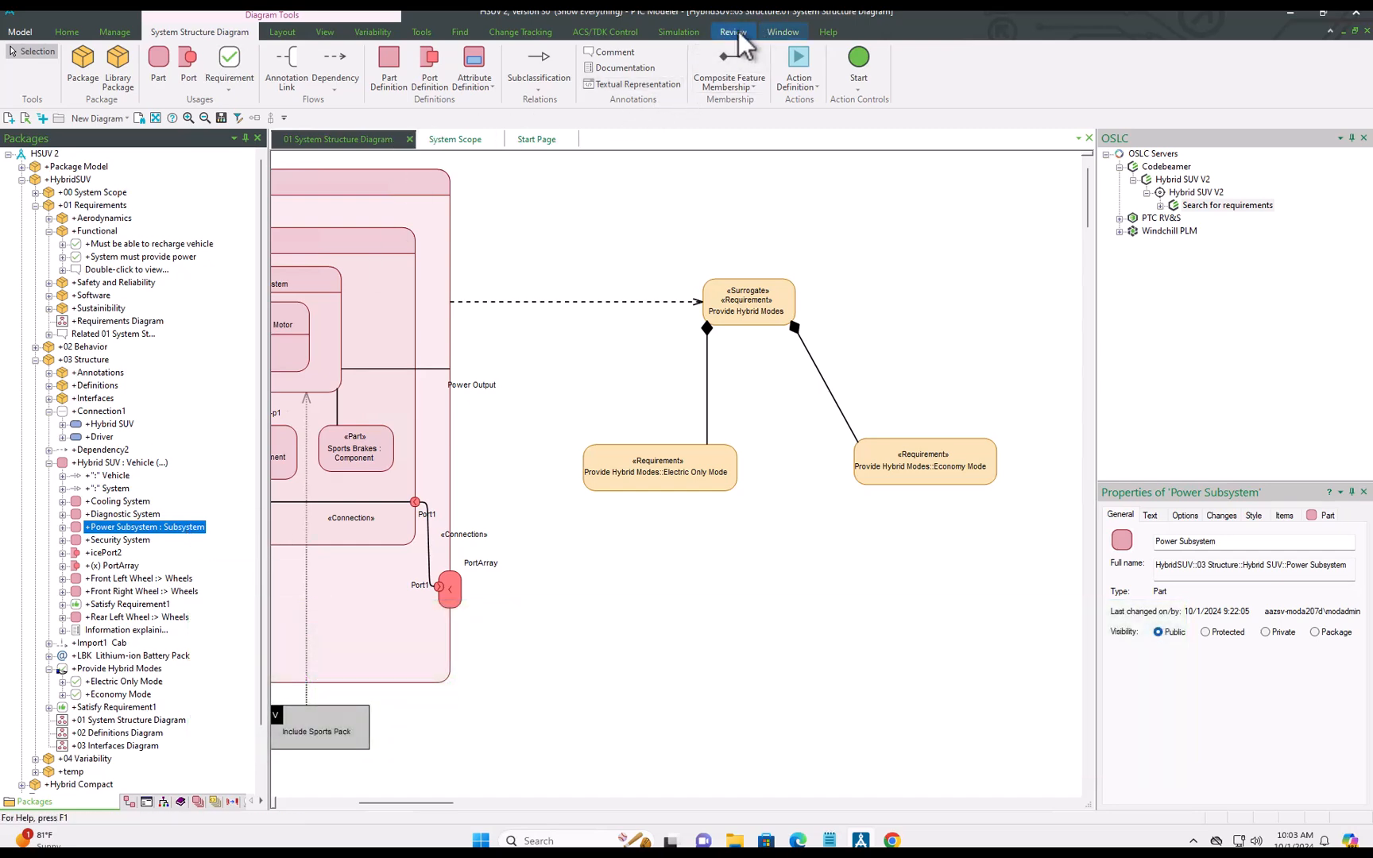
{"action": "left_click", "coordinate": [733, 32]}
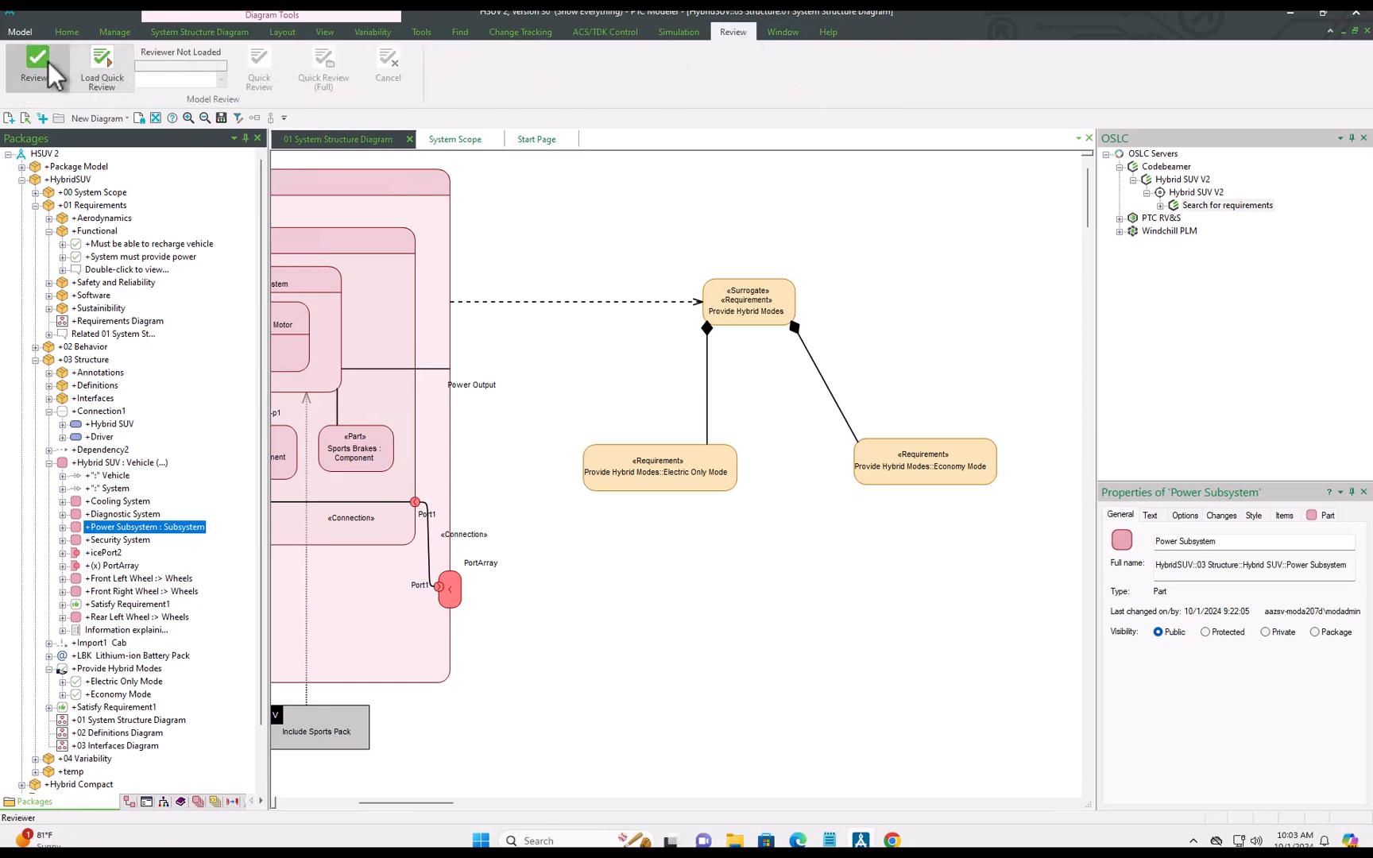
{"action": "left_click", "coordinate": [35, 60]}
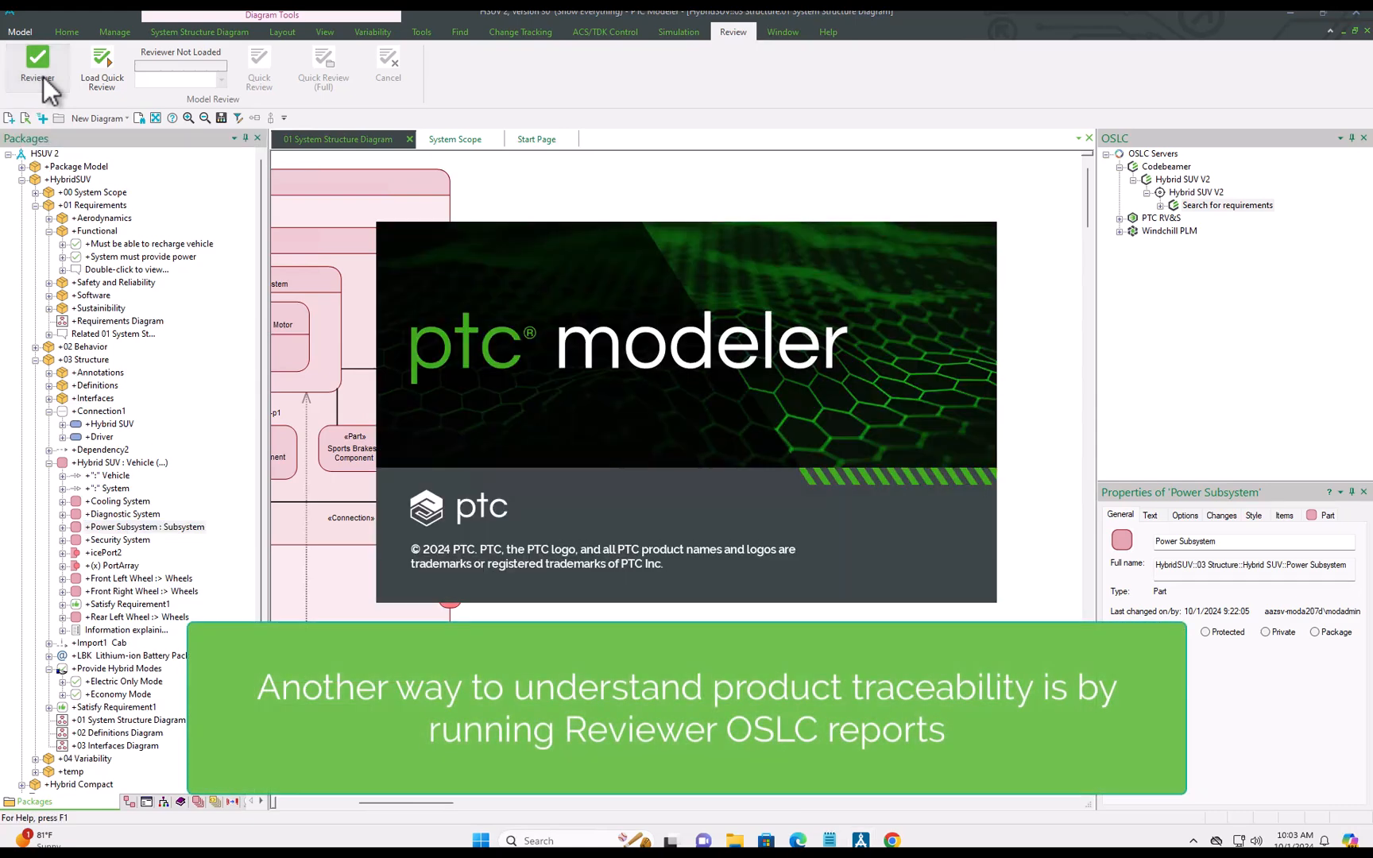
- Run the SysML overview report and drill into the model items with OSLC links
{"action": "left_click", "coordinate": [37, 62]}
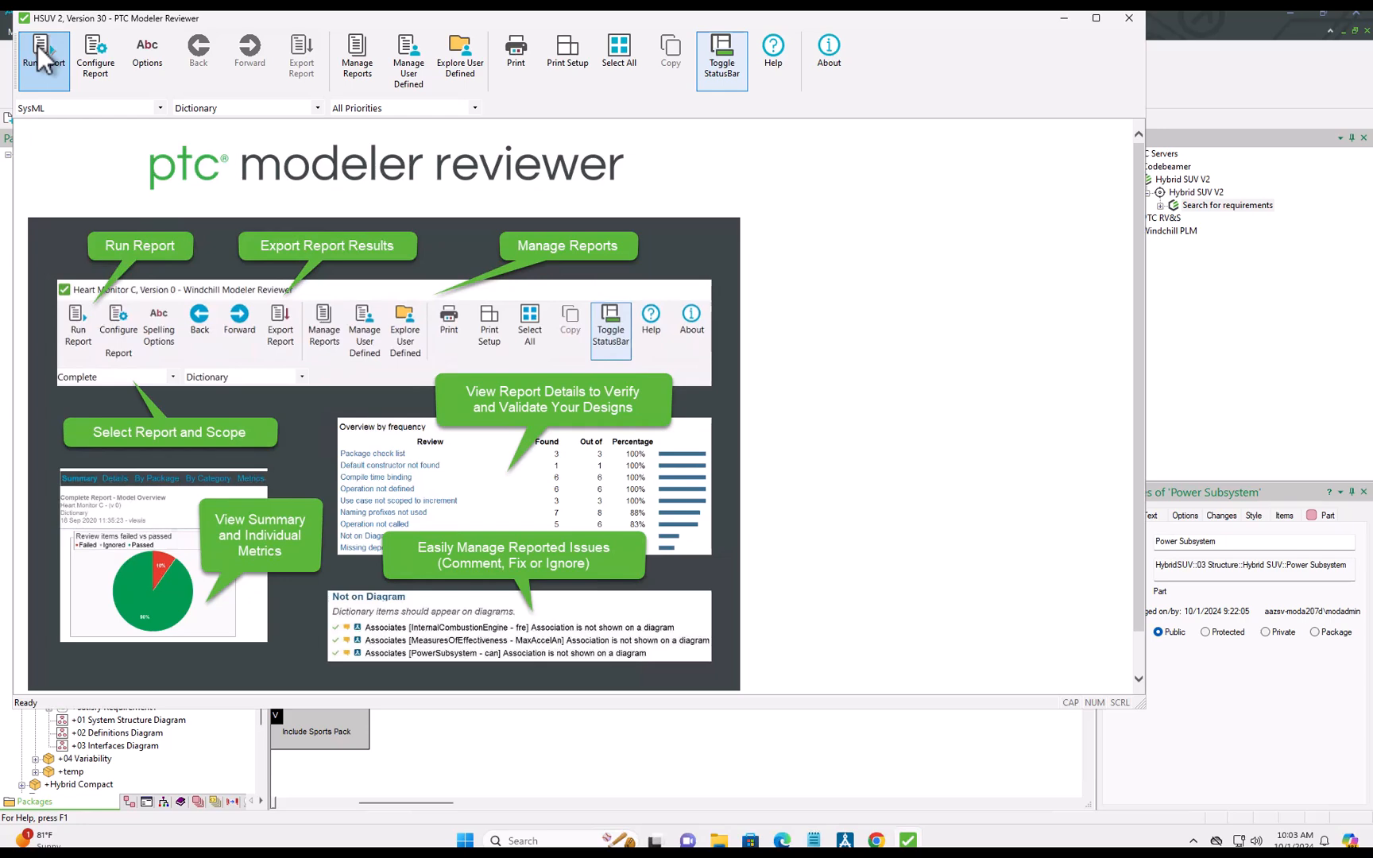
{"action": "left_click", "coordinate": [44, 51]}
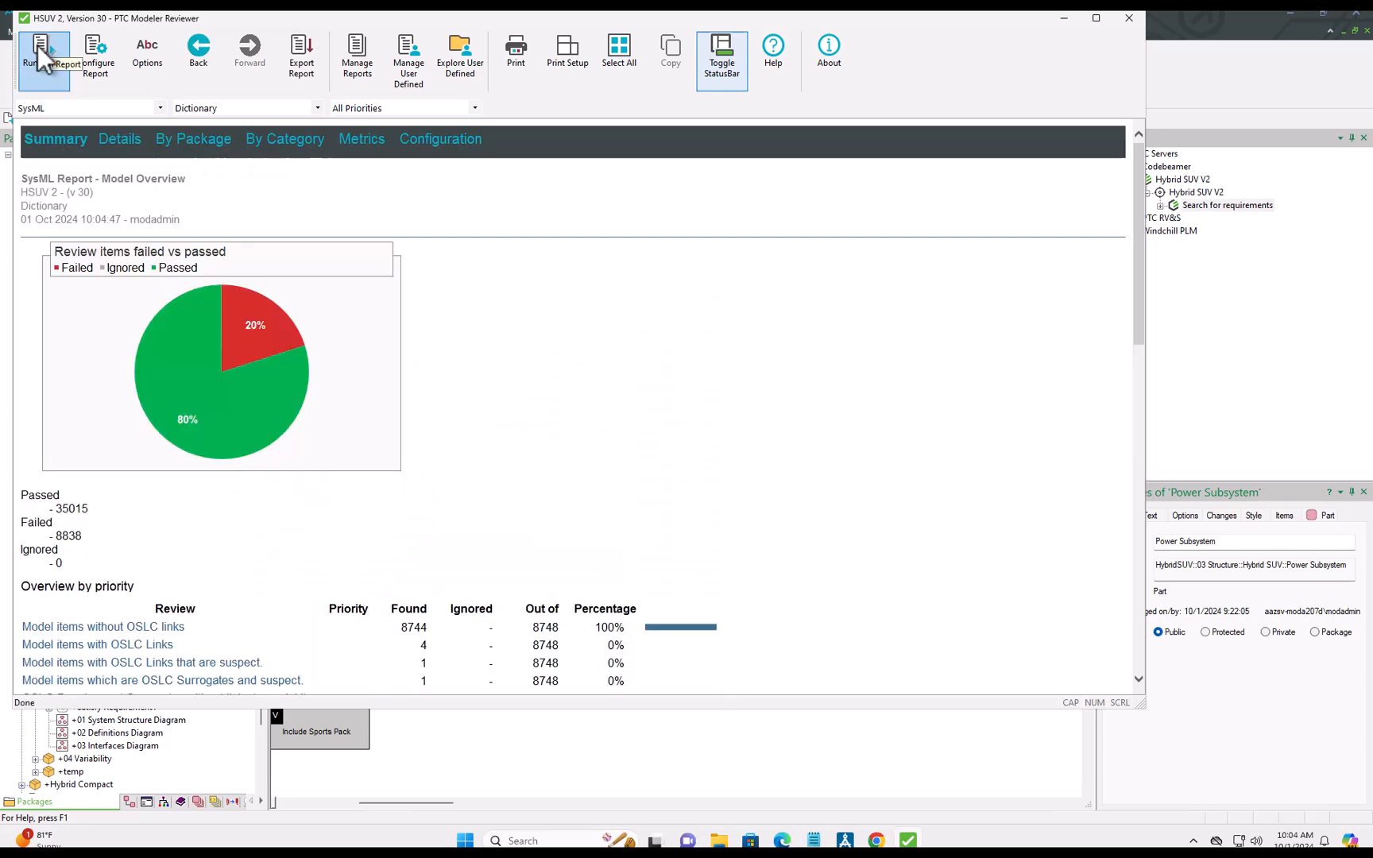
{"action": "scroll", "scroll_direction": "down", "scroll_amount": 3}
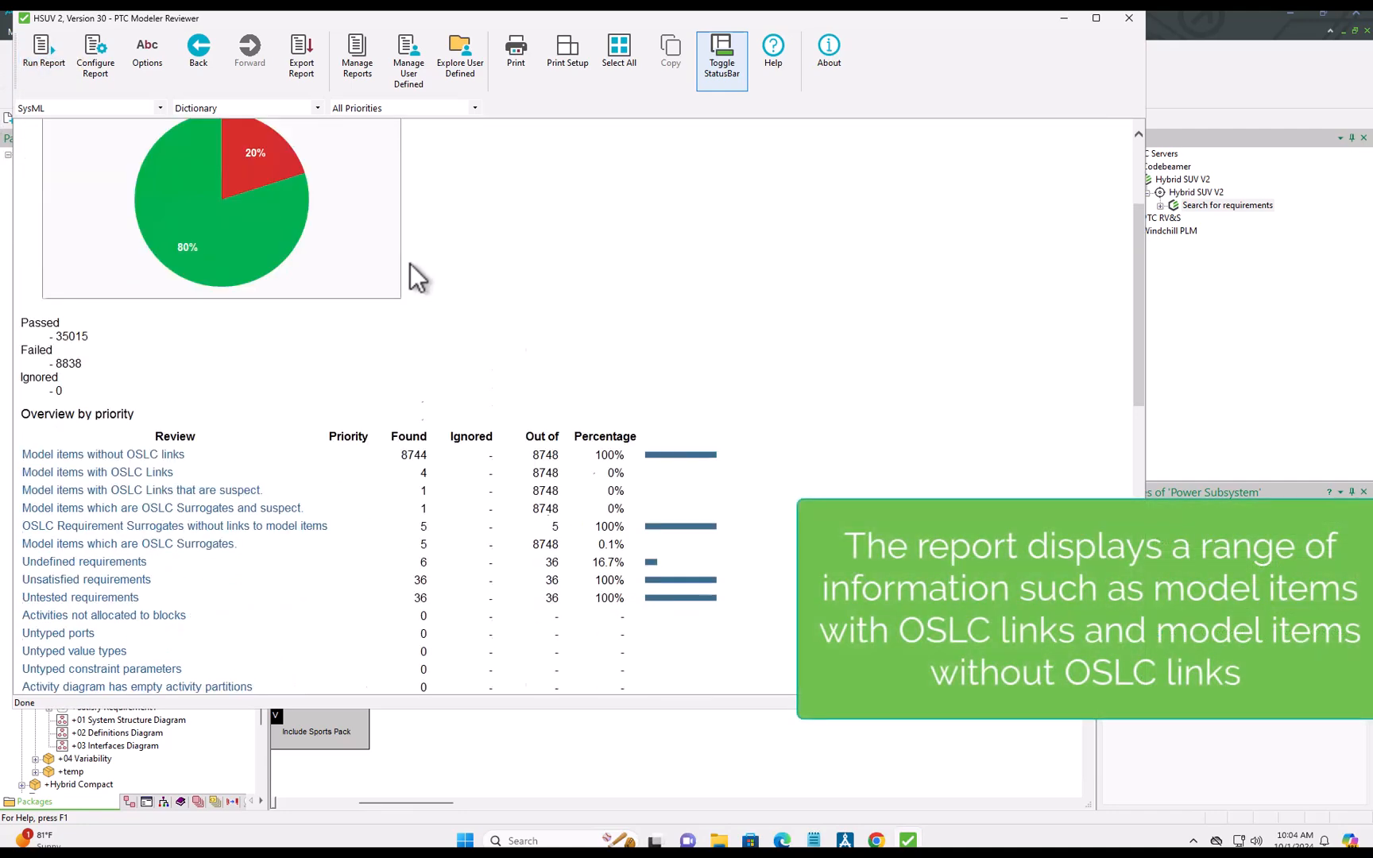
{"action": "scroll", "scroll_direction": "down", "scroll_amount": 3}
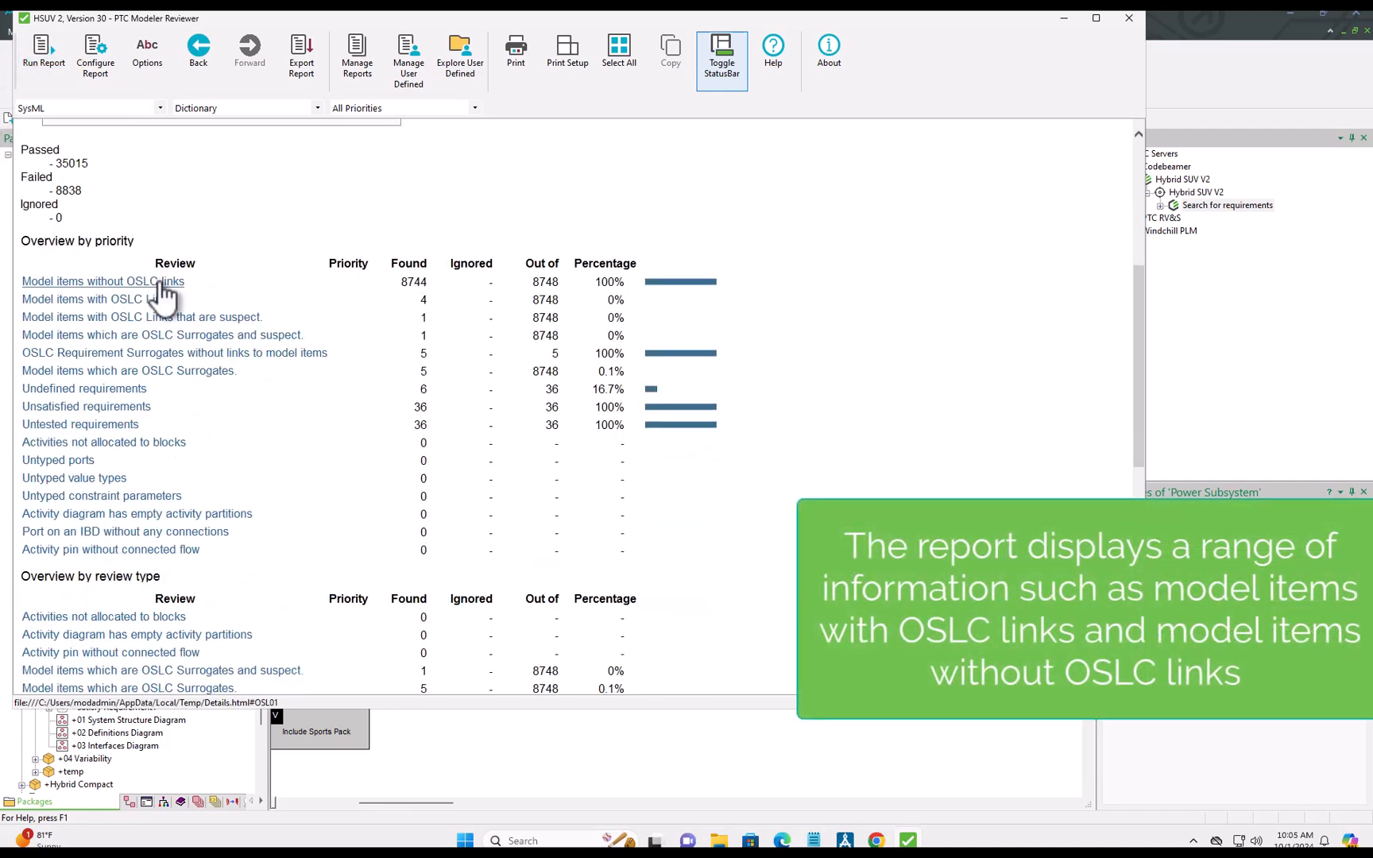
{"action": "mouse_move", "coordinate": [278, 330]}
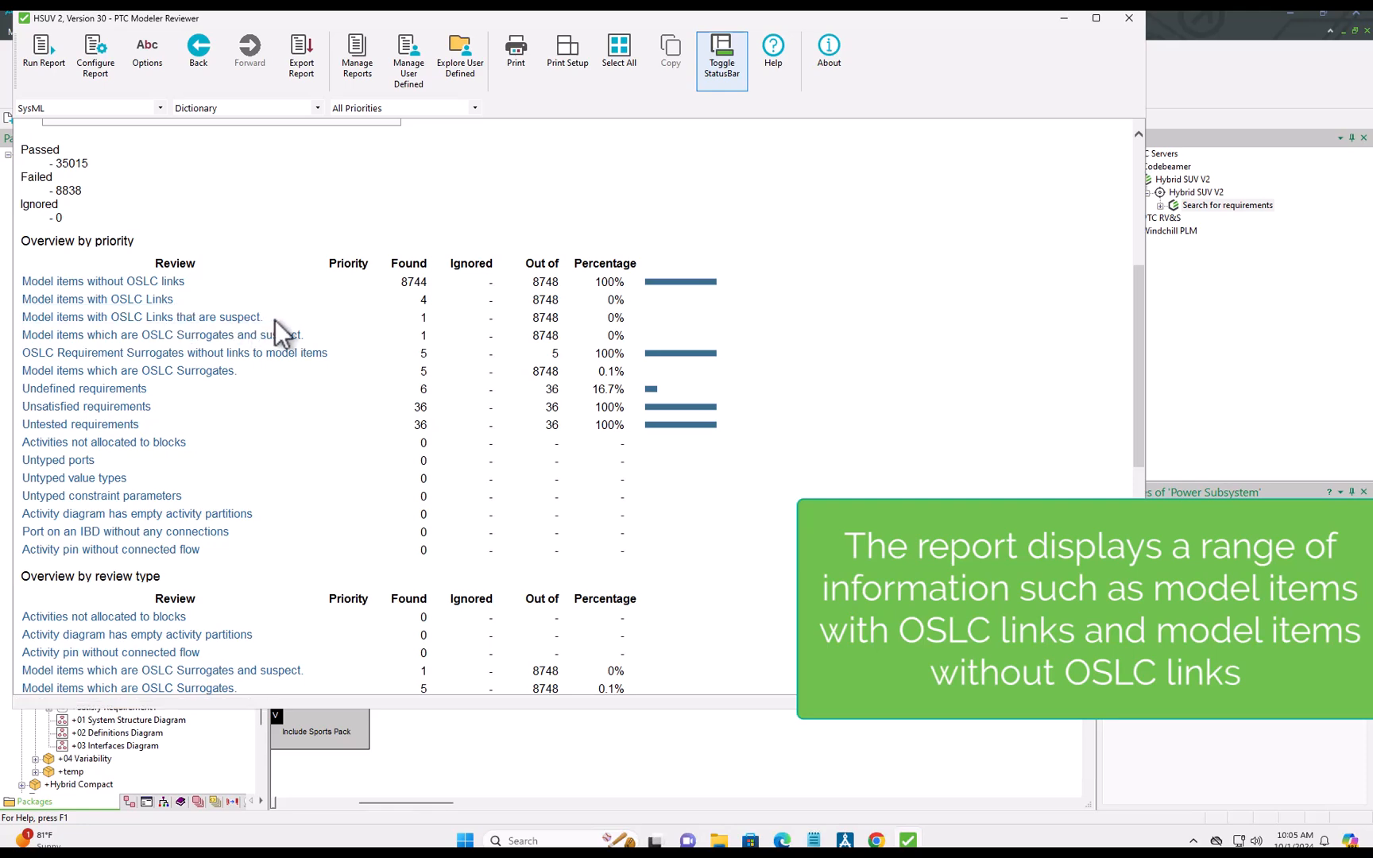
{"action": "mouse_move", "coordinate": [312, 349]}
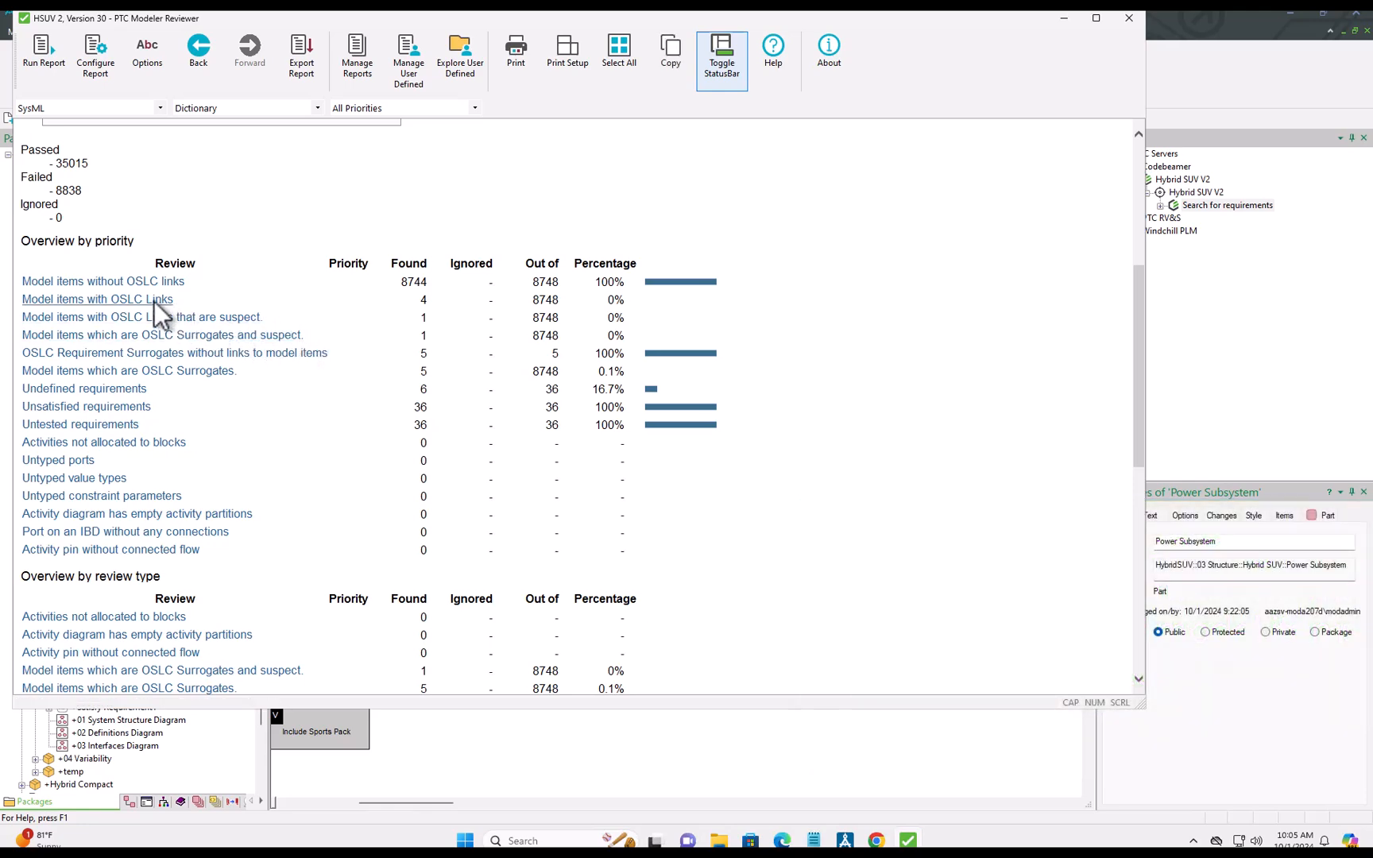
{"action": "left_click", "coordinate": [97, 299]}
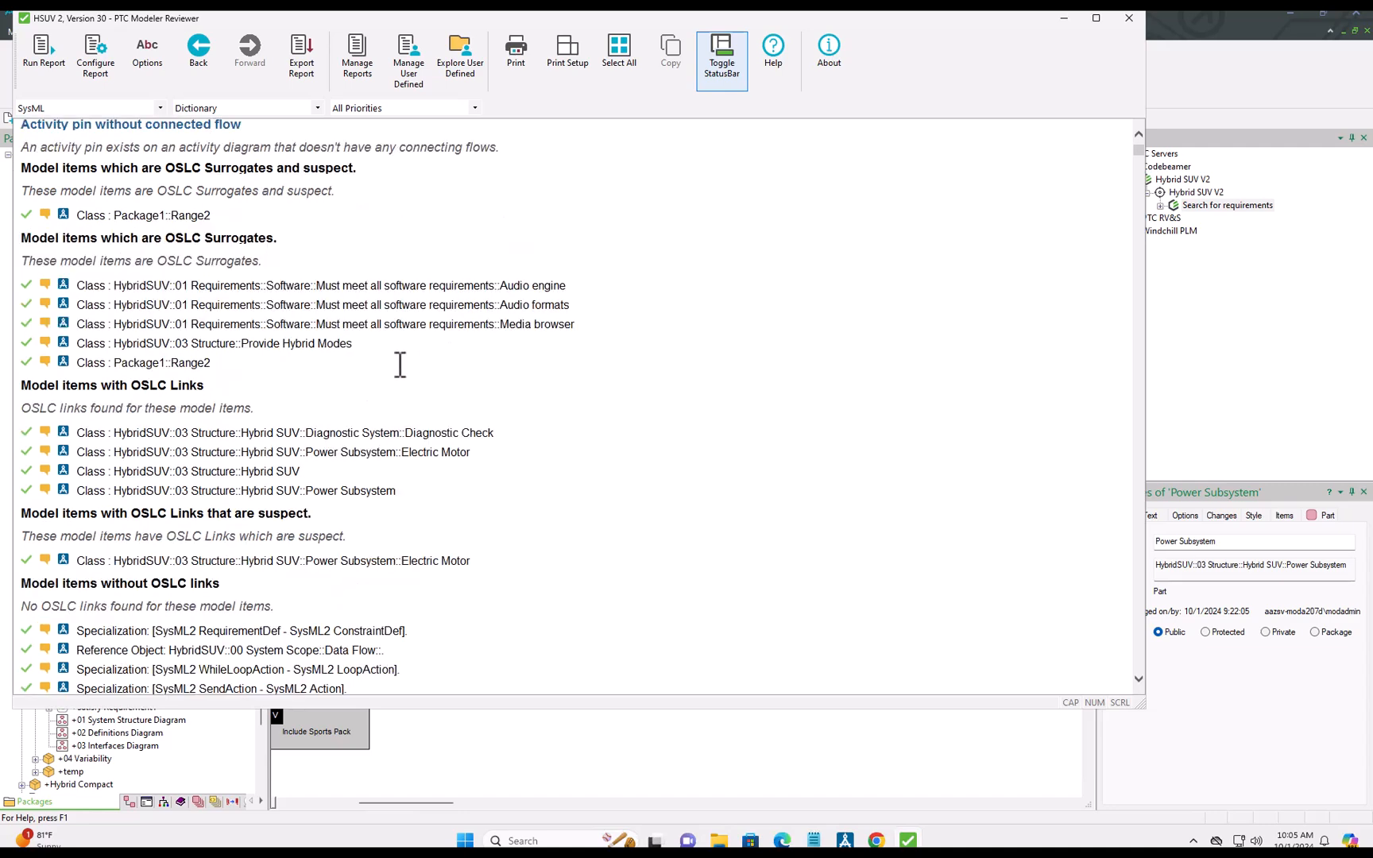
{"action": "mouse_move", "coordinate": [274, 391]}
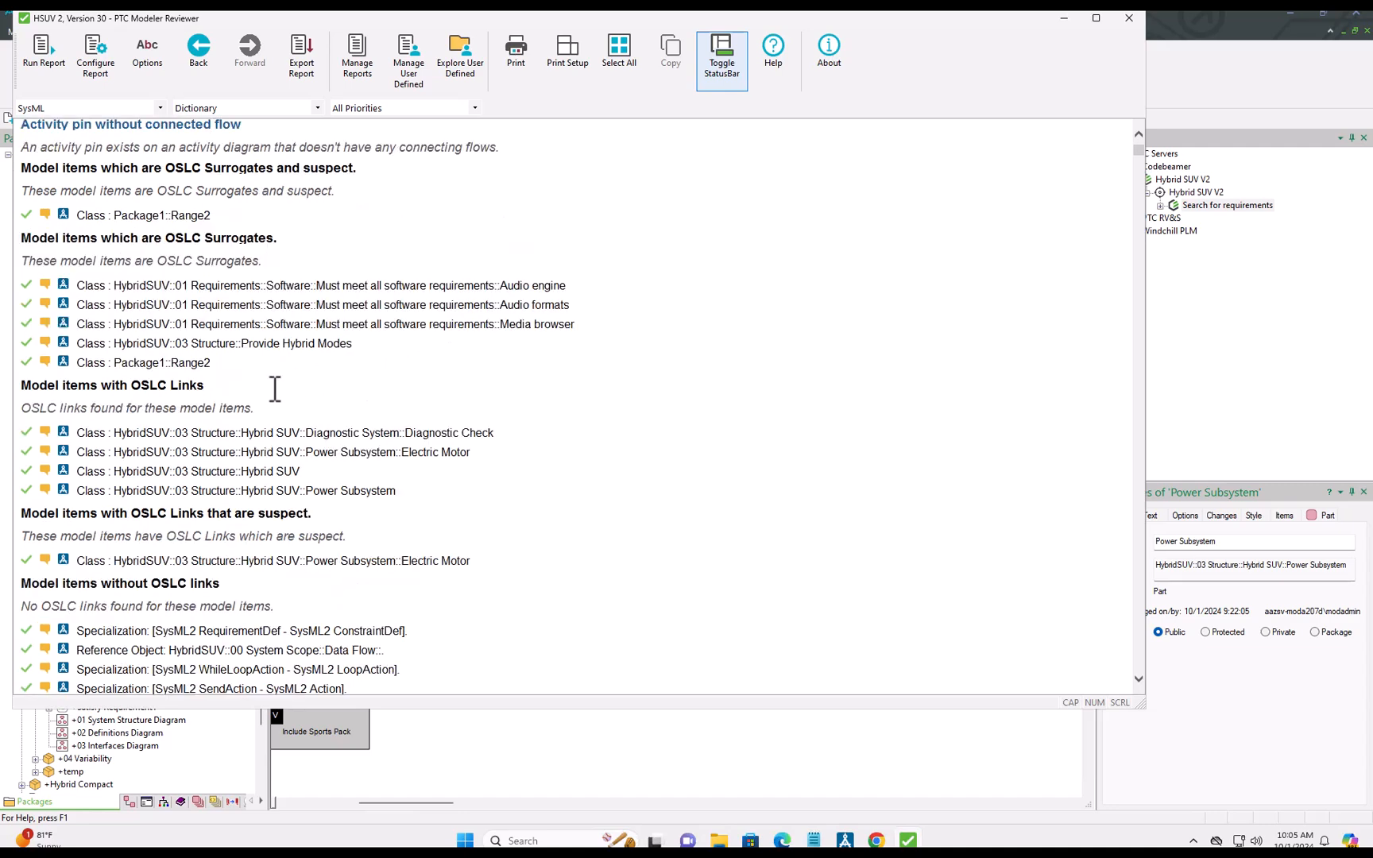